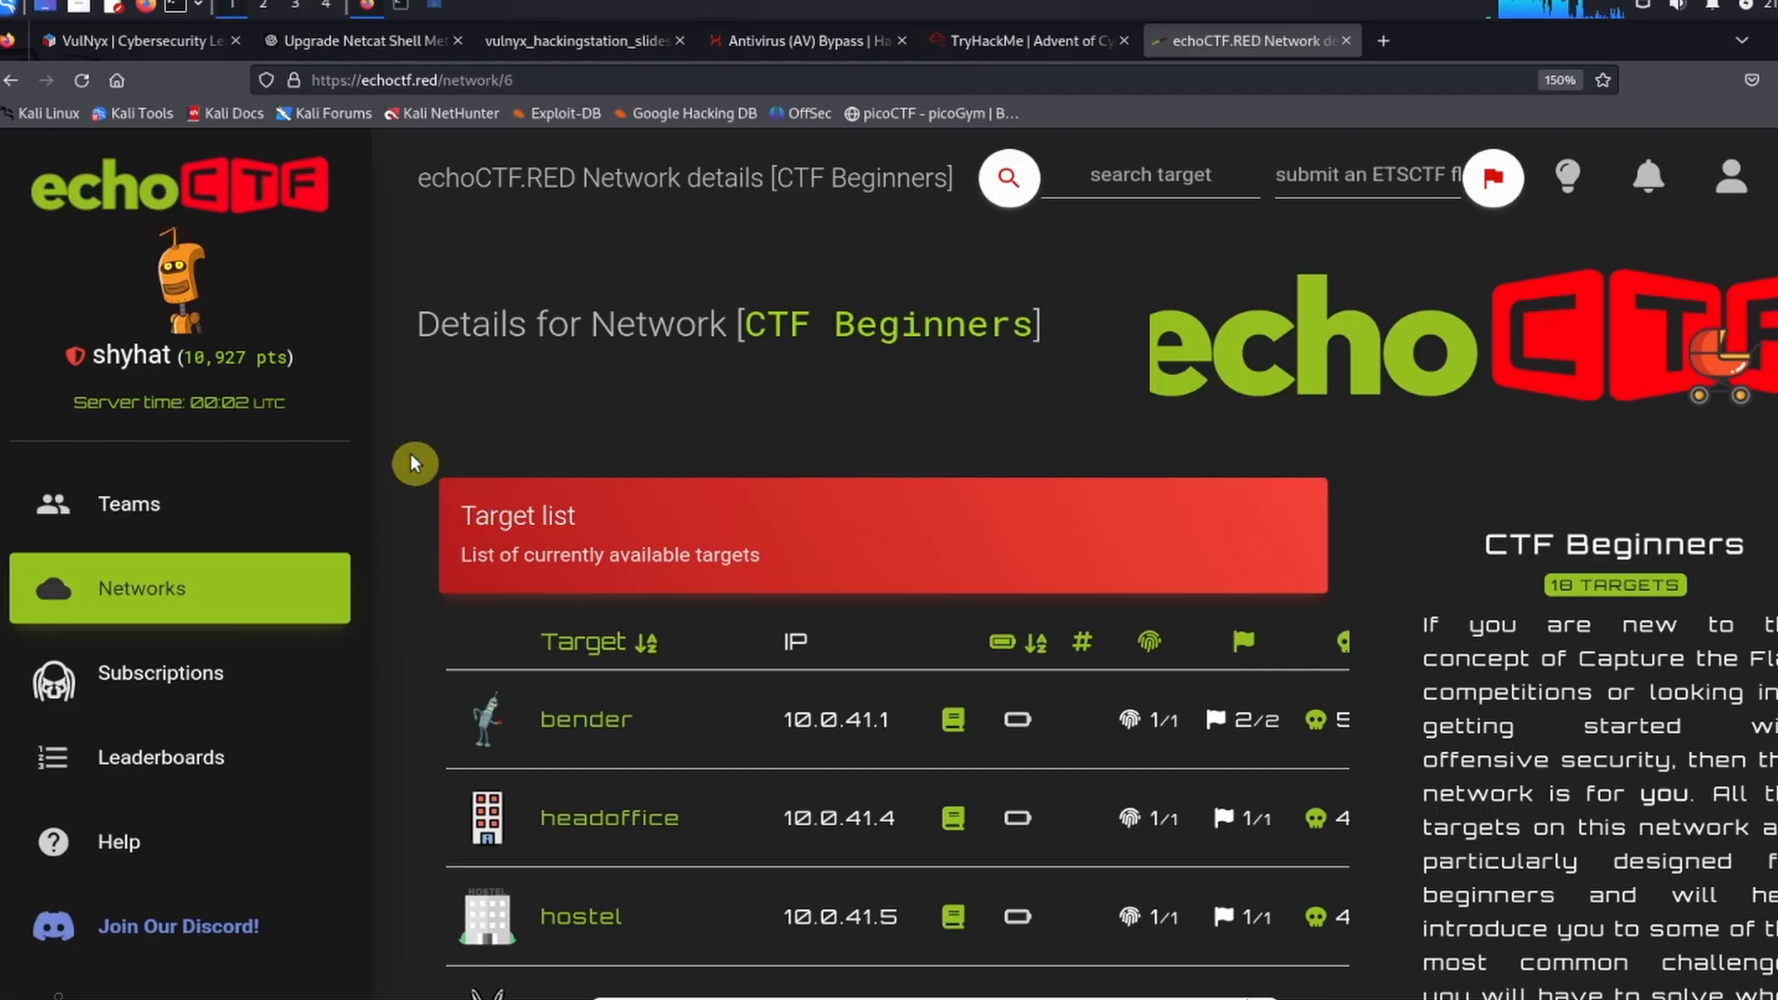
mouse_move(268, 235)
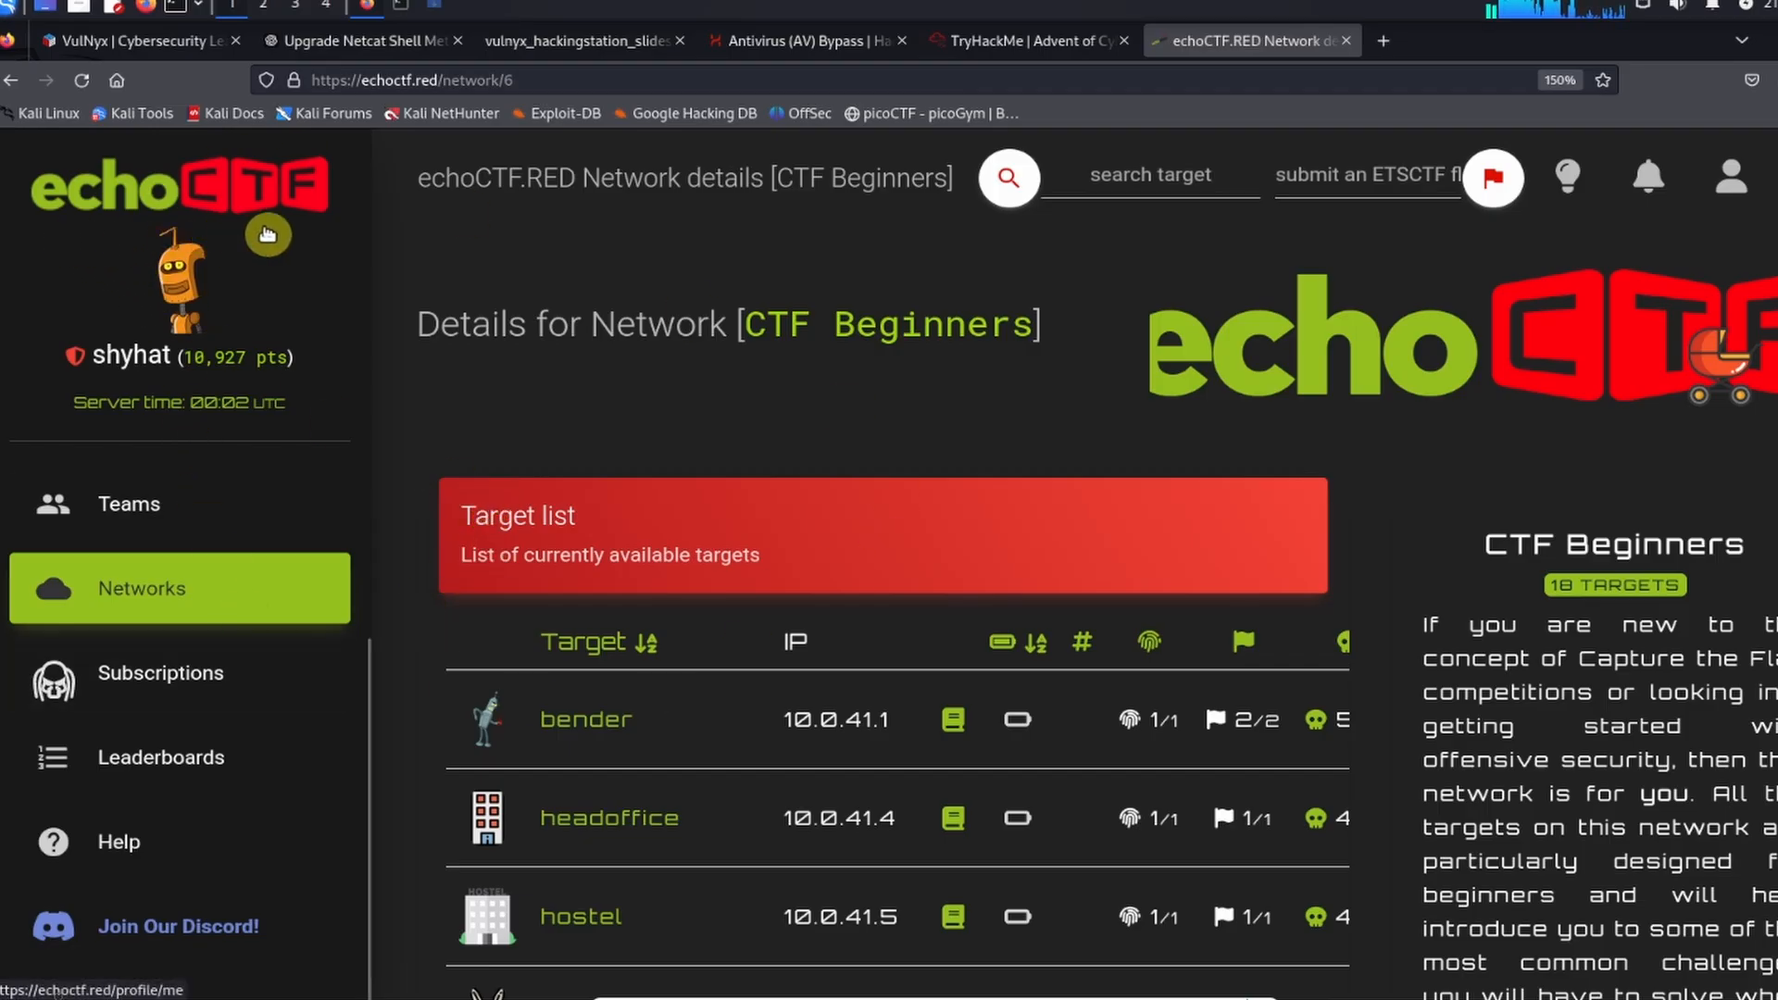
mouse_move(471, 198)
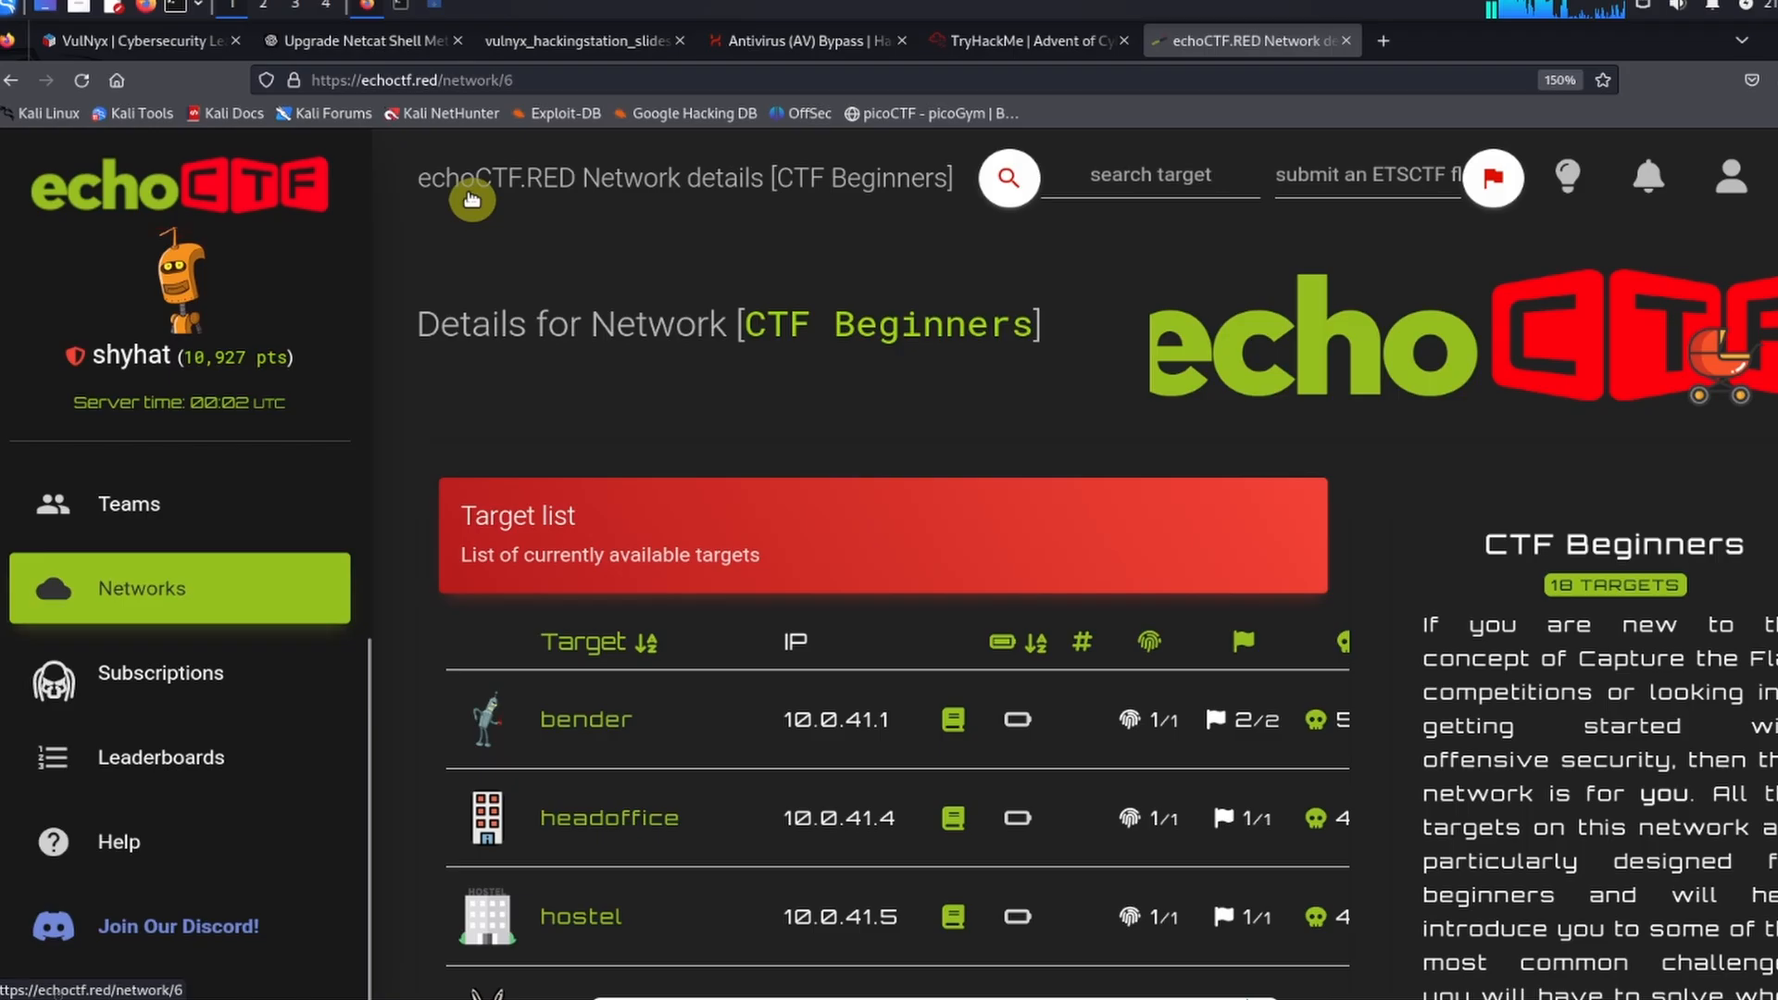
mouse_move(384, 380)
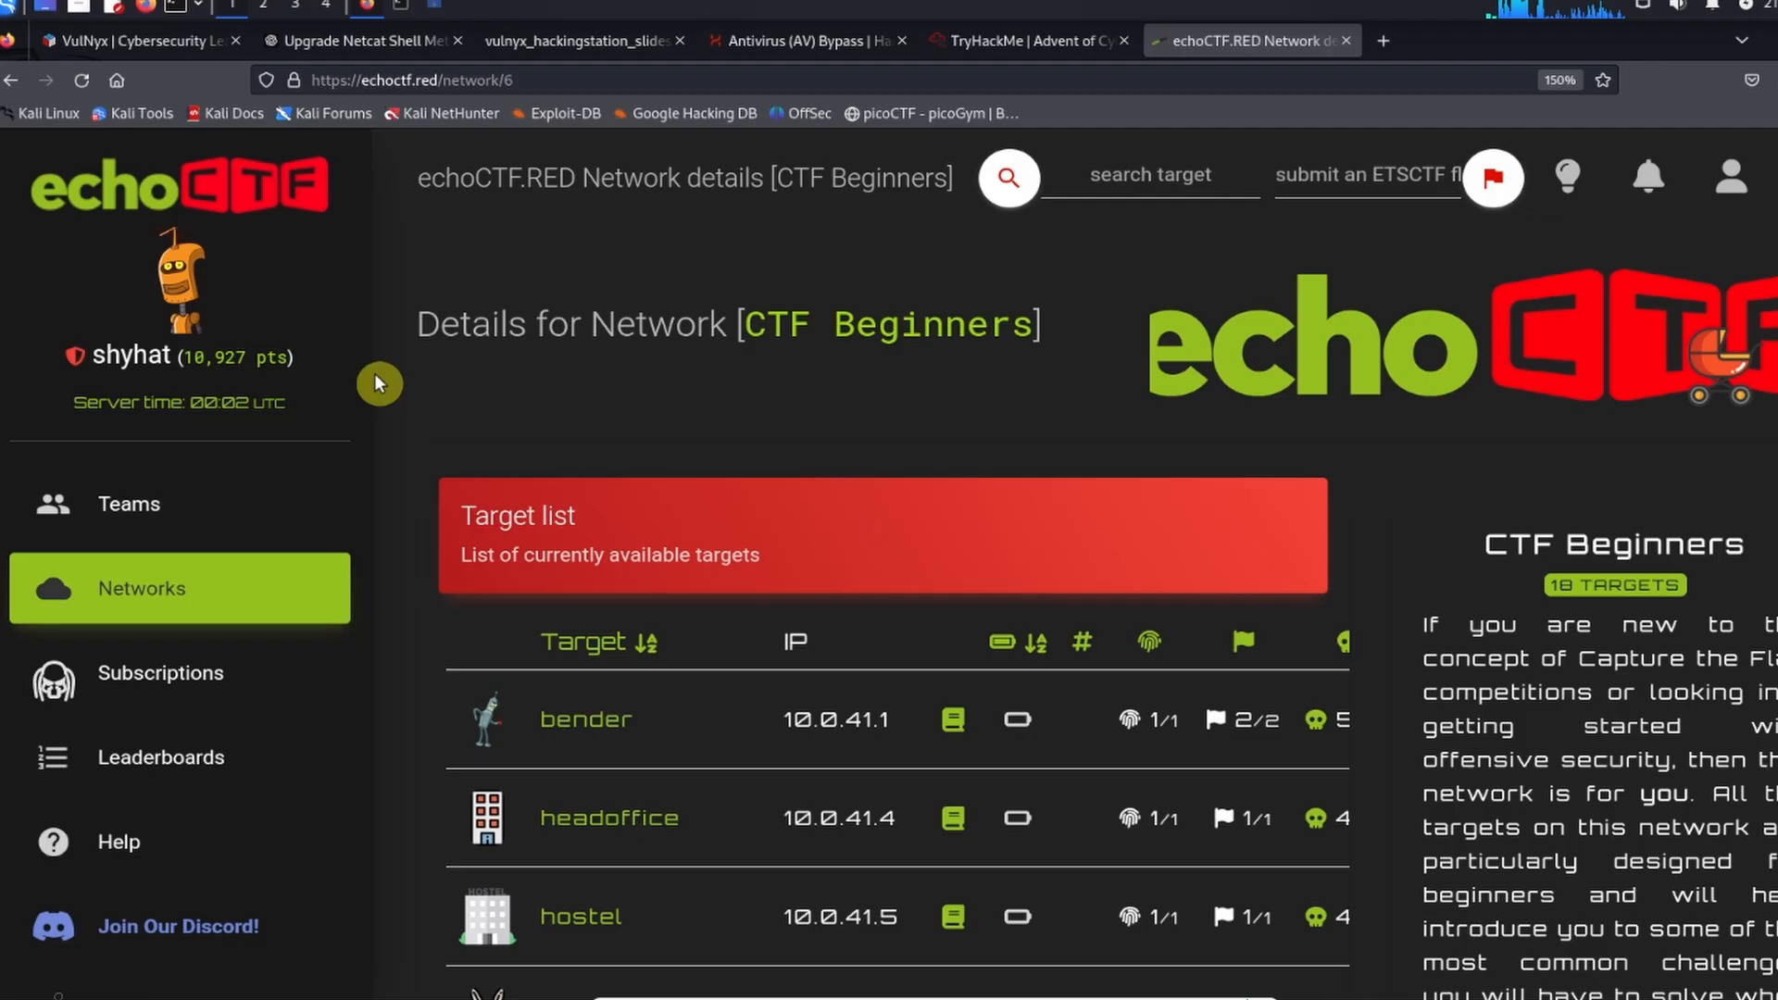
mouse_move(390, 388)
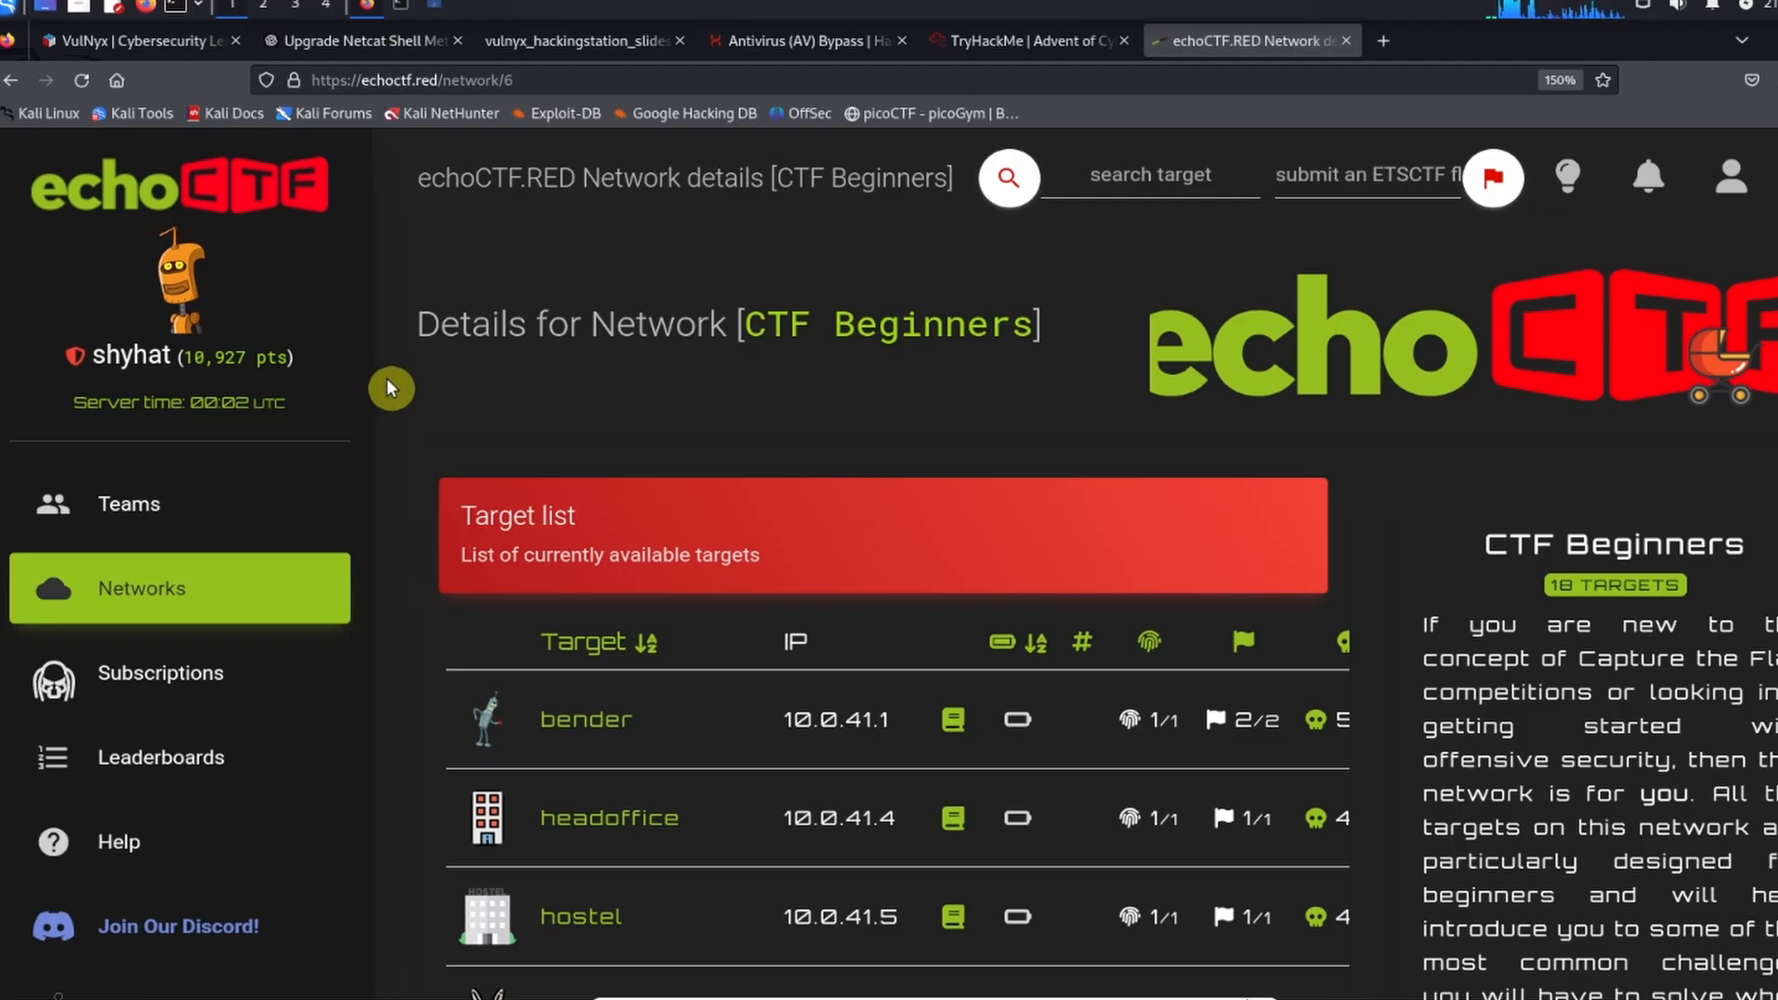
mouse_move(1270, 279)
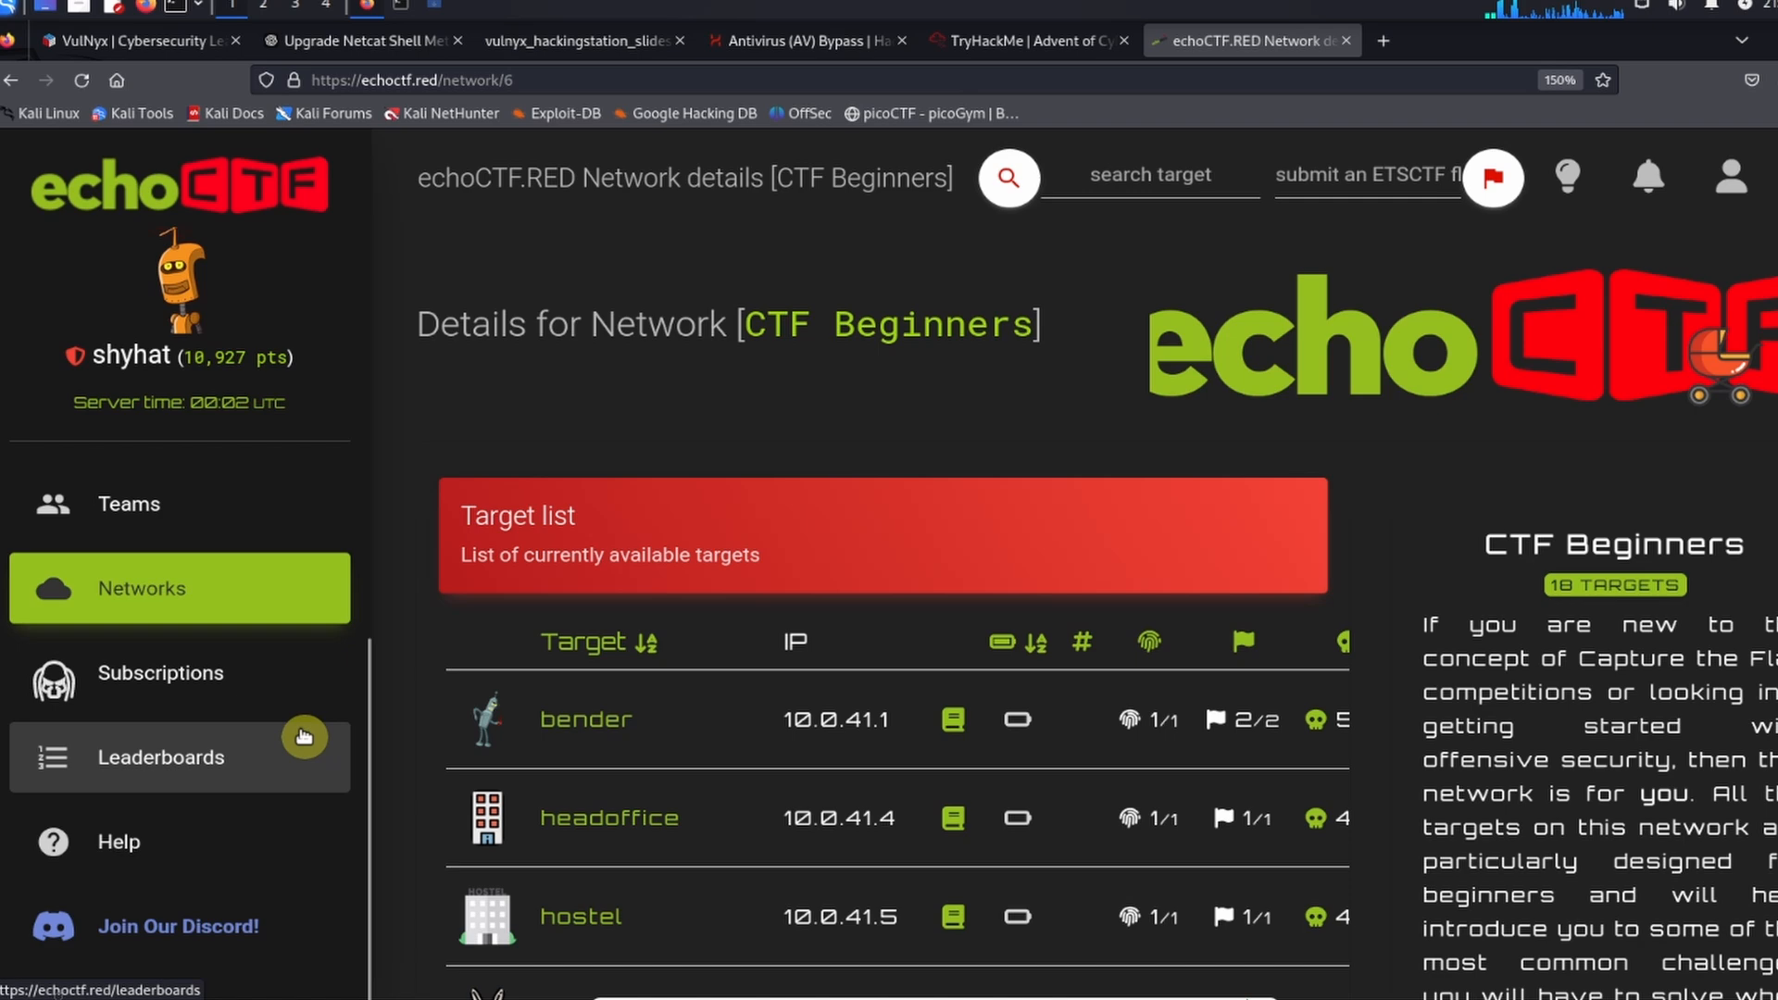
mouse_move(1731, 177)
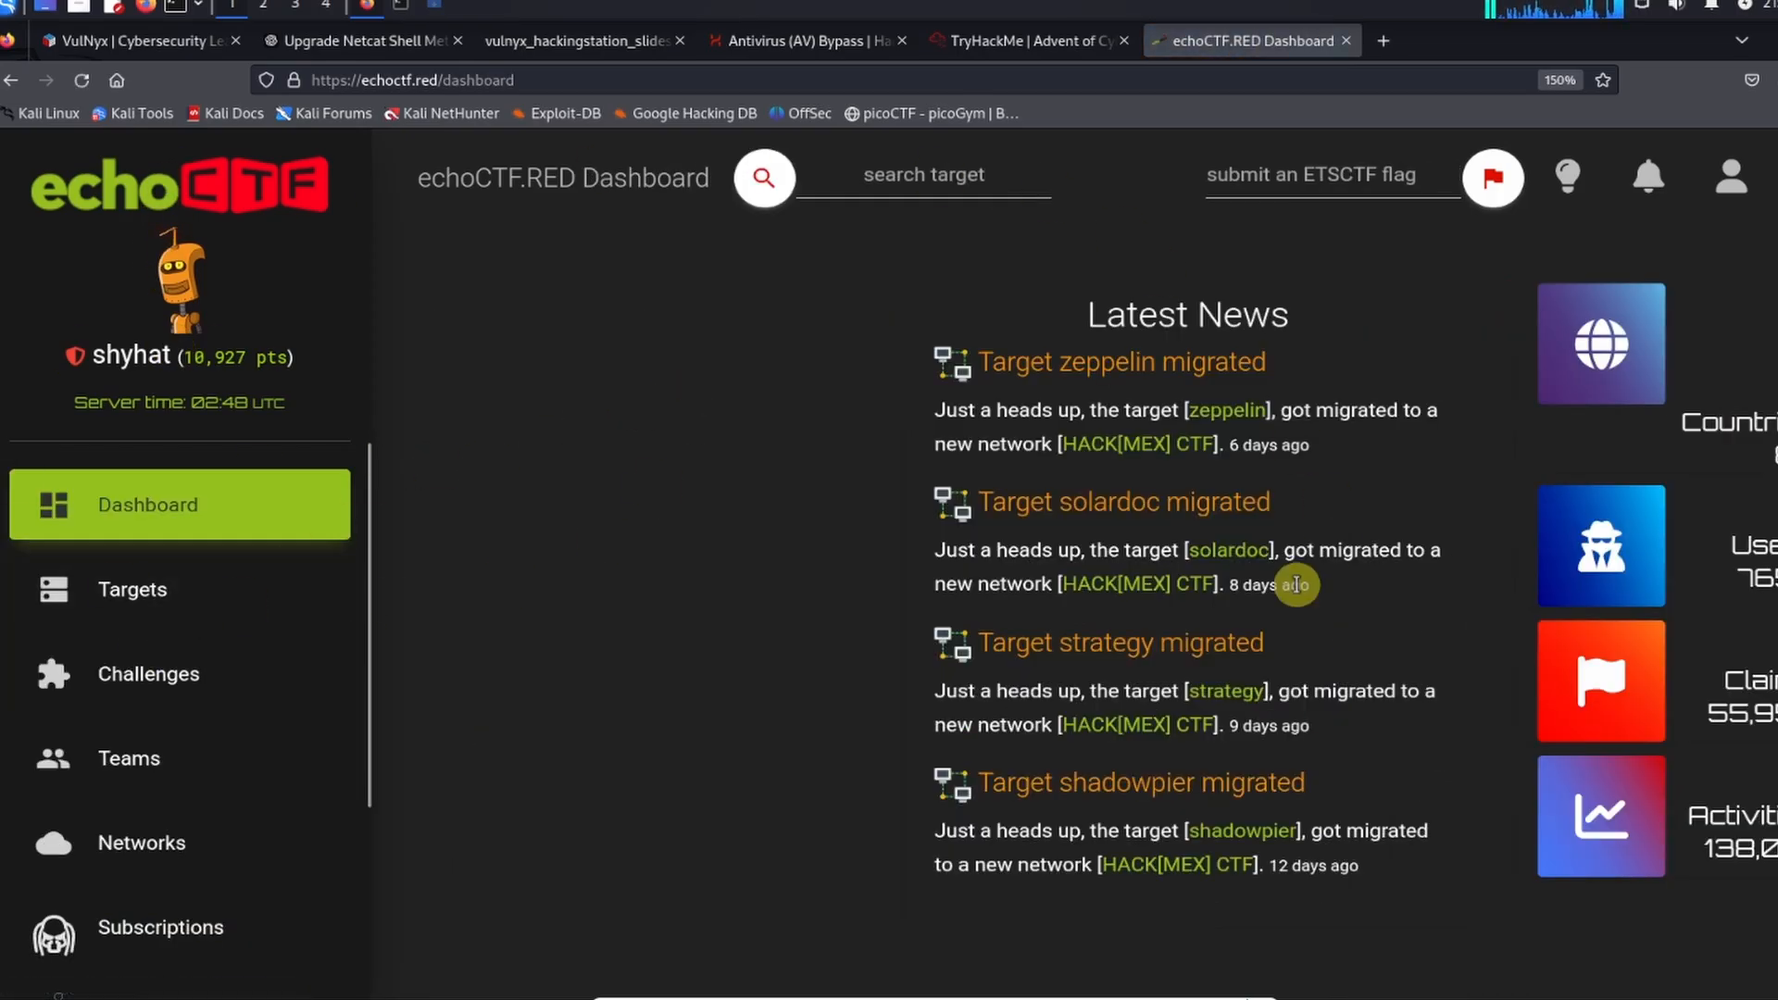
mouse_move(1729, 177)
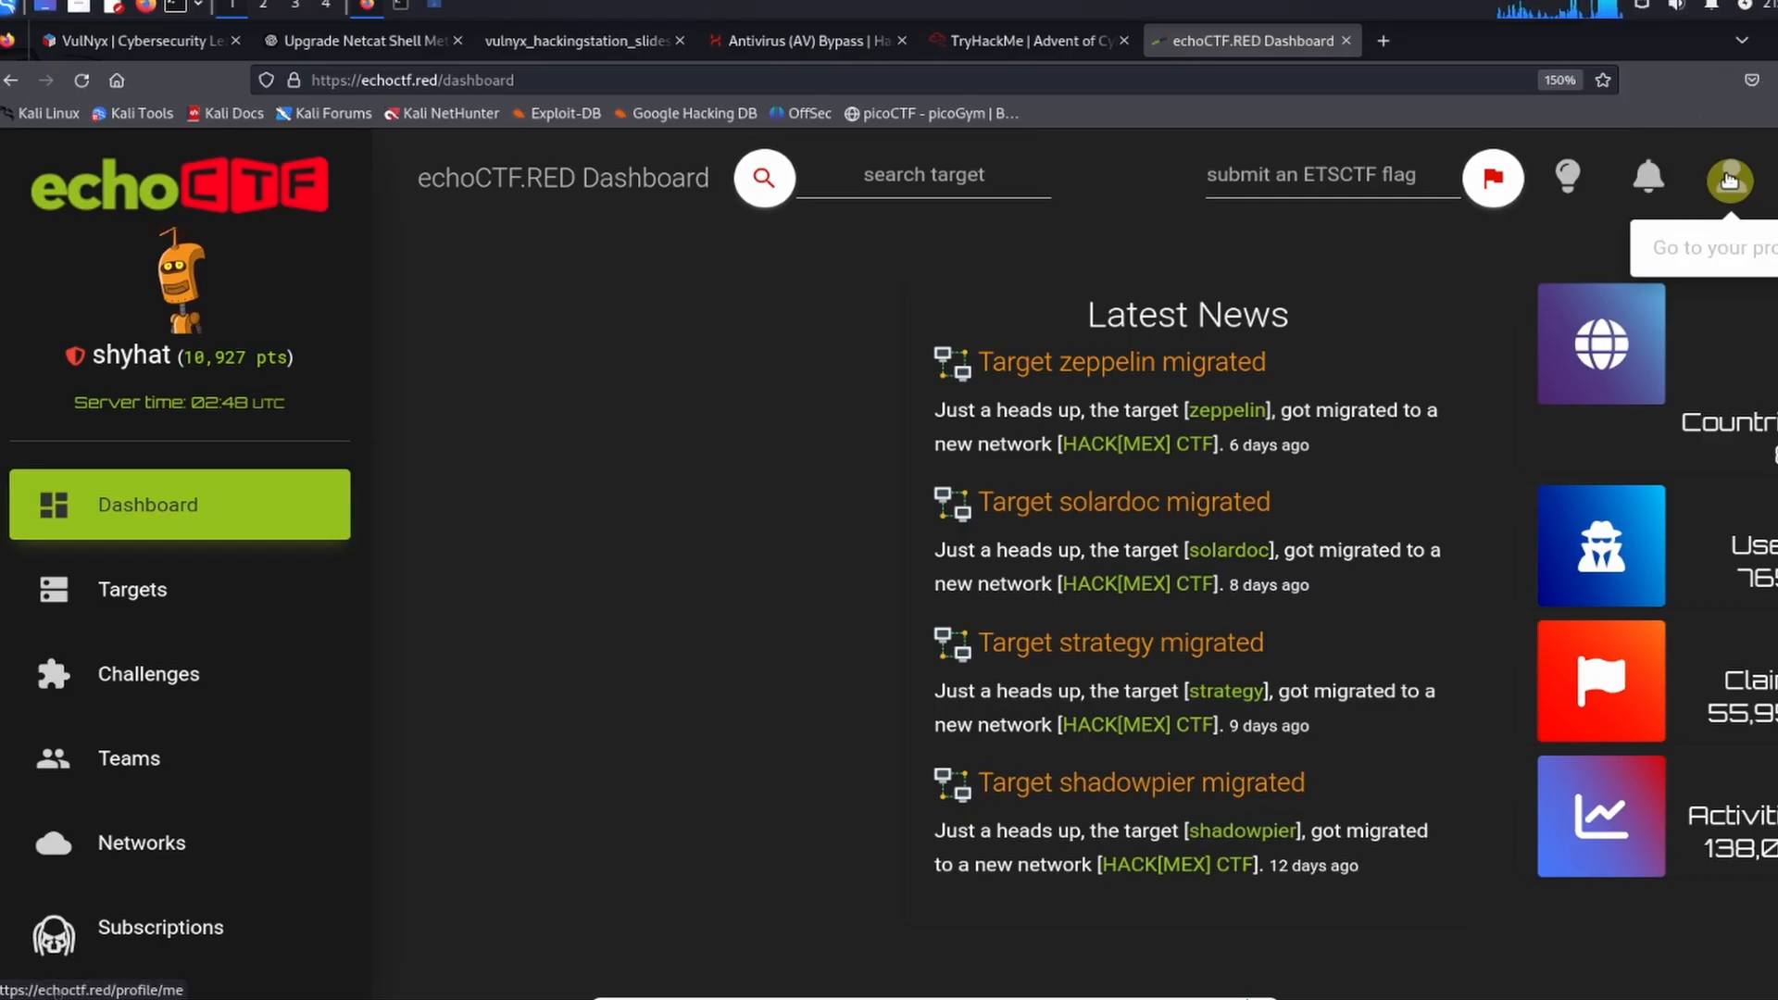
Step: Go to your own echoCTF.RED profile page from the top-bar avatar
left_click(1727, 177)
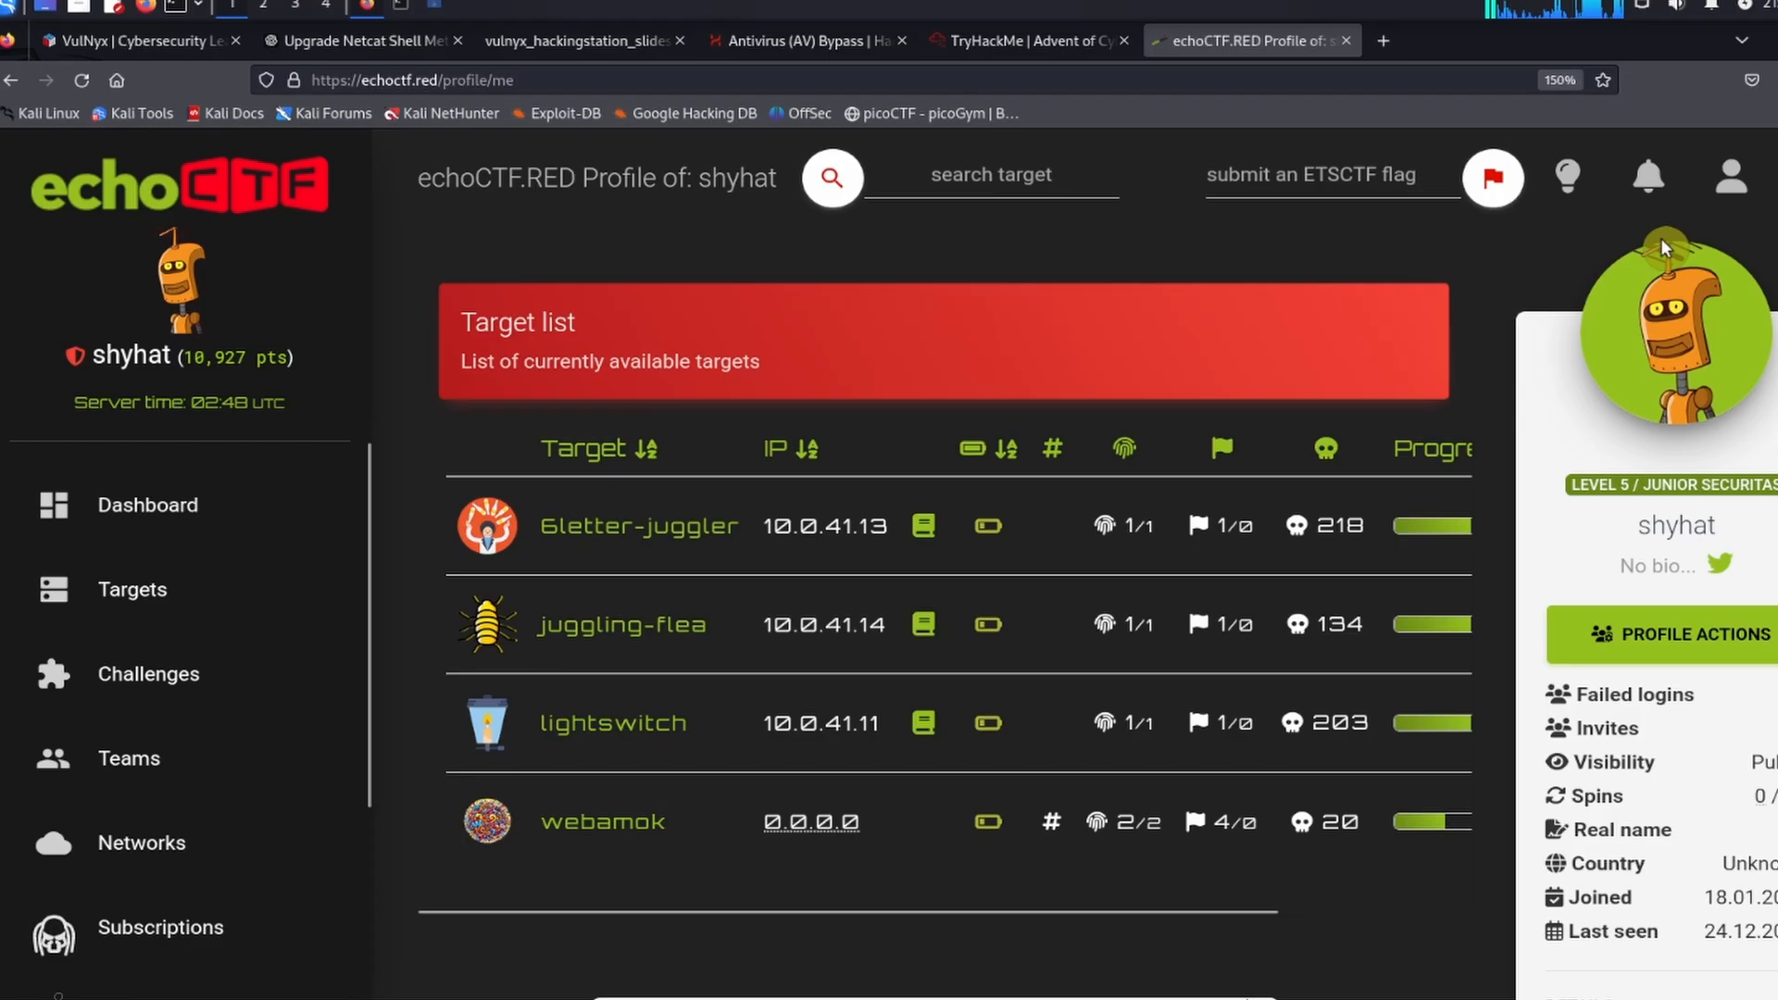
mouse_move(1683, 547)
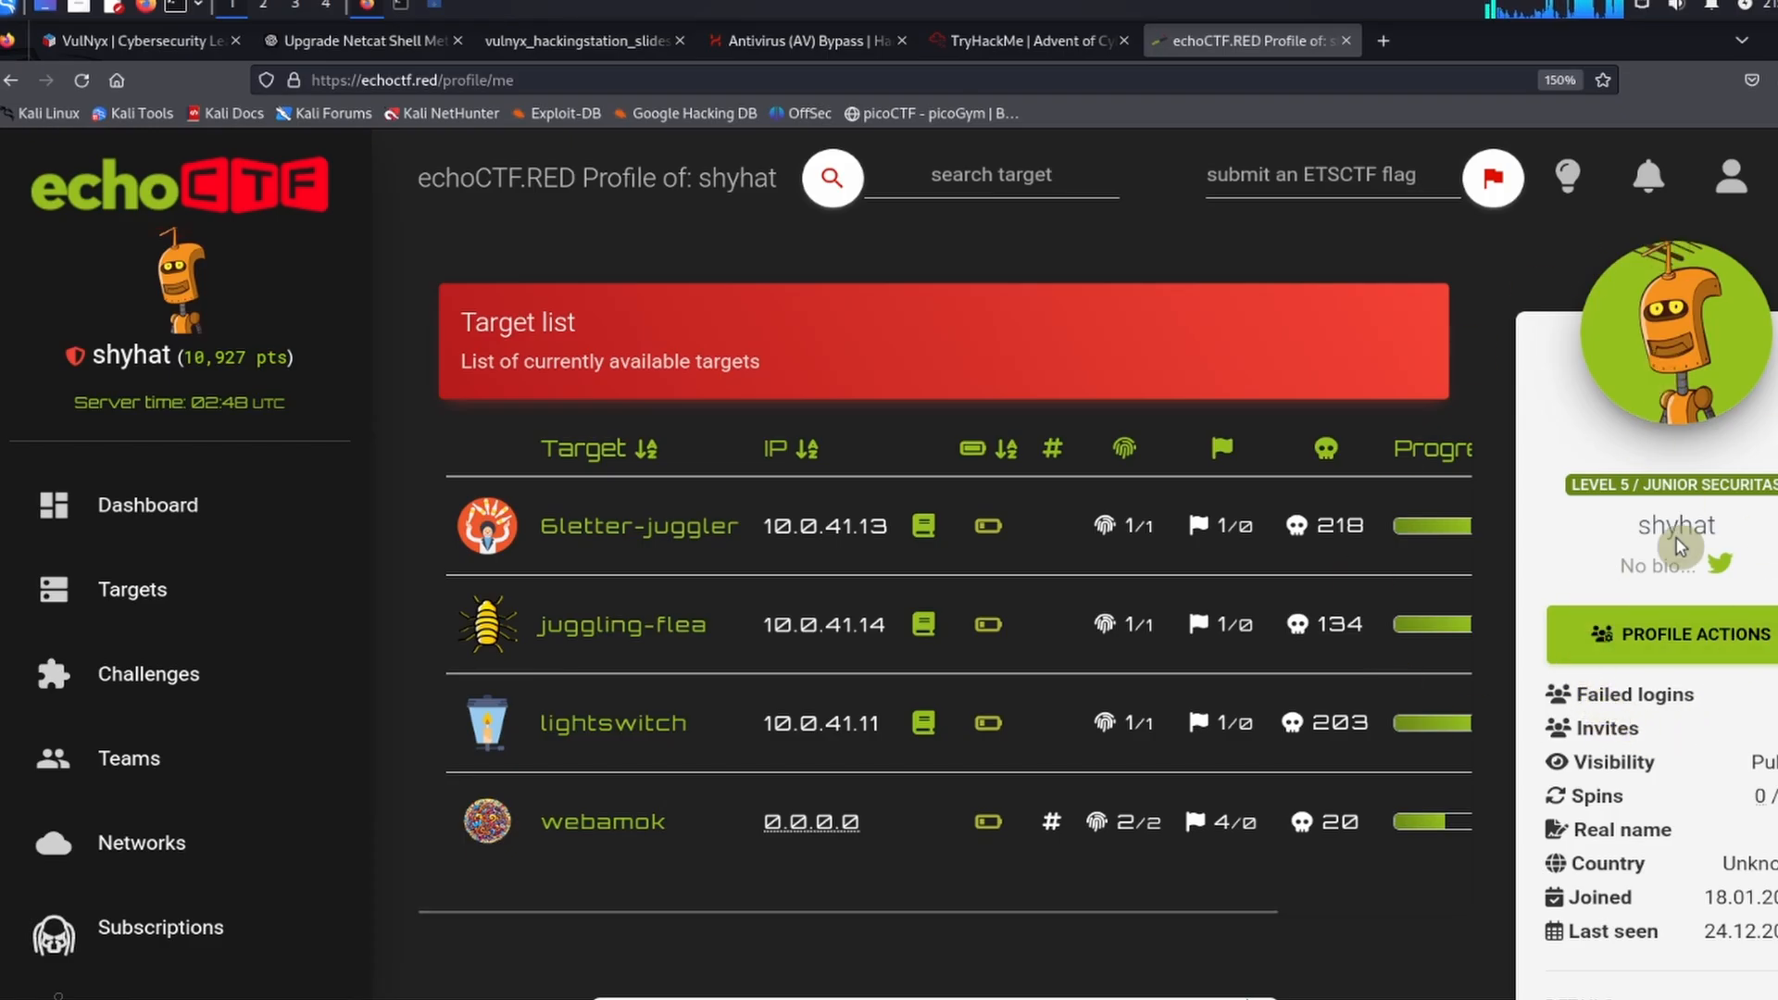
mouse_move(1672, 635)
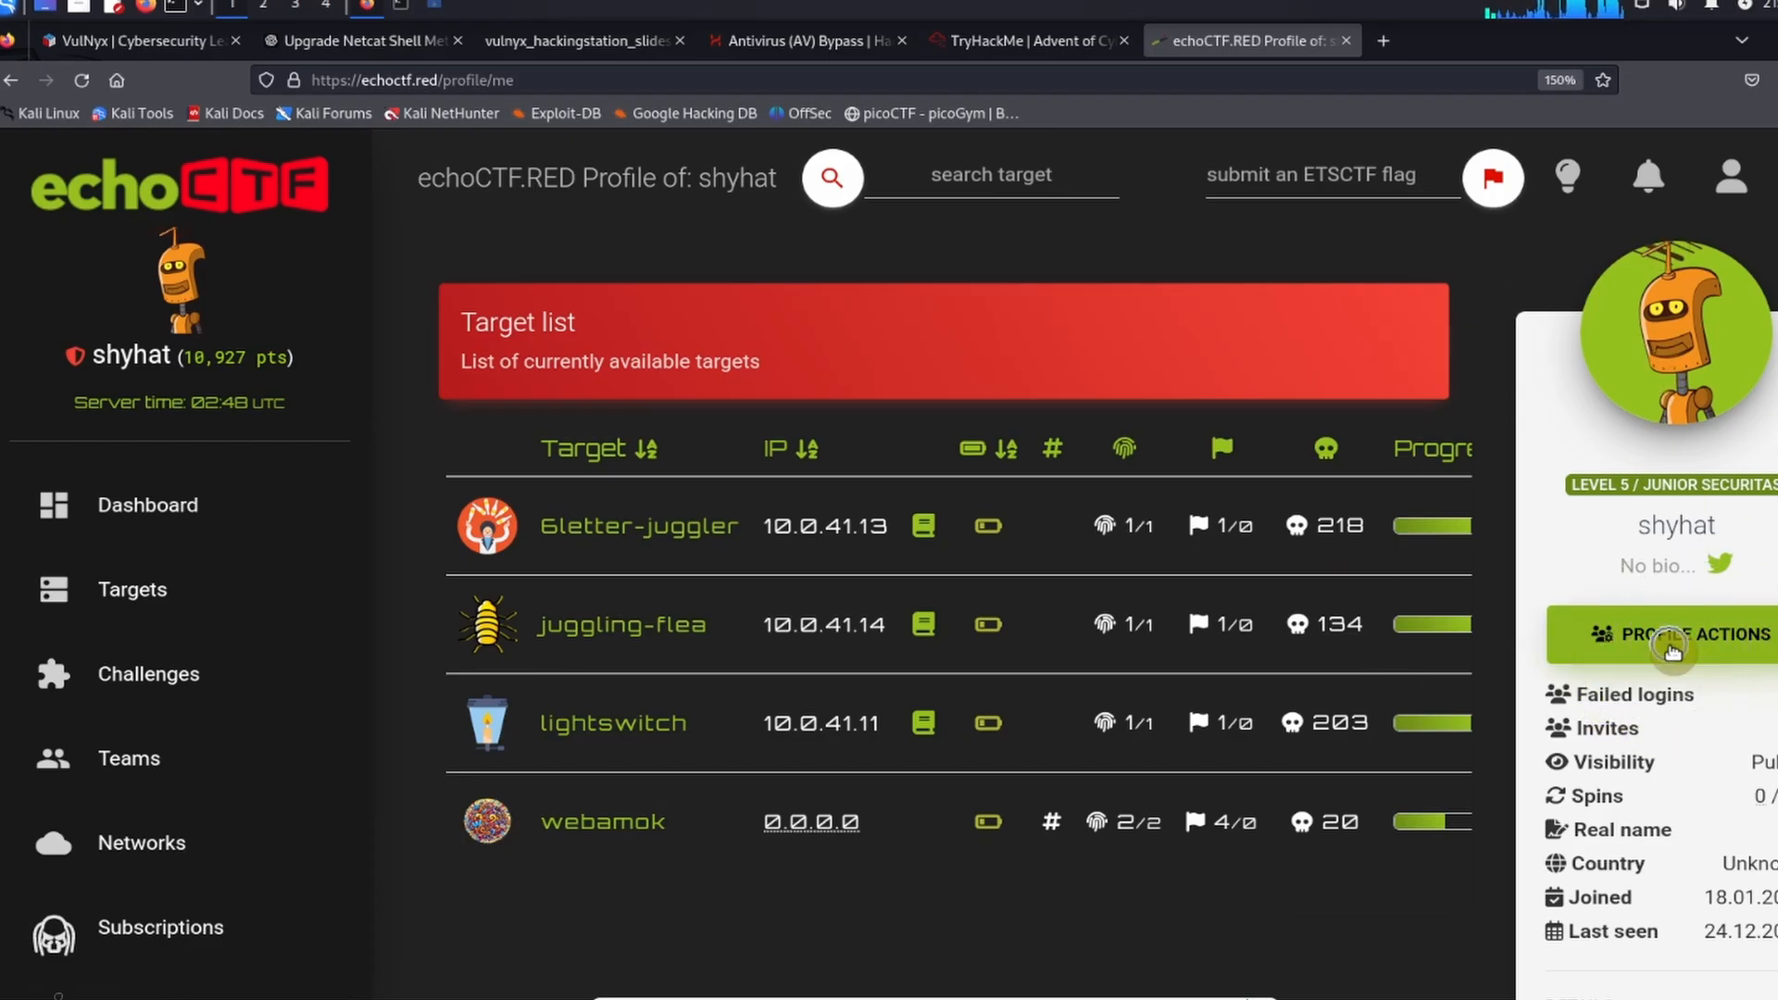
Step: Download the echoCTF v2.5/v2.6 VPN configuration (echoCTF.ovpn) from Profile Actions
left_click(1679, 633)
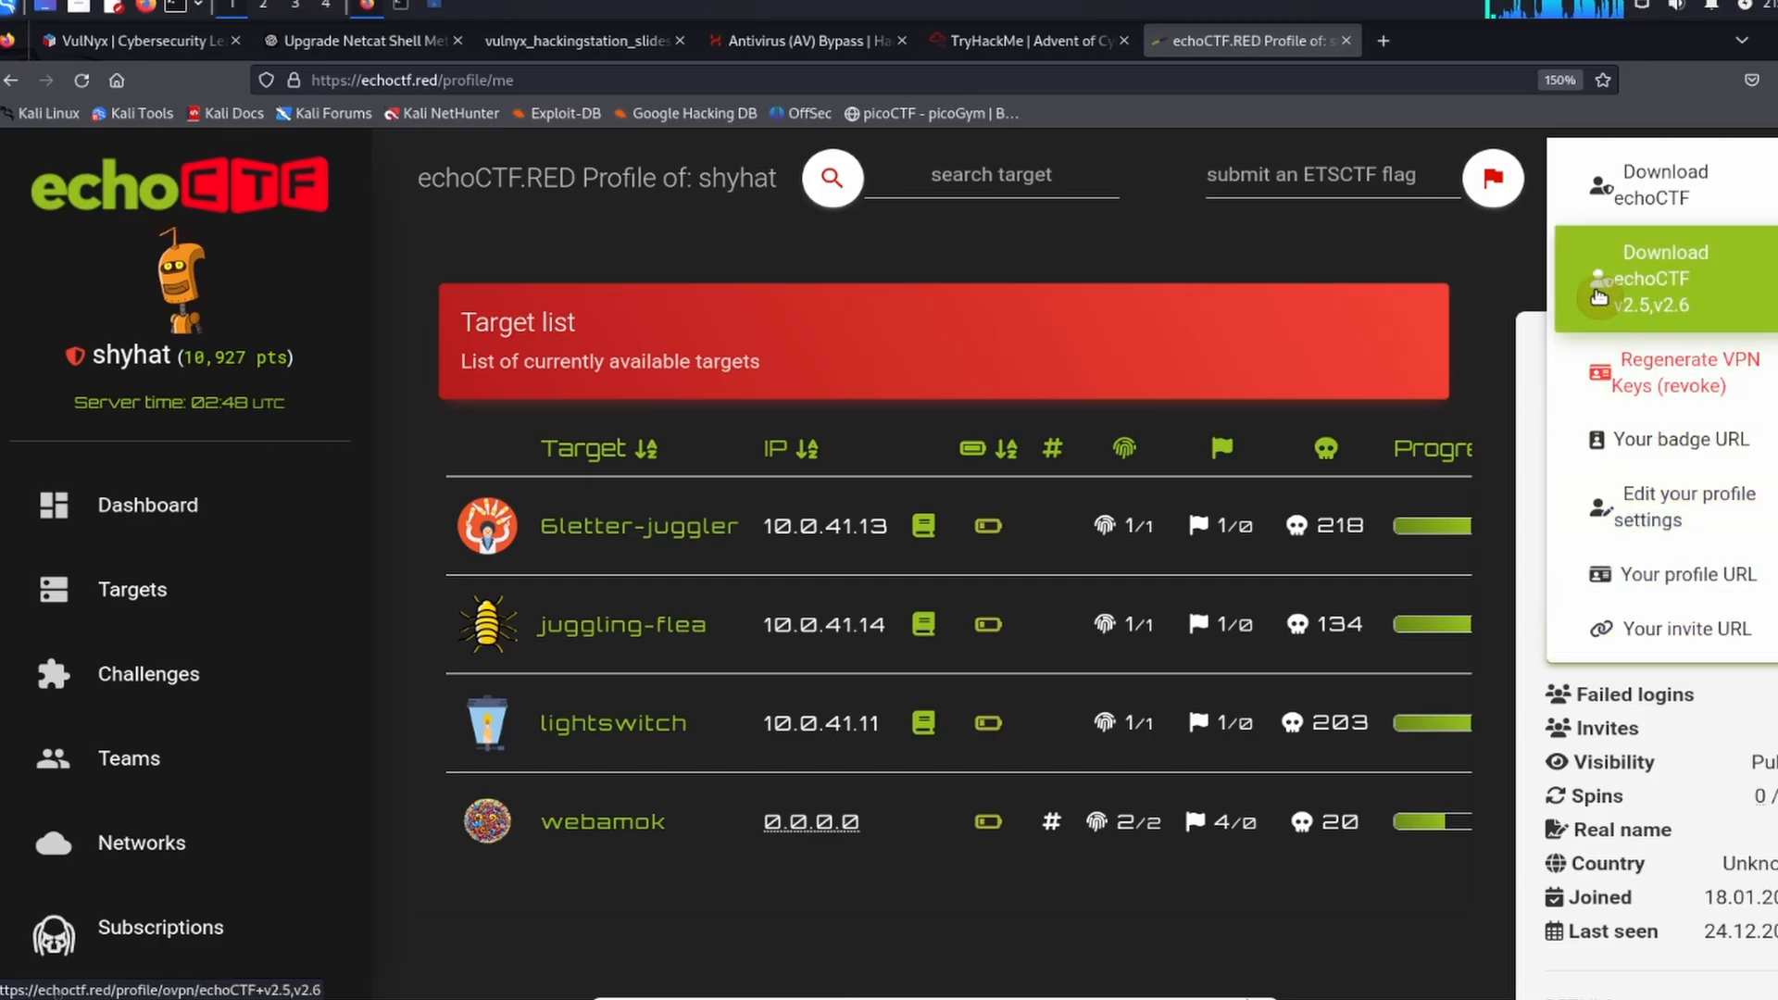
mouse_move(1657, 319)
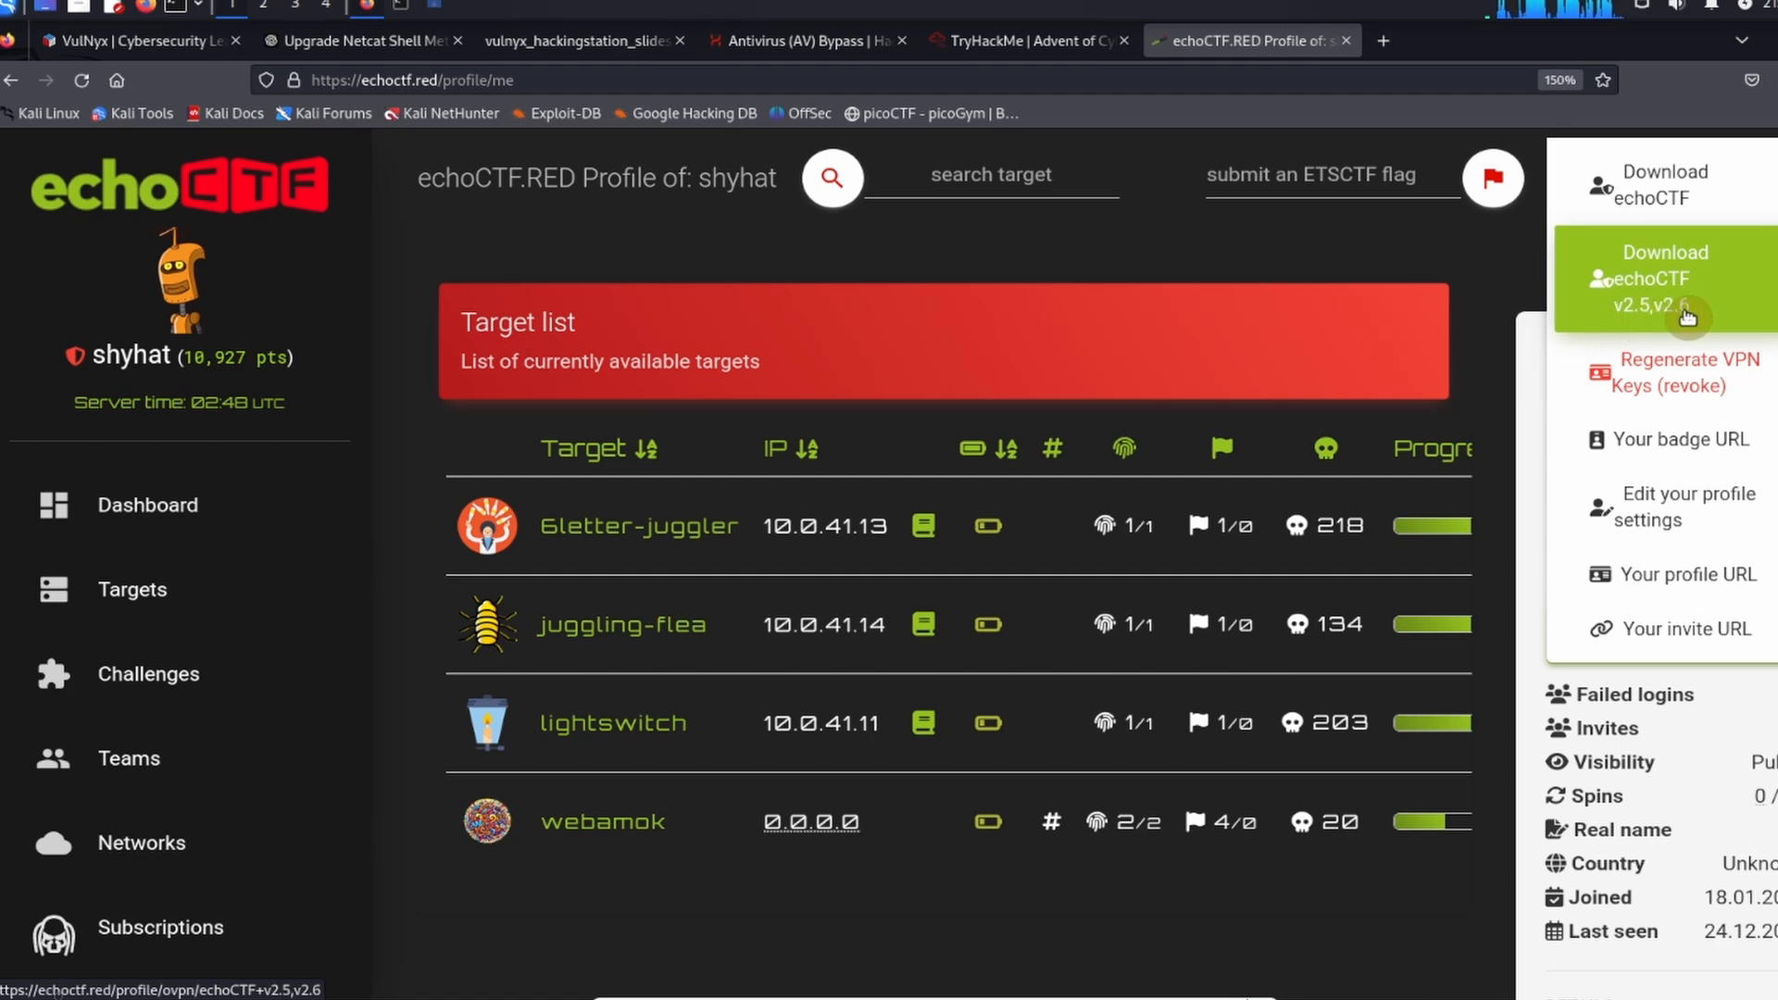
mouse_move(1687, 300)
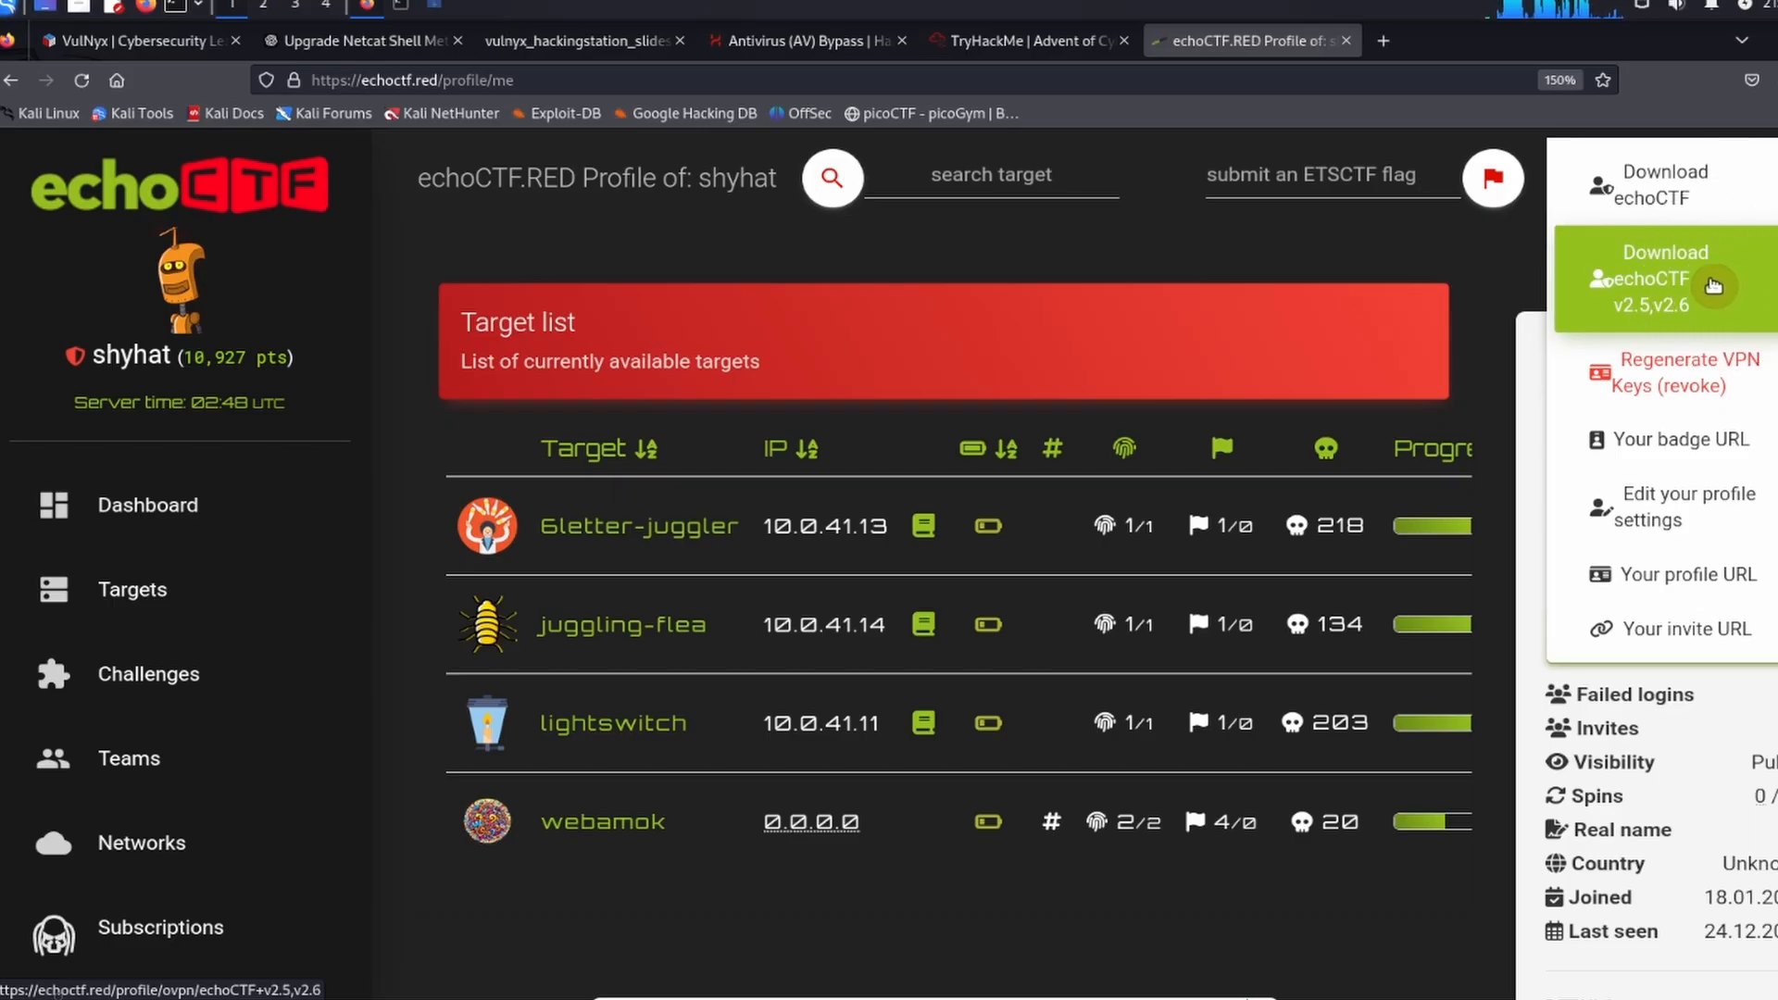
left_click(1663, 279)
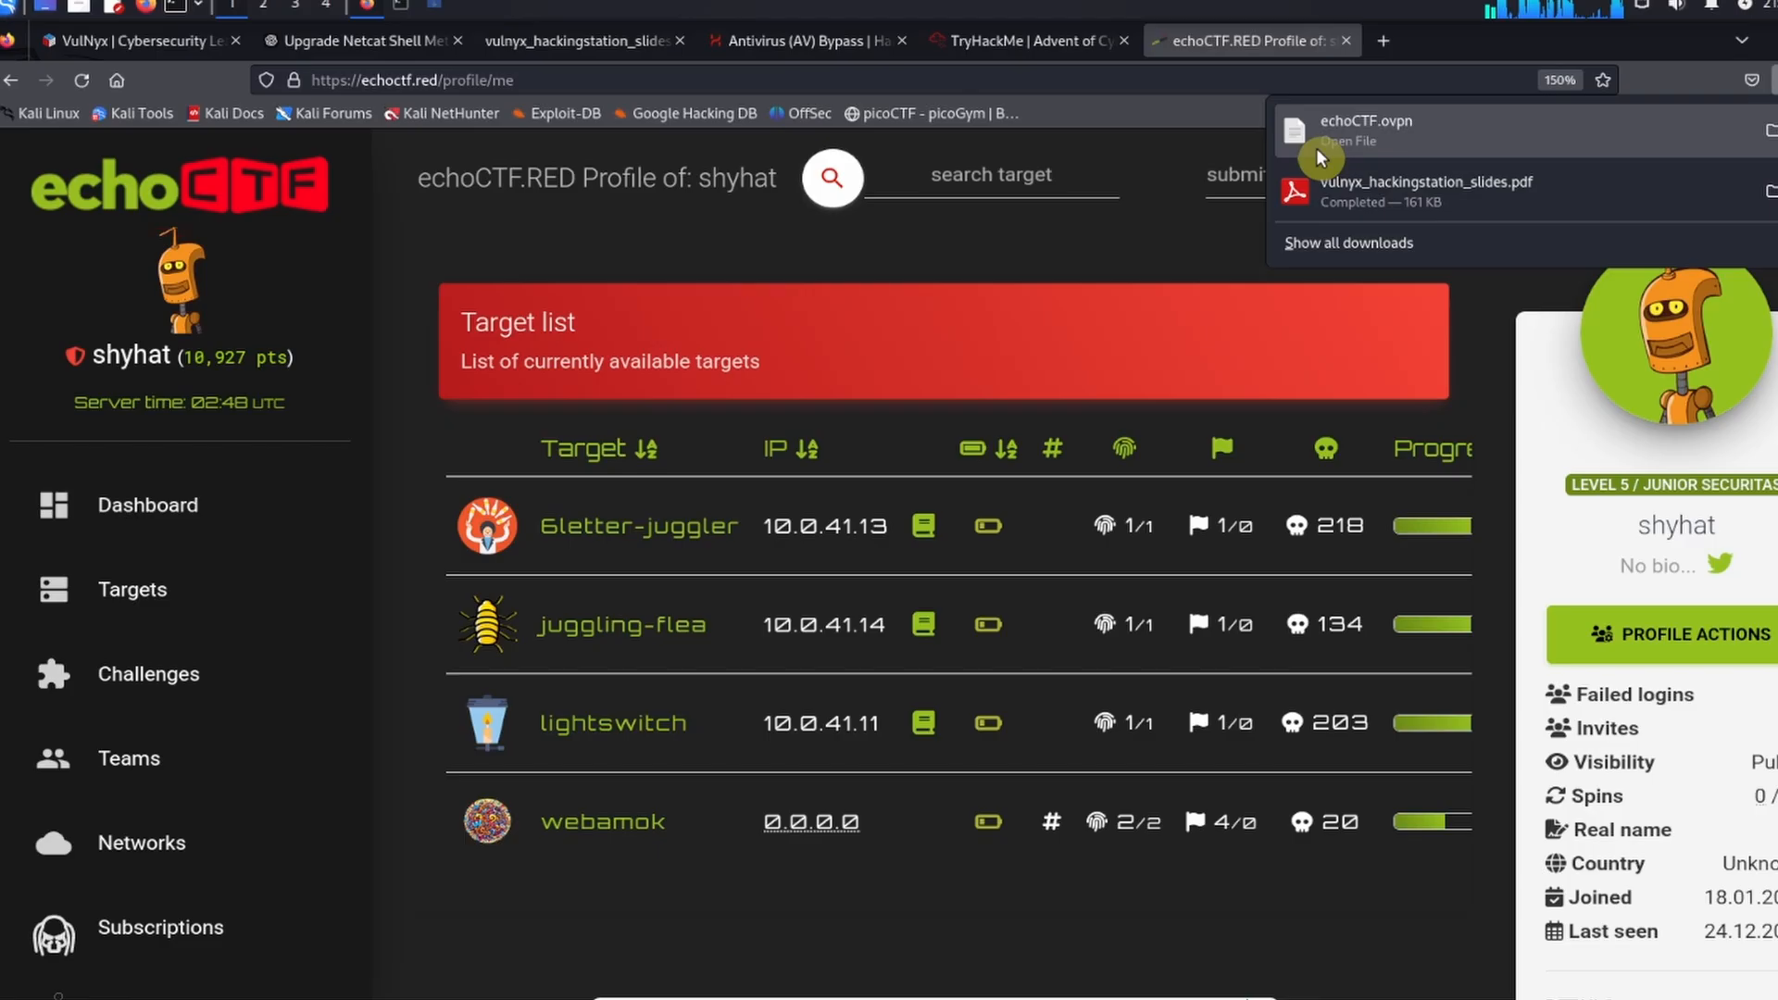
mouse_move(1361, 147)
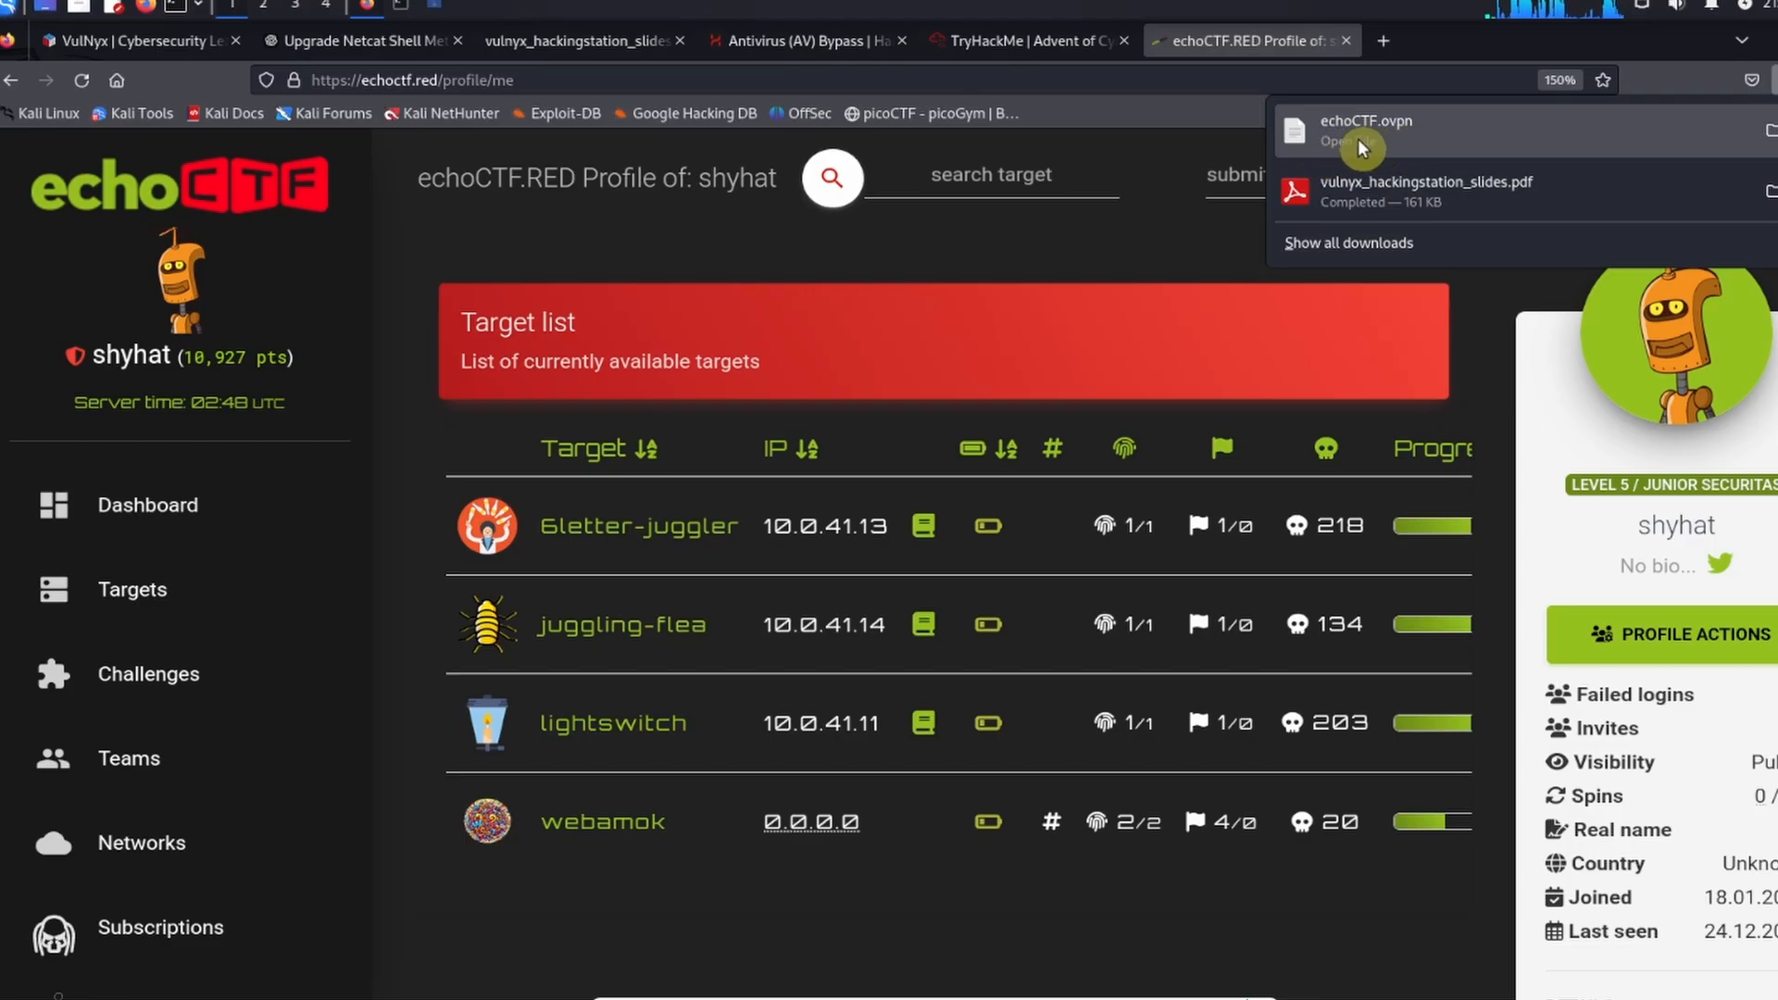
mouse_move(1347, 140)
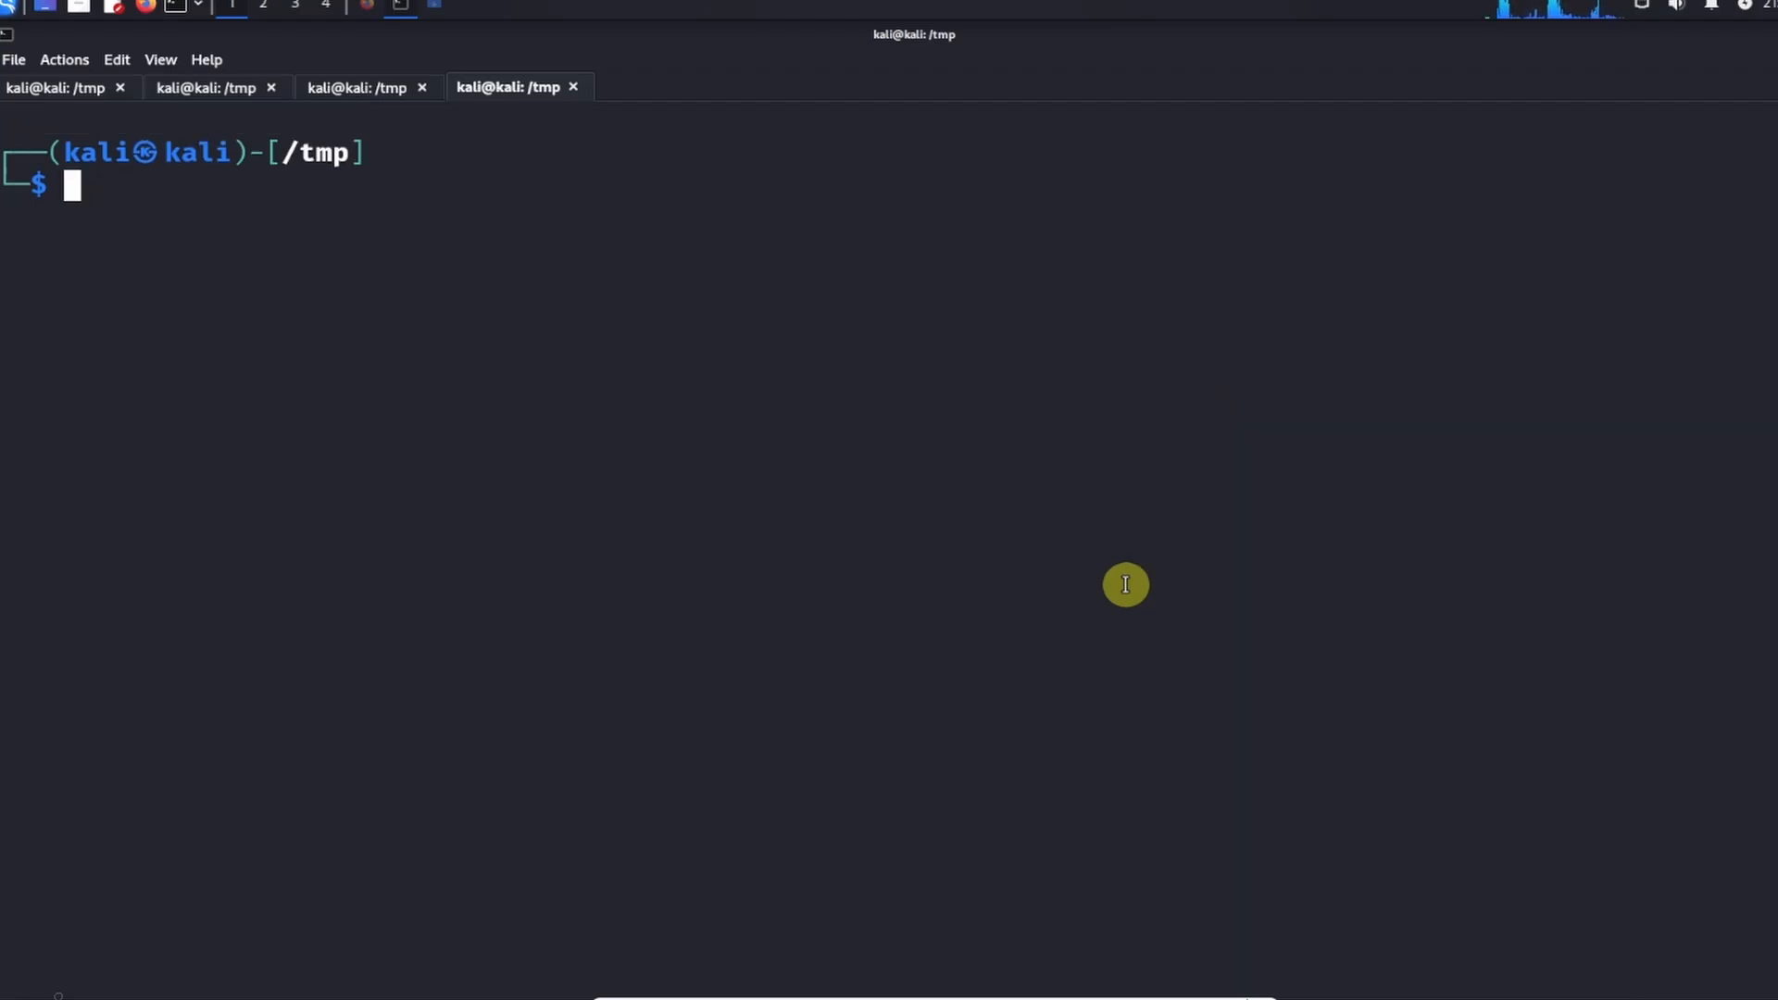
Step: Change the terminal into ~/Downloads and list its files to find echoCTF.ovpn
type("cd /tmp")
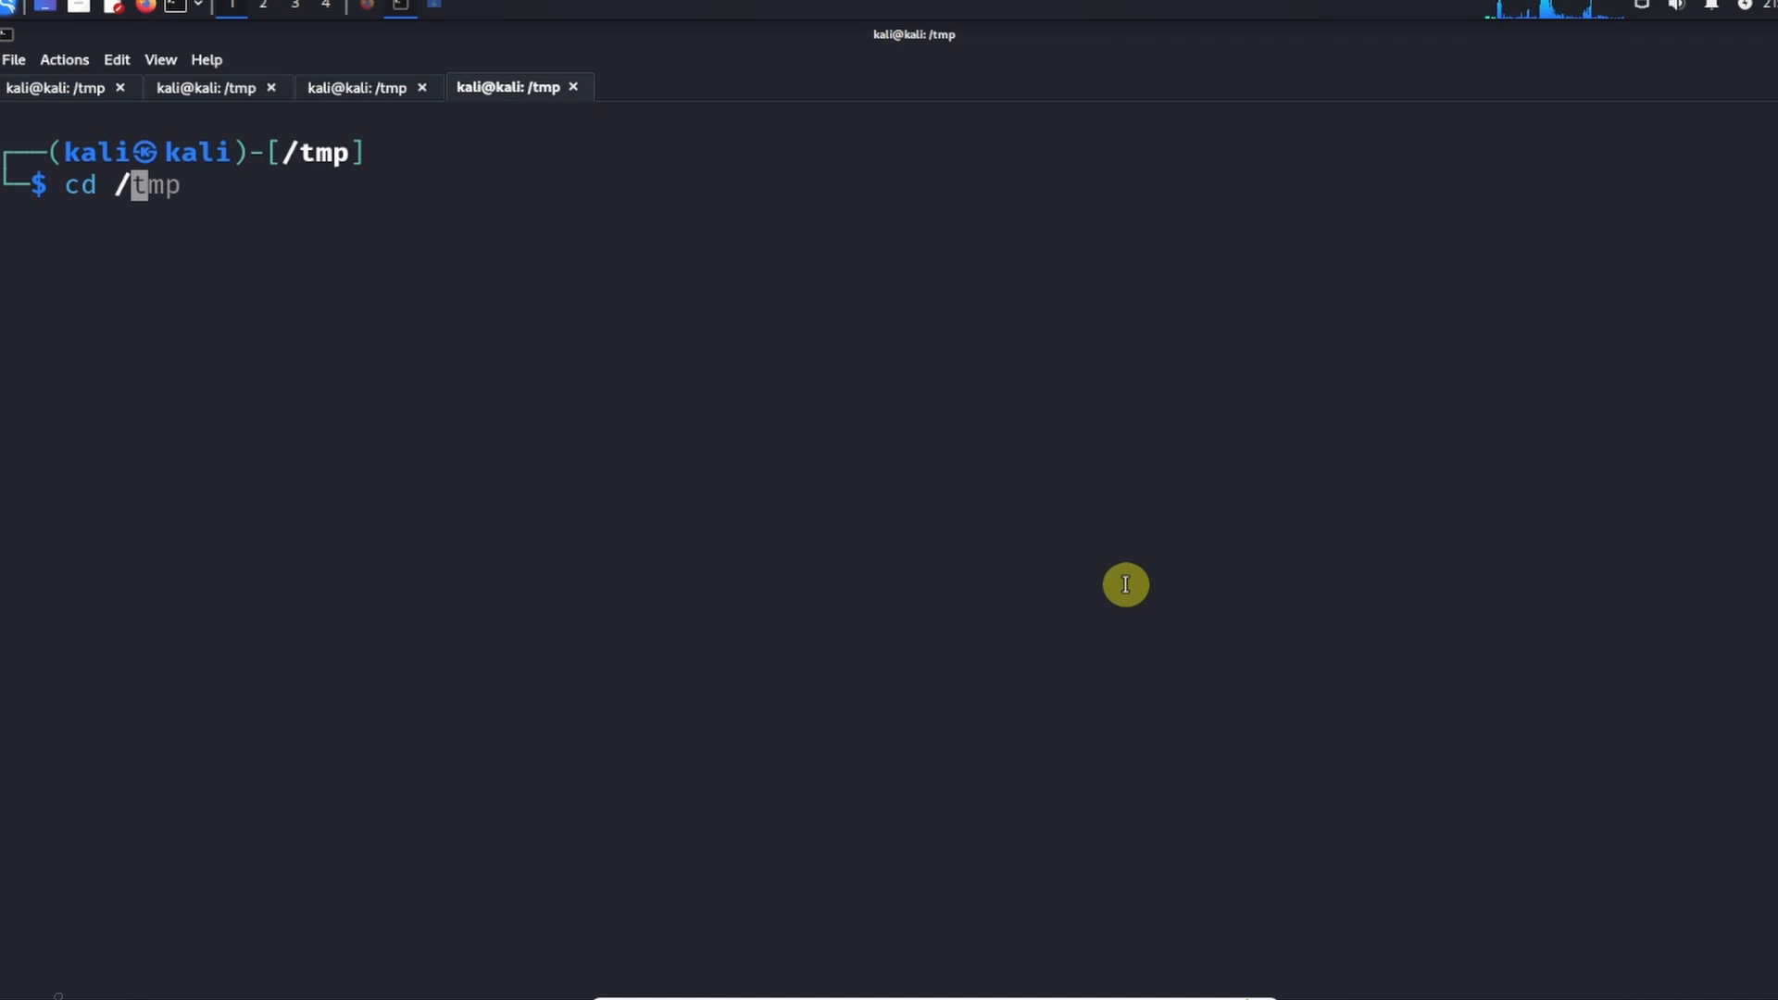
type("~/Downloads")
type("ls")
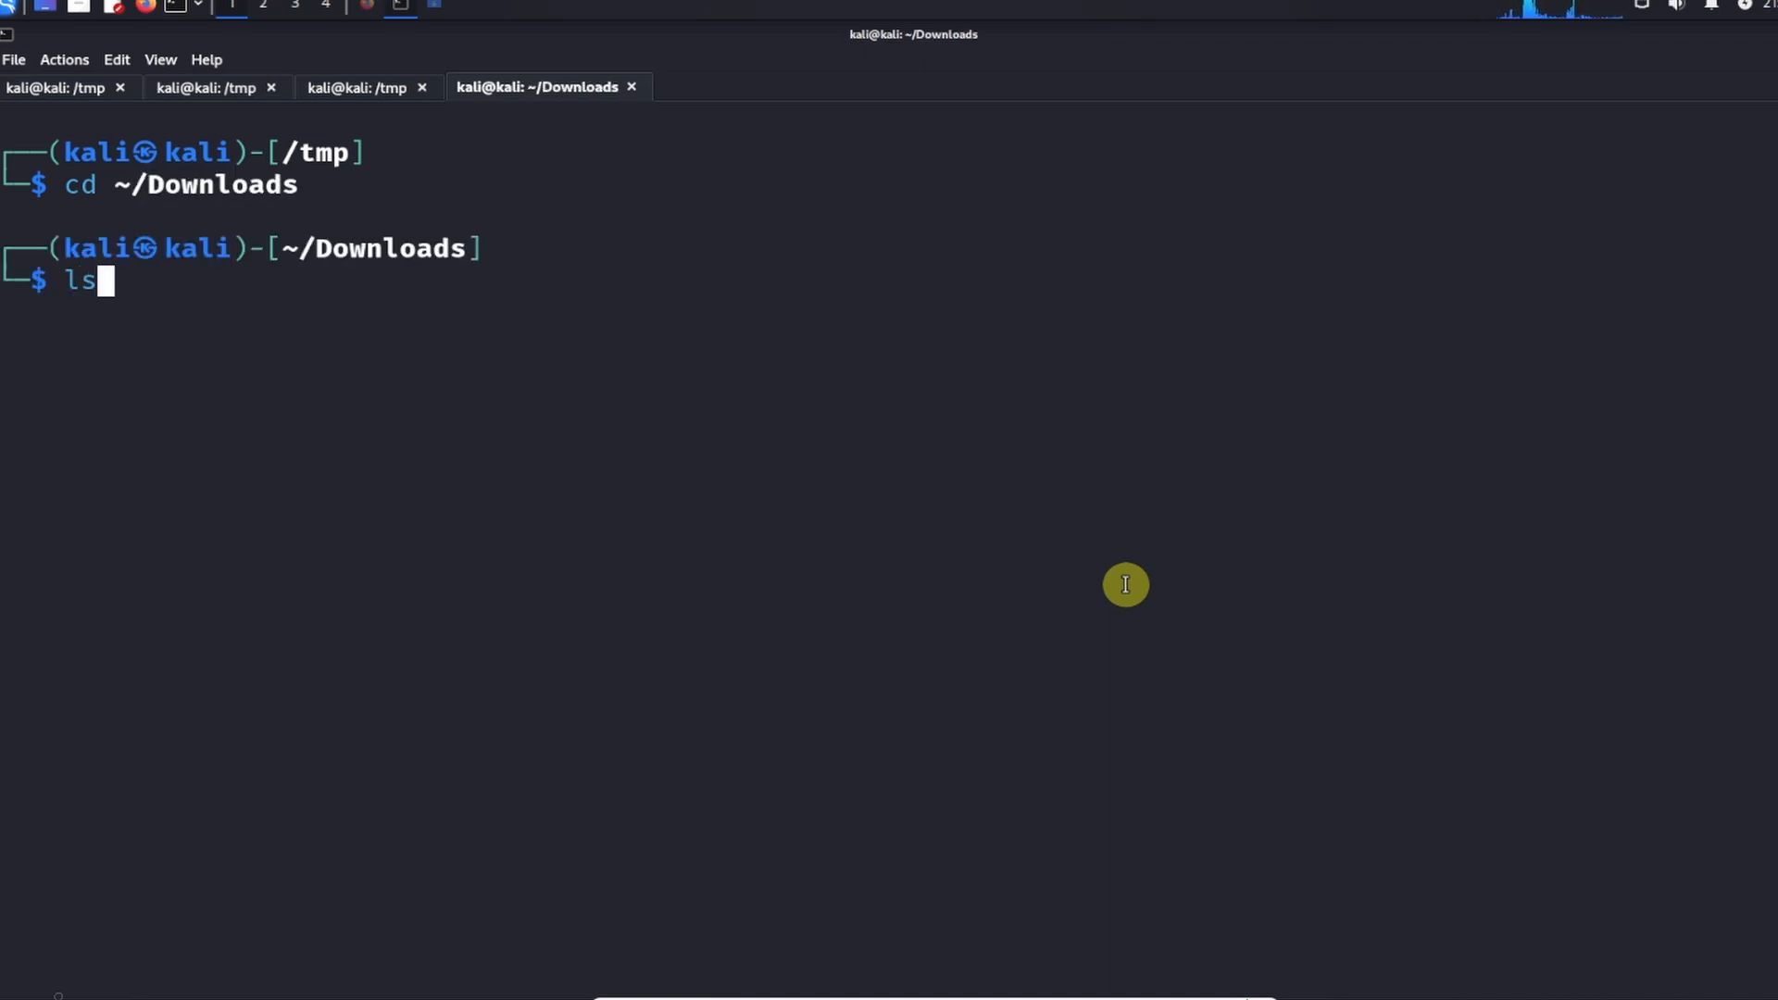
key("Return")
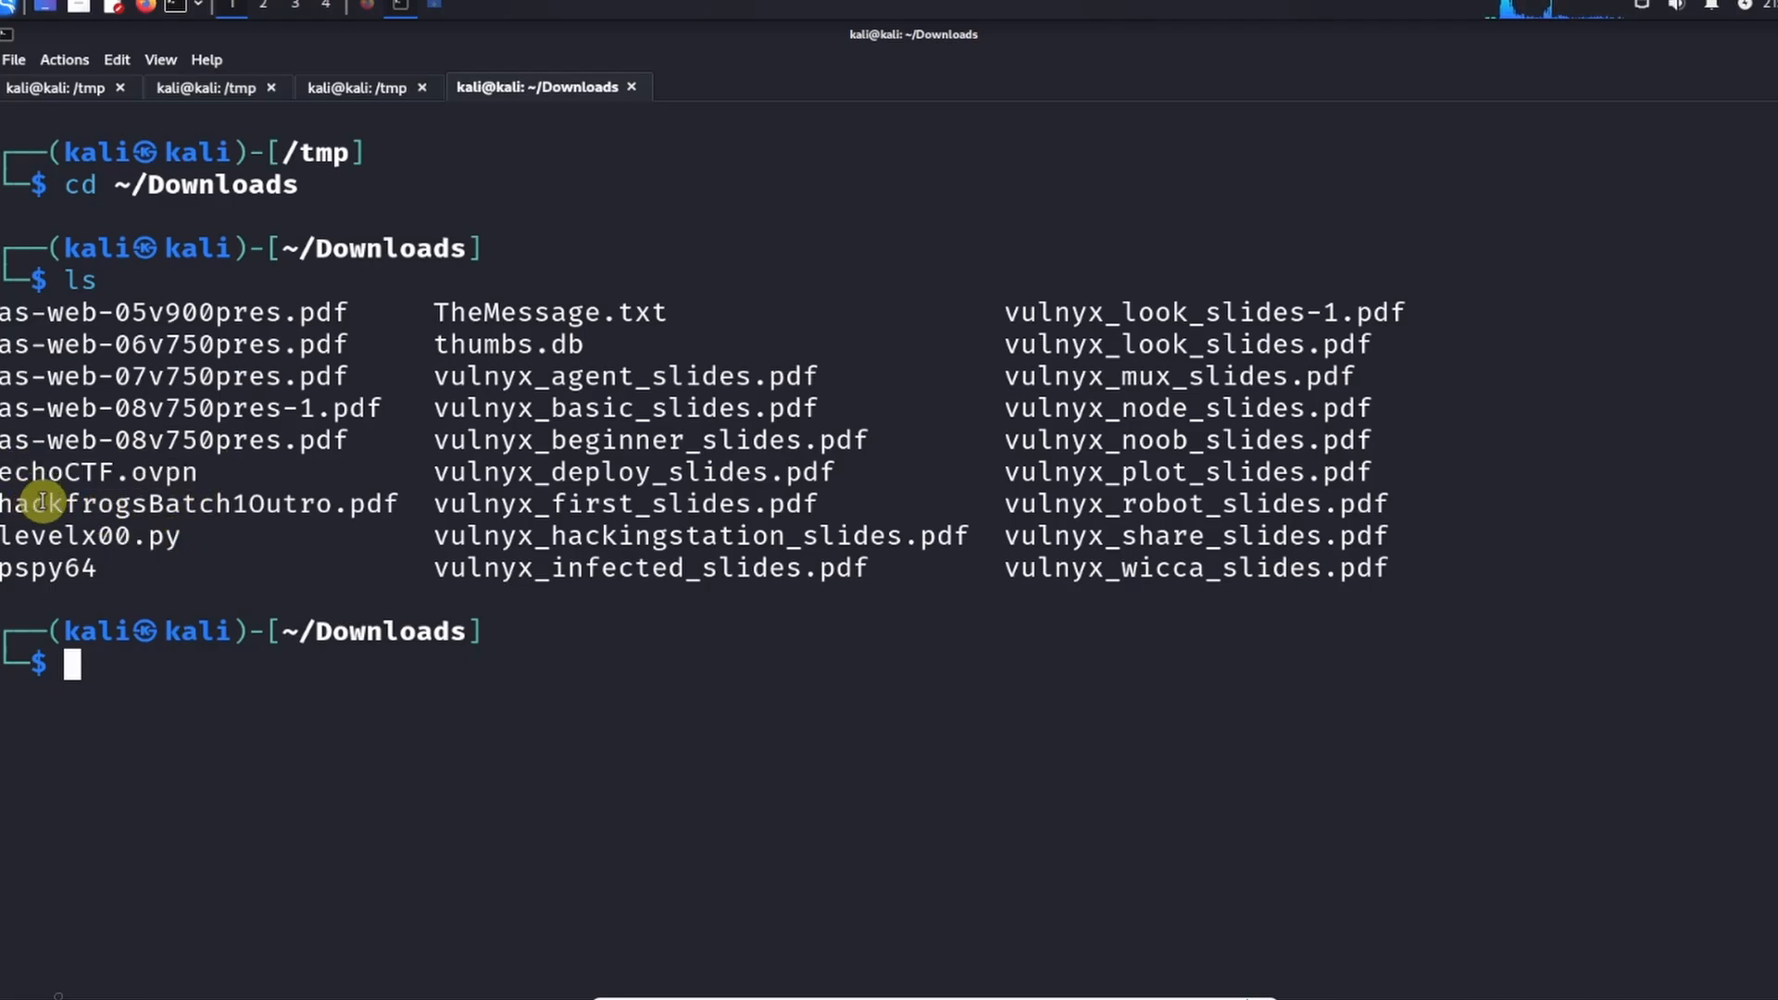
mouse_move(57, 506)
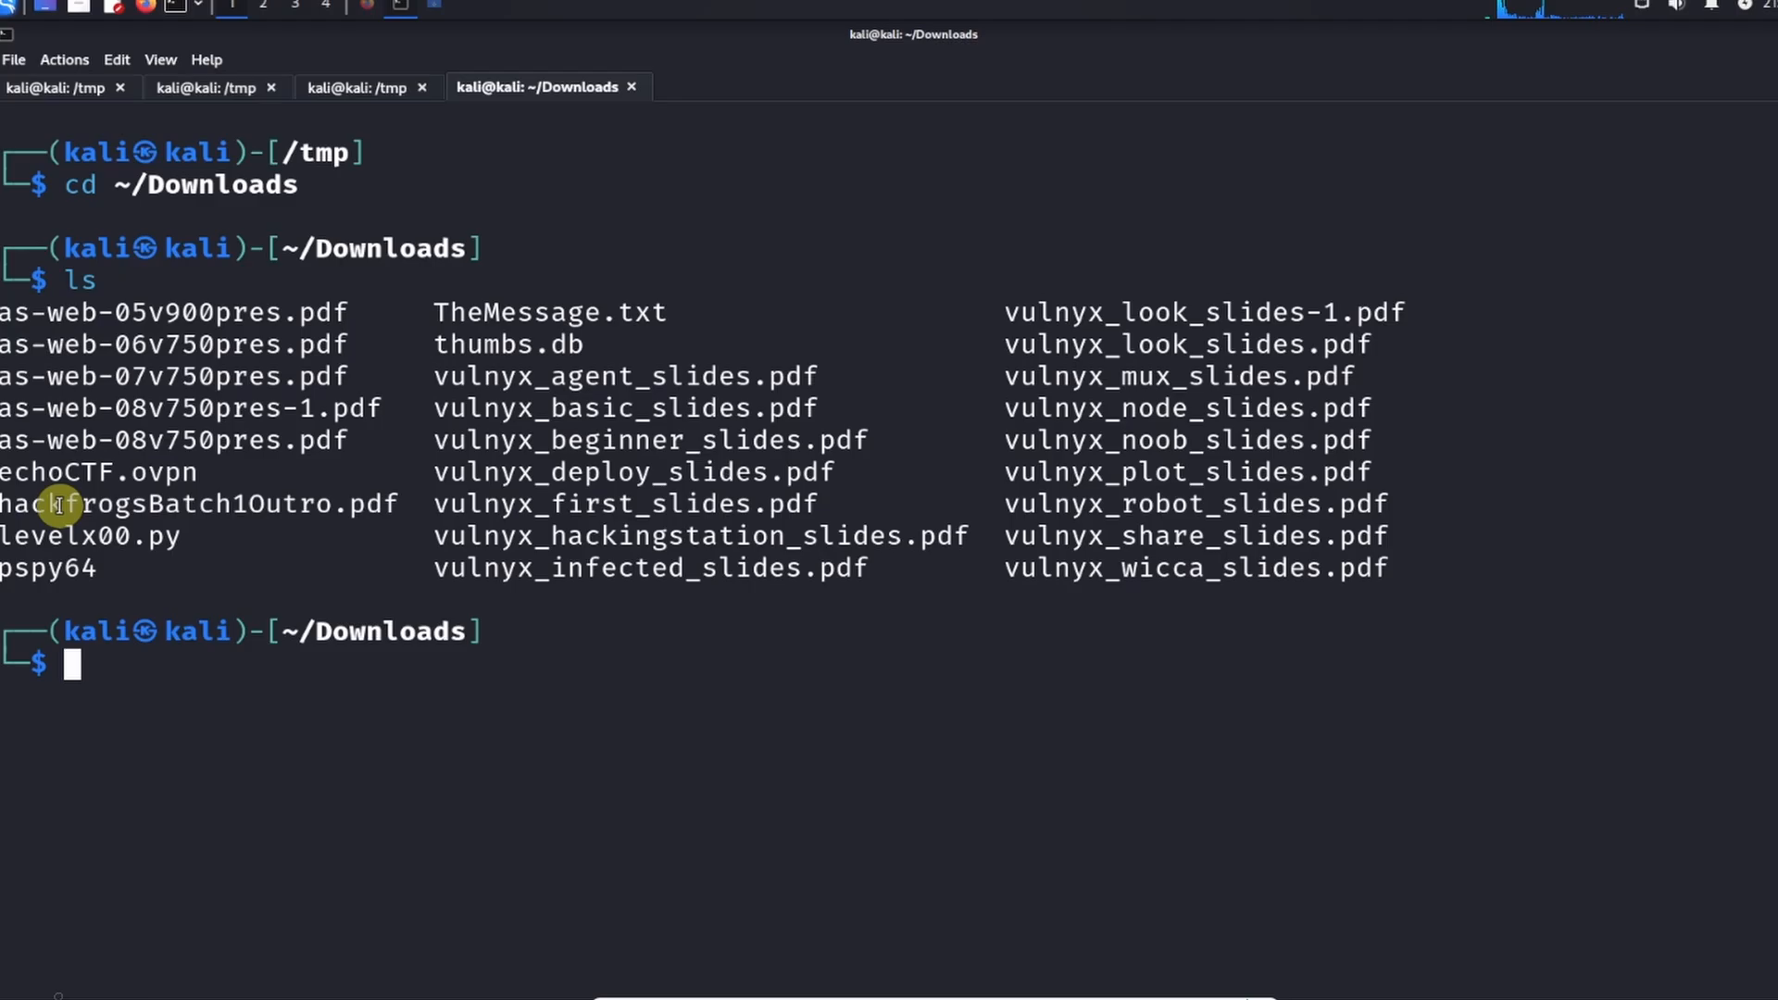
mouse_move(29, 504)
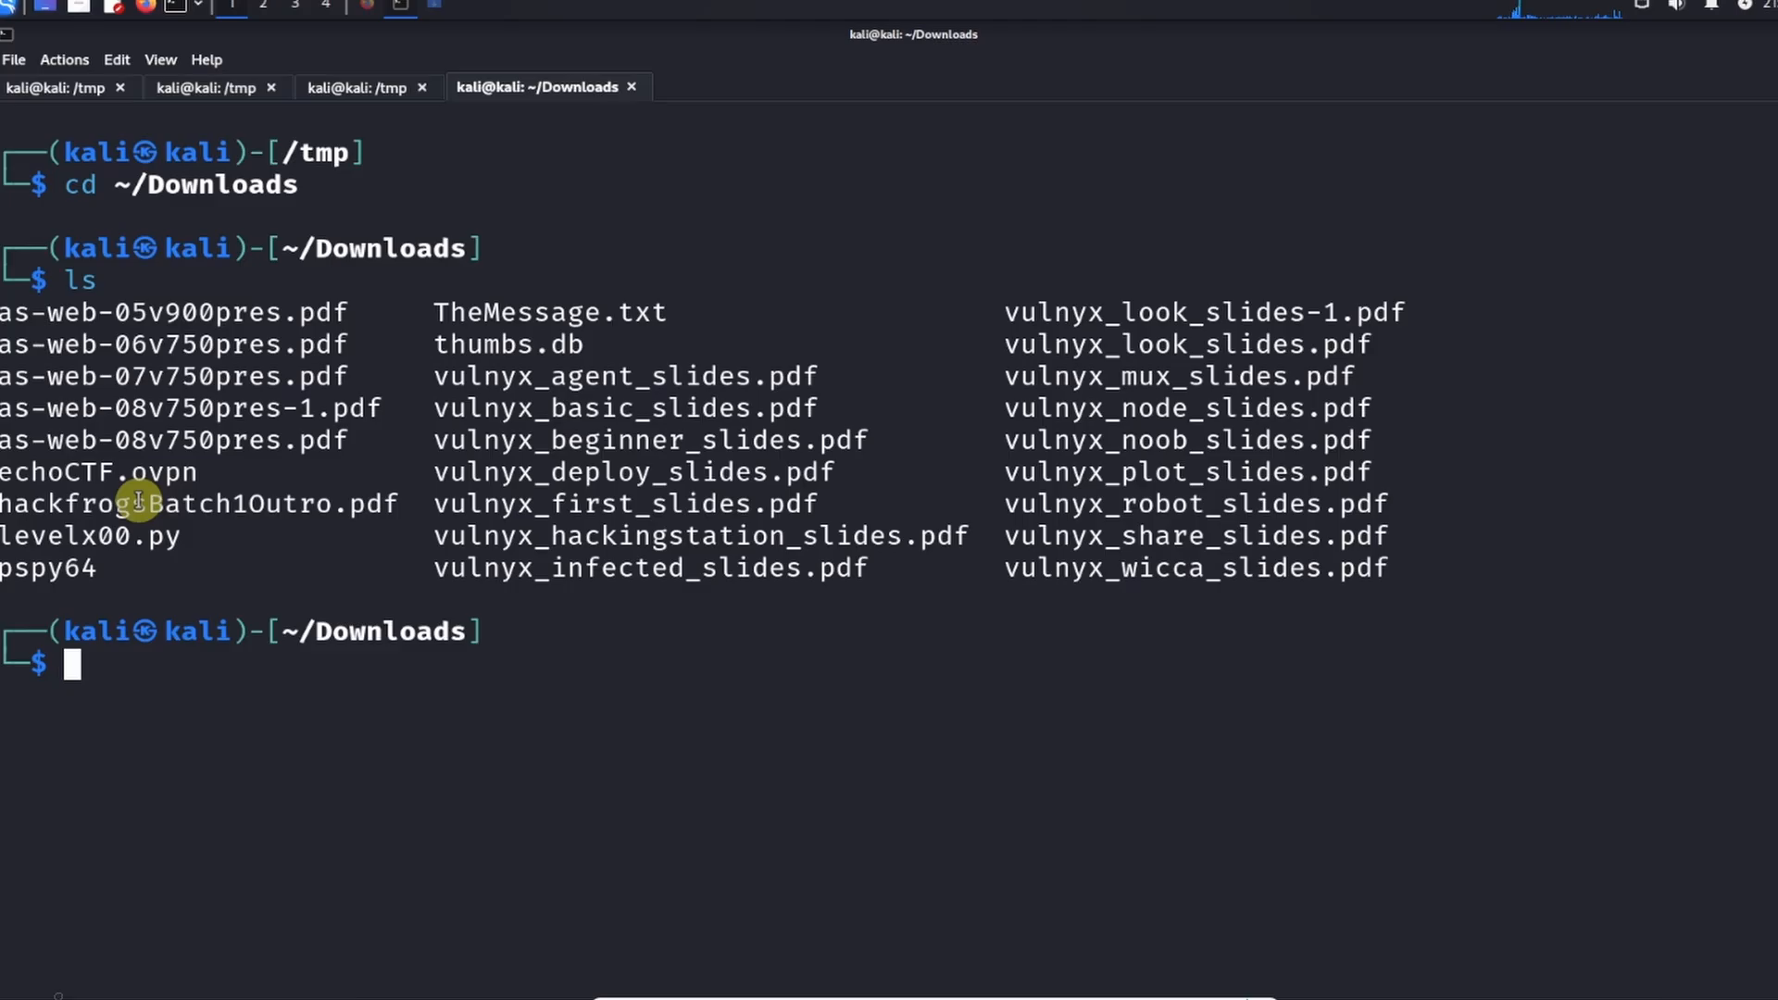
mouse_move(632, 656)
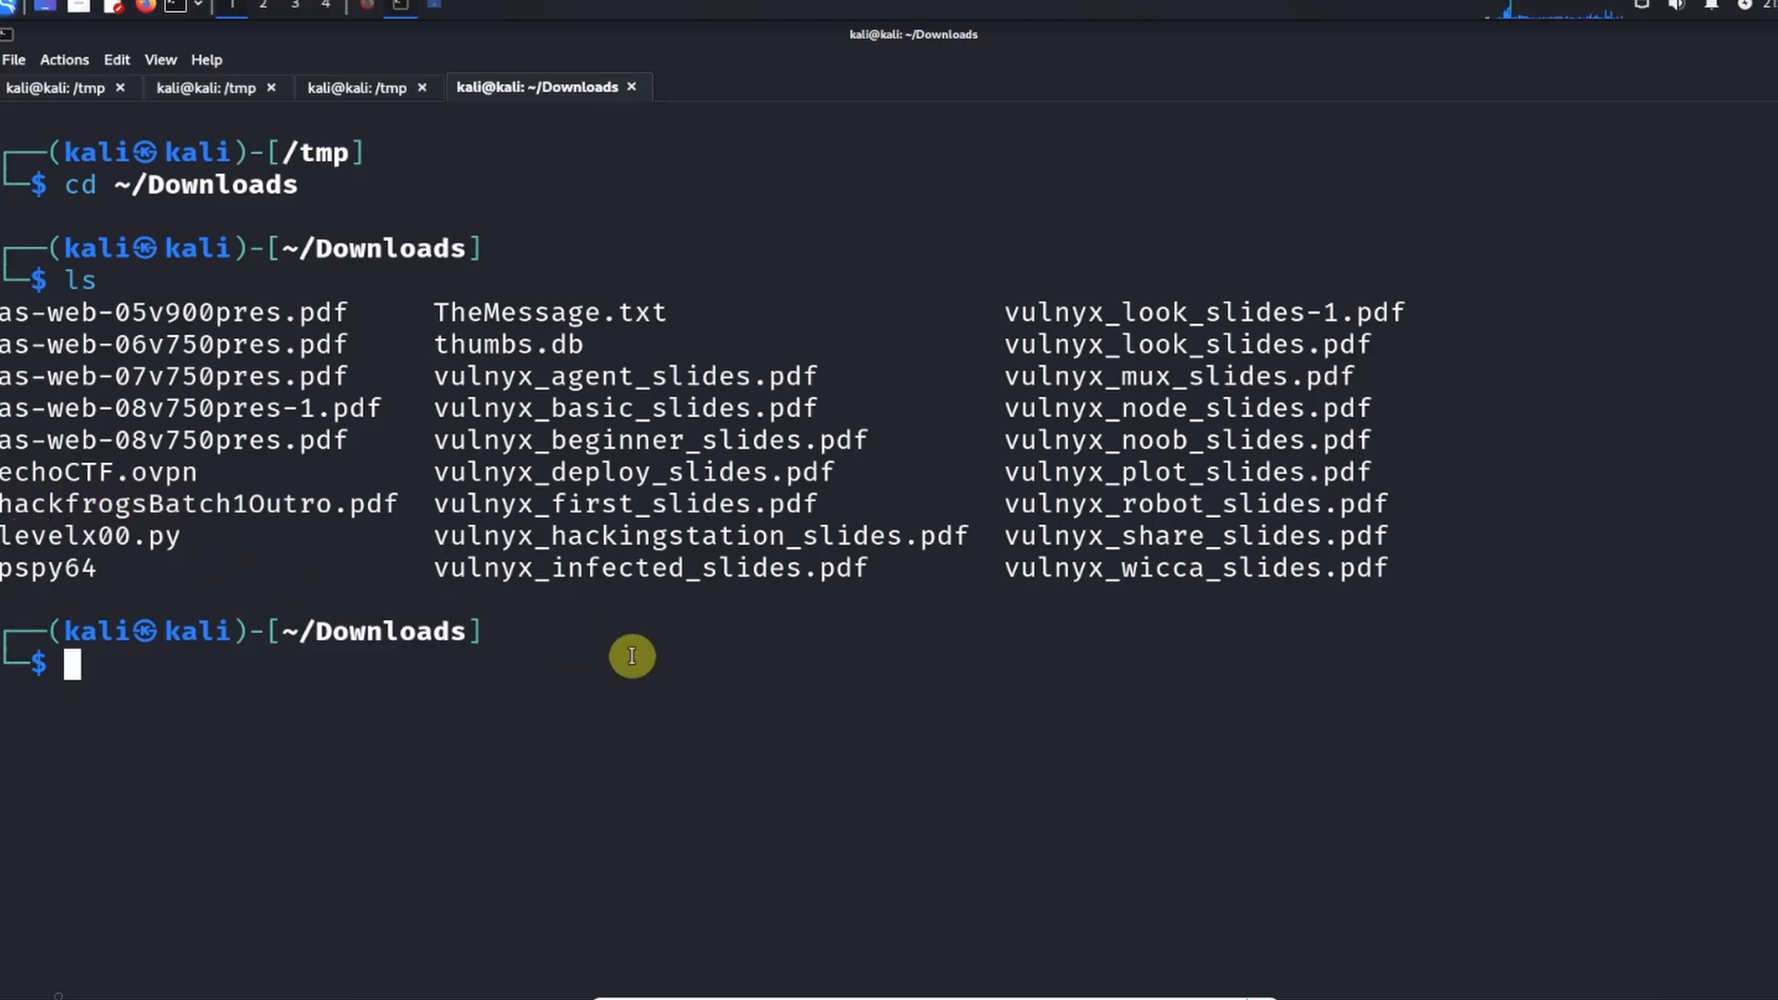
Step: Move echoCTF.ovpn to /root/echoCTF.ovpn with sudo, entering the administrator password
type("sudo arp-scan -I eth1 192.168.56.0/24")
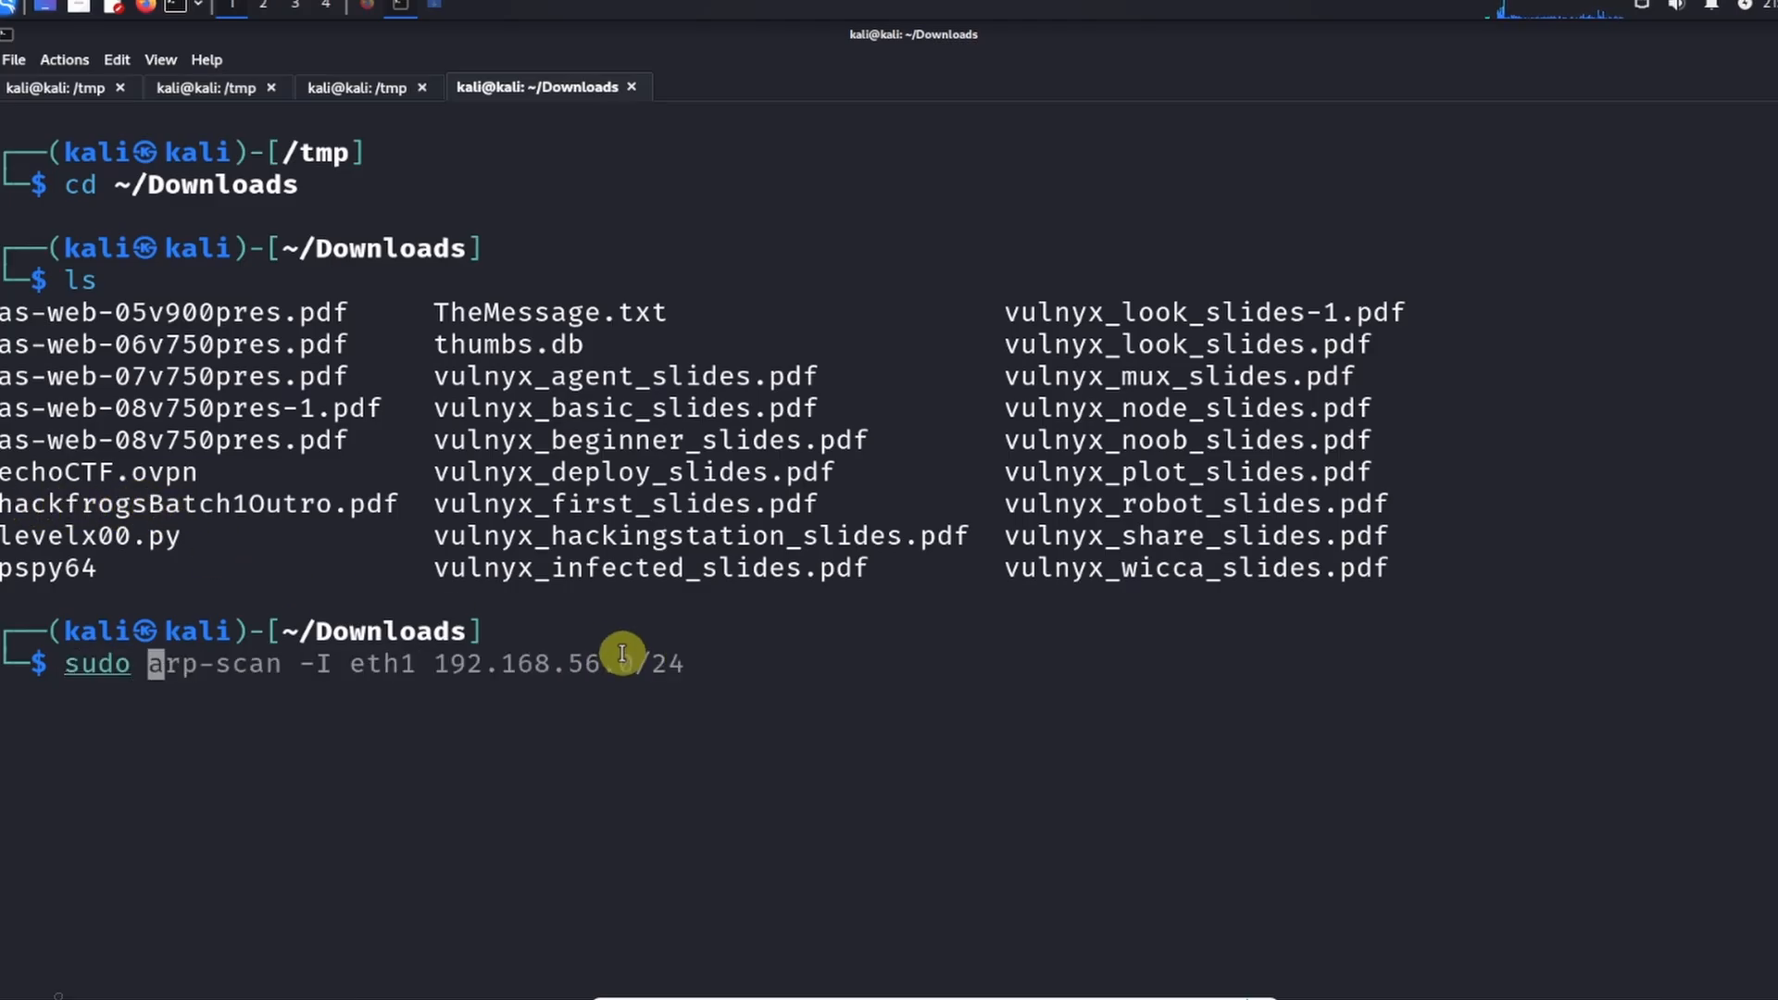
type("mv")
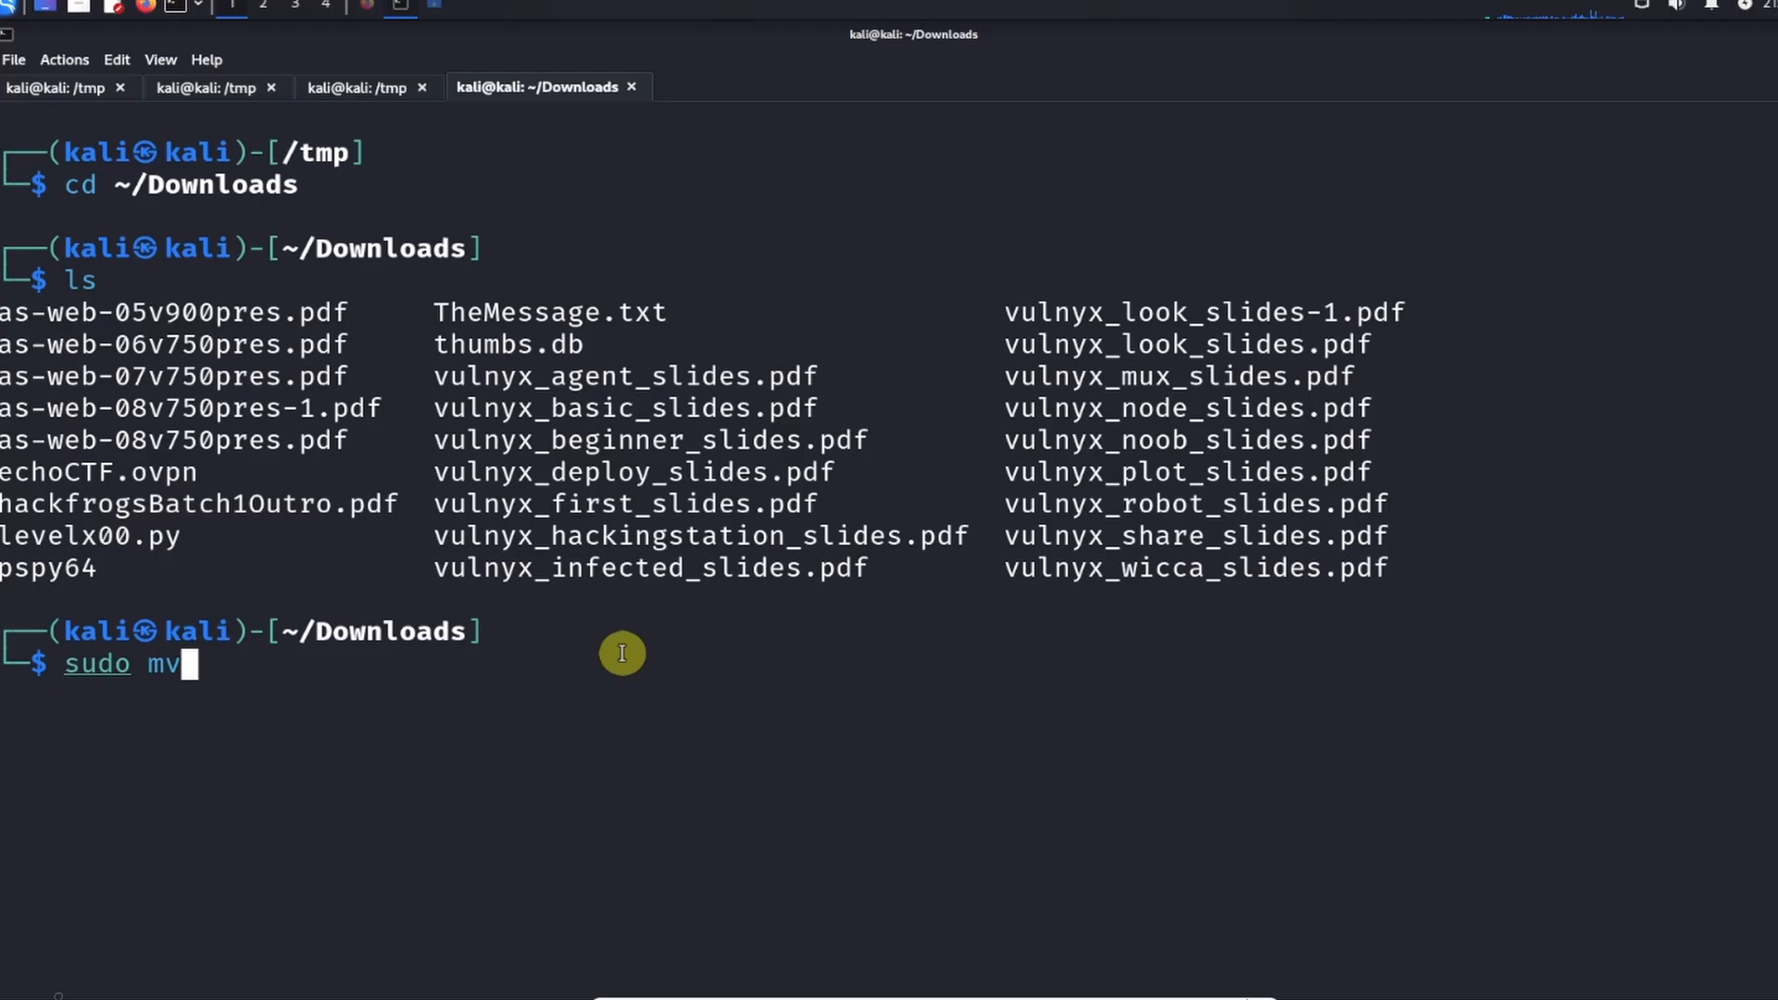
type("echoCTF.ovpn")
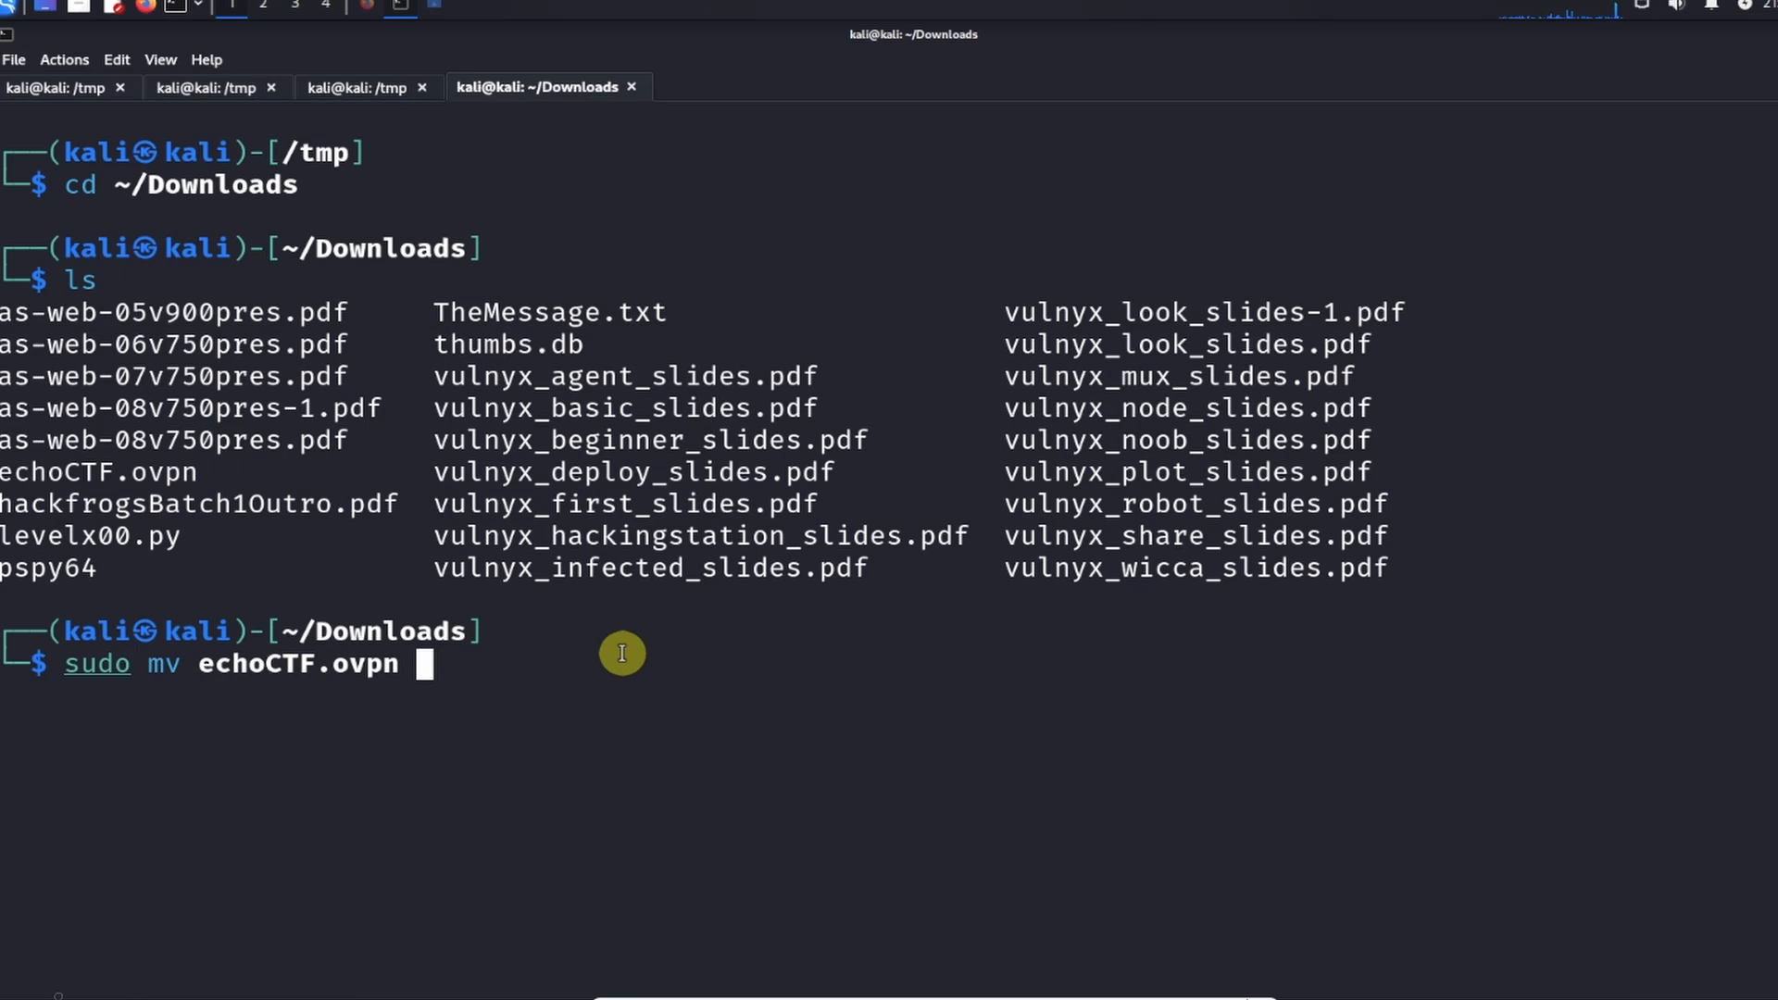
type("/root/")
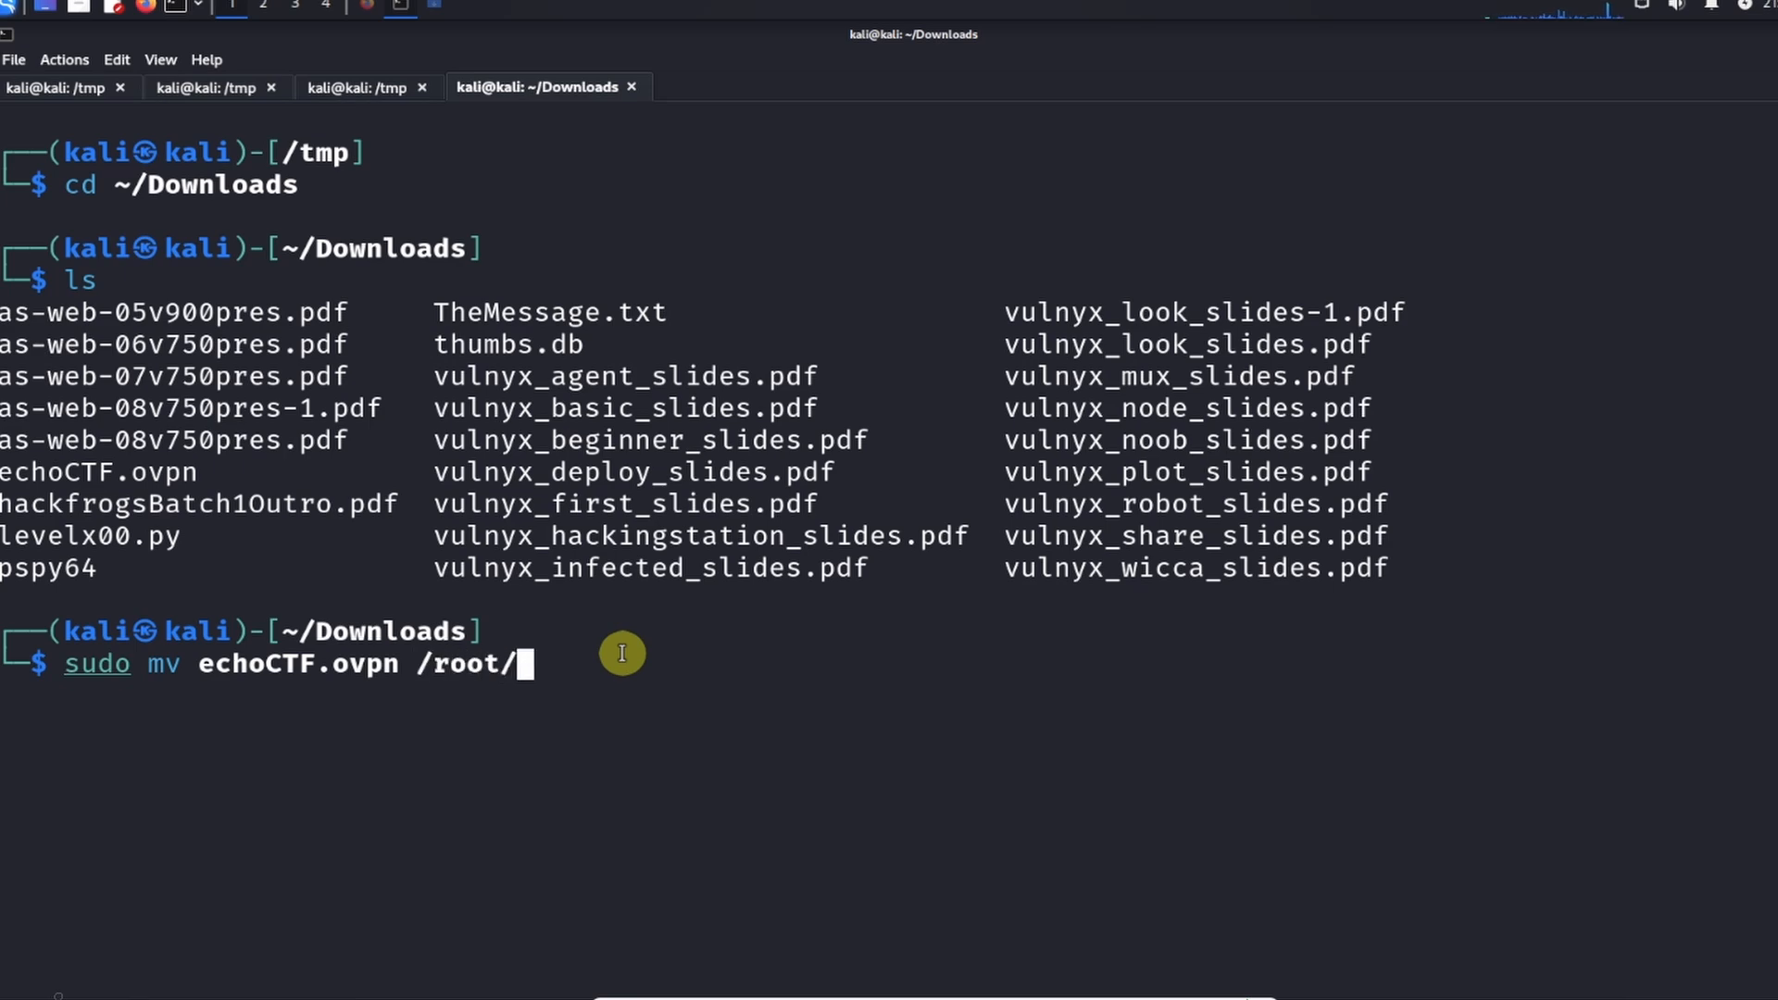
type("echoCTF.")
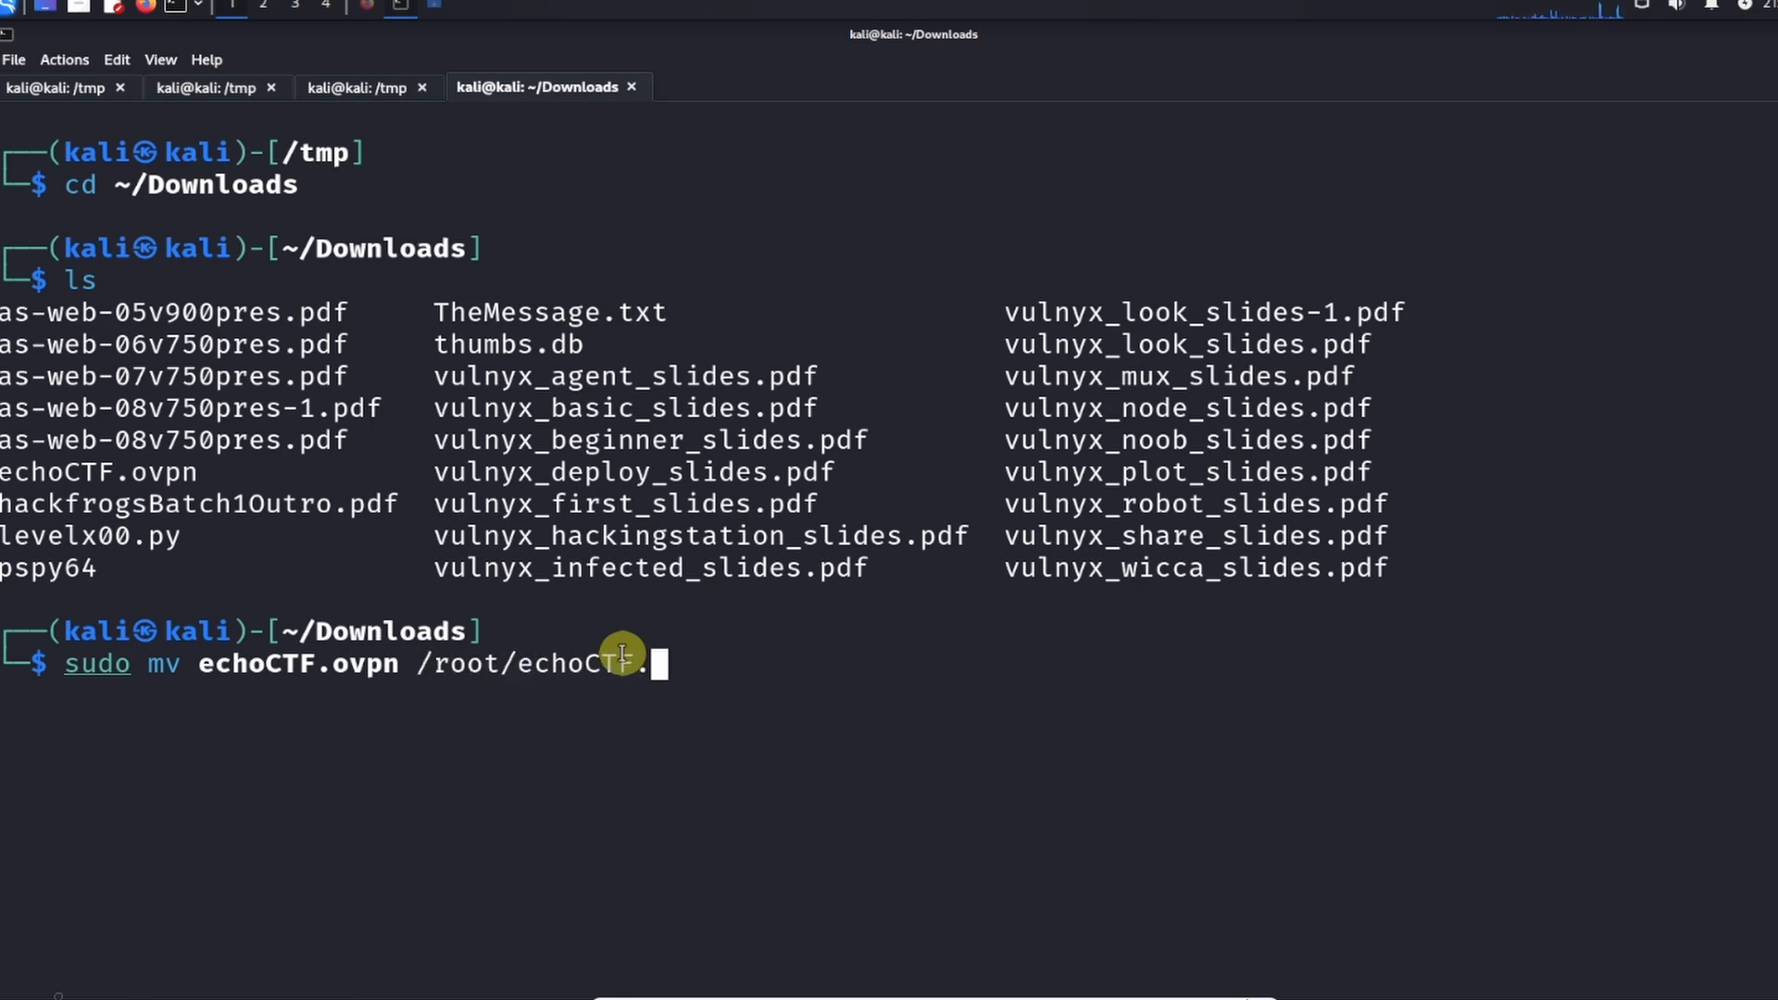
type("o")
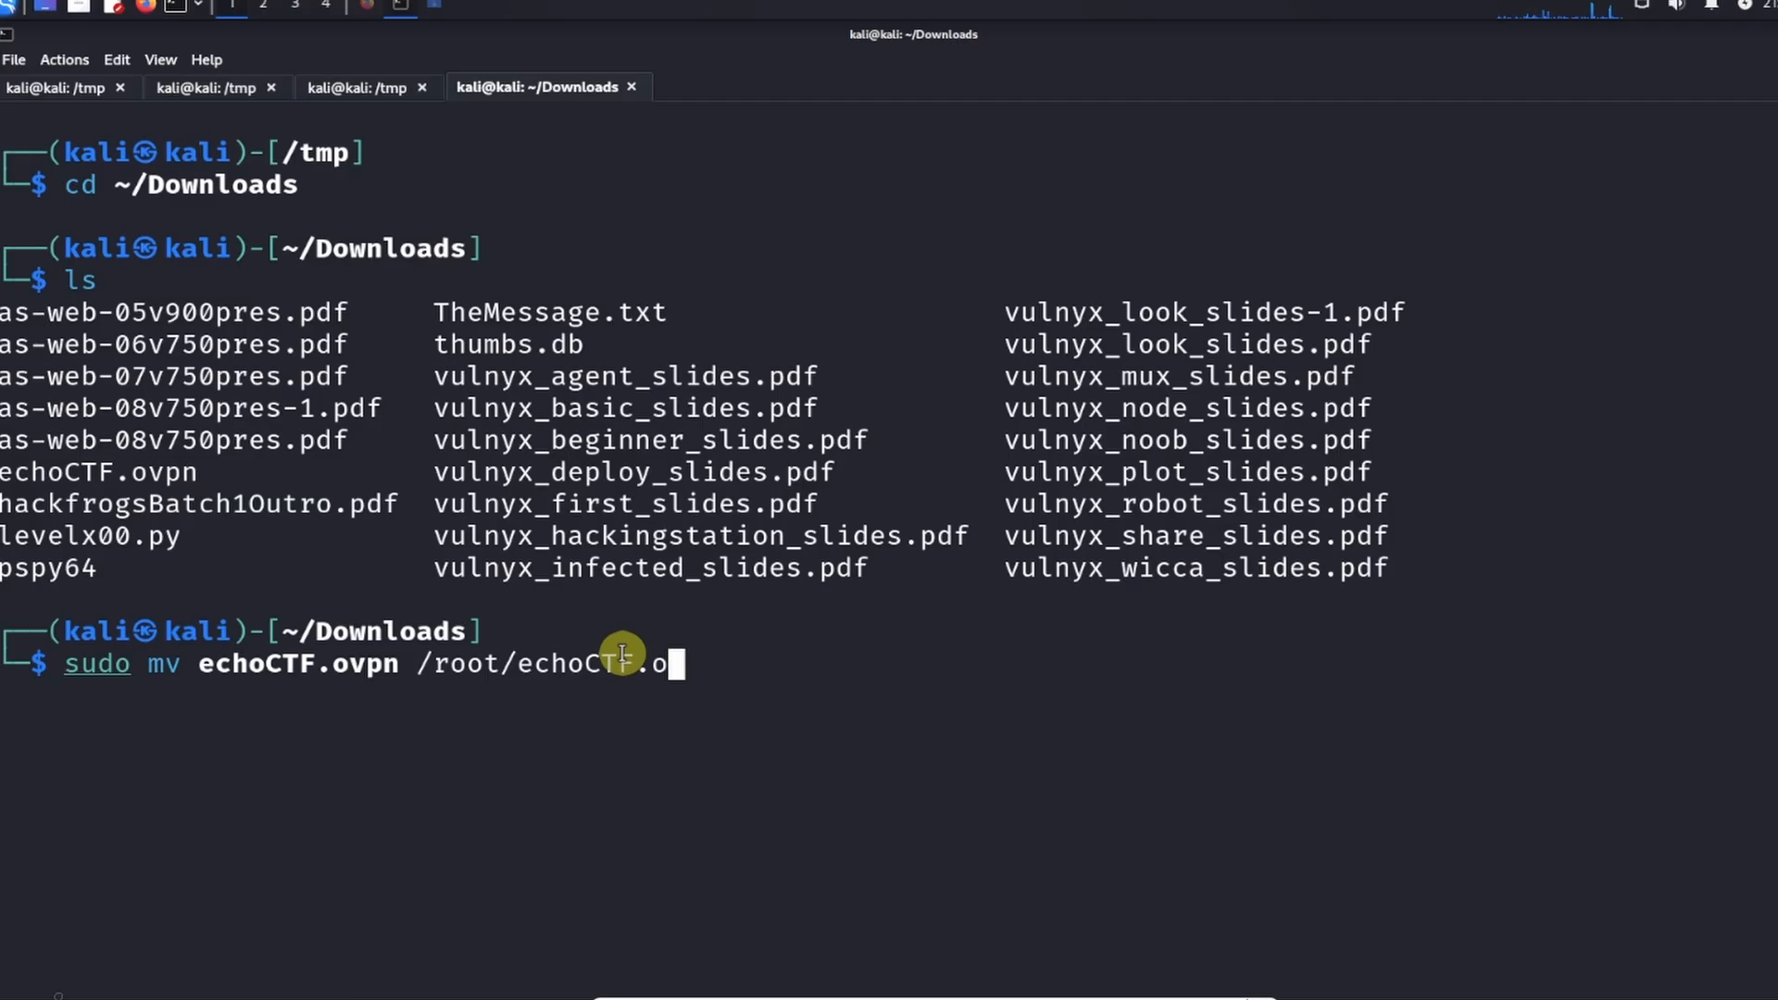
type("vpn")
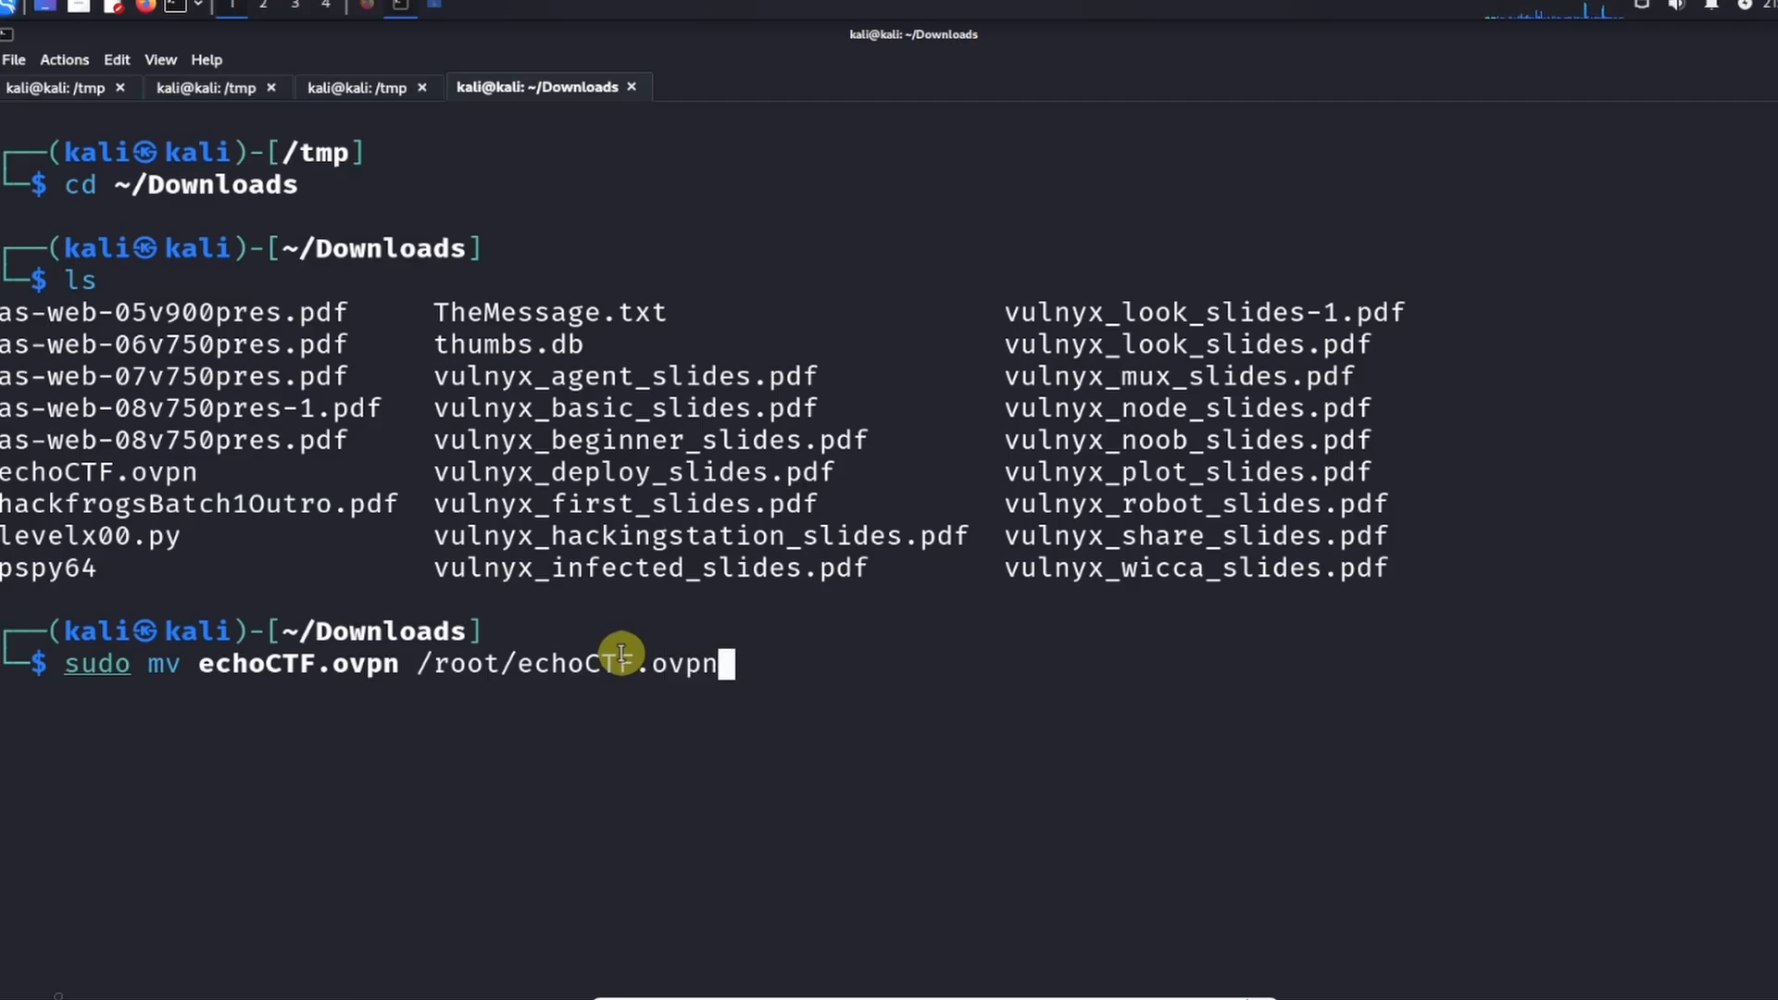
key("Return")
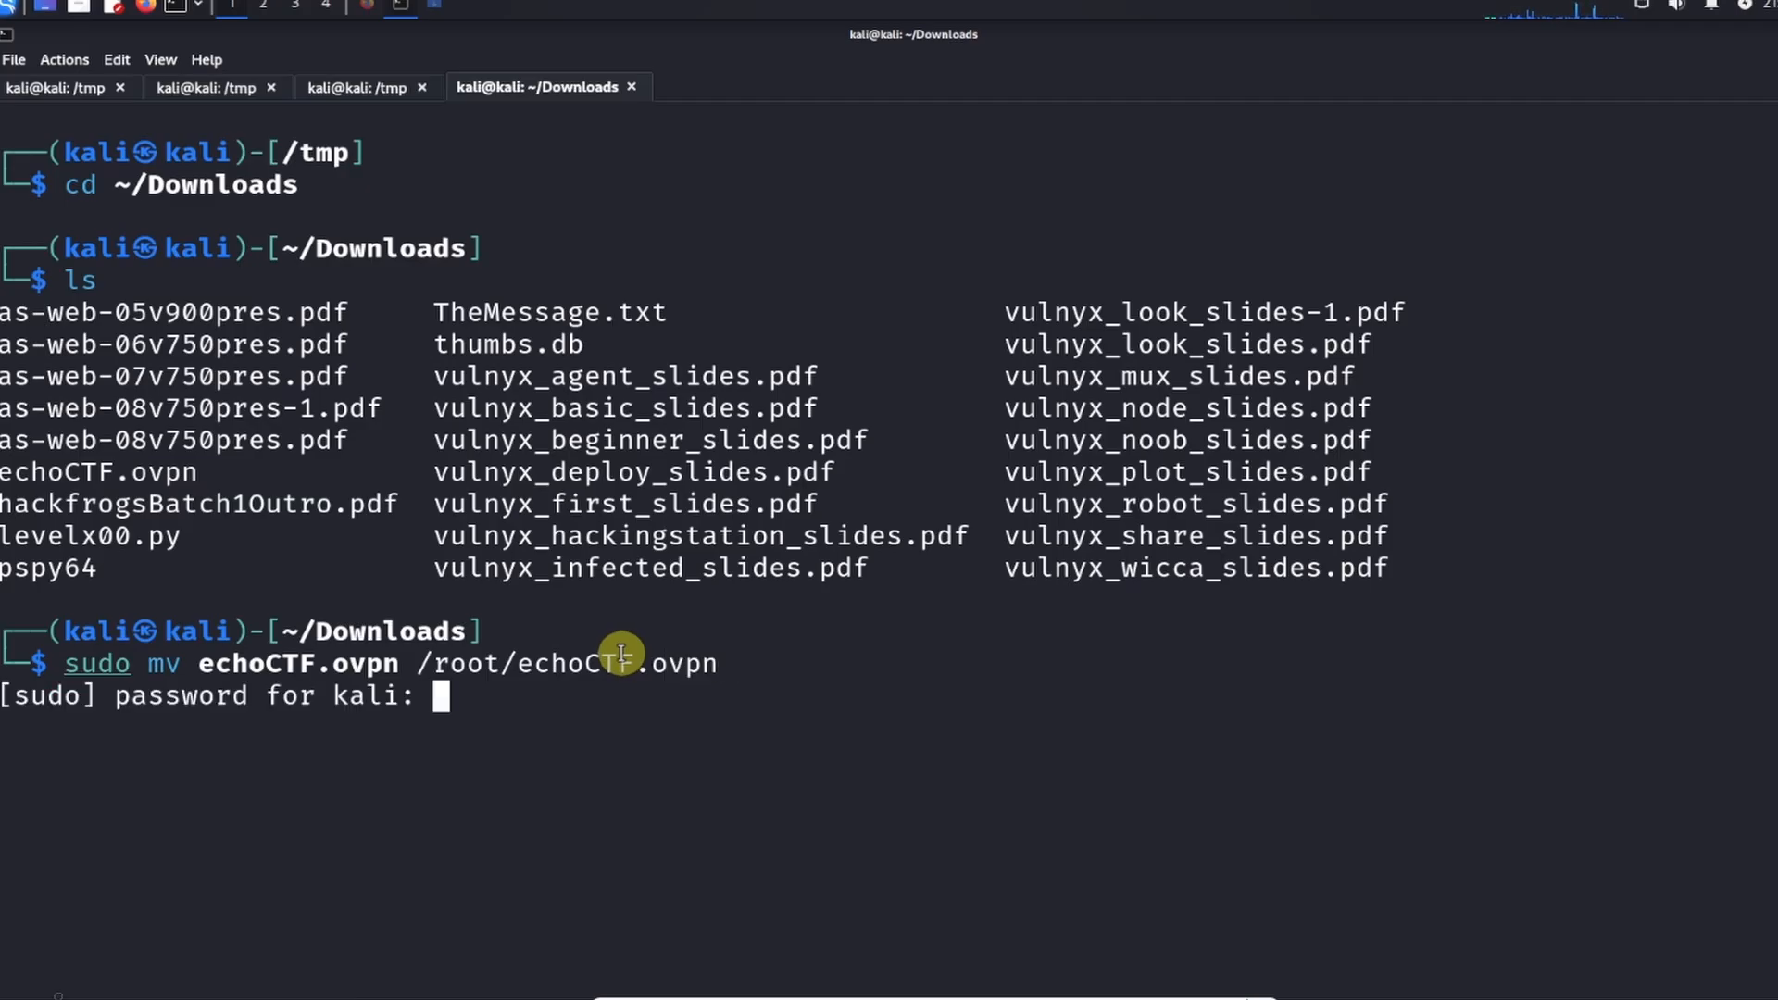
key("Return")
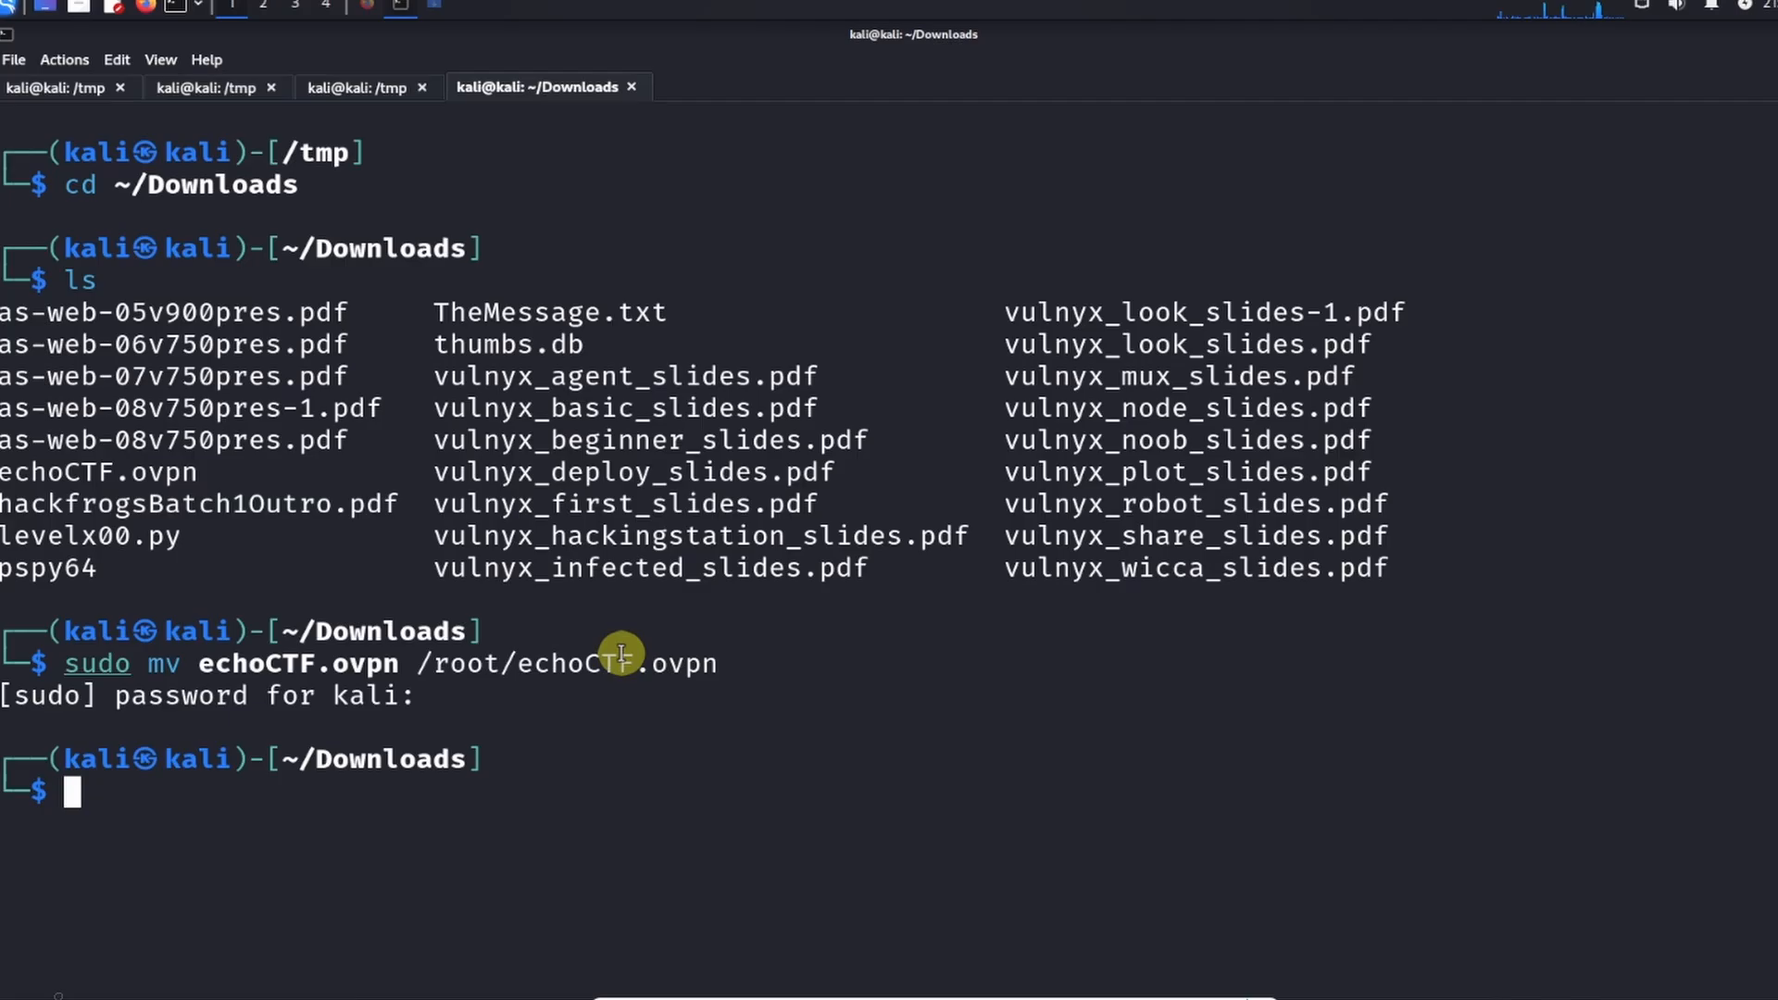
mouse_move(959, 269)
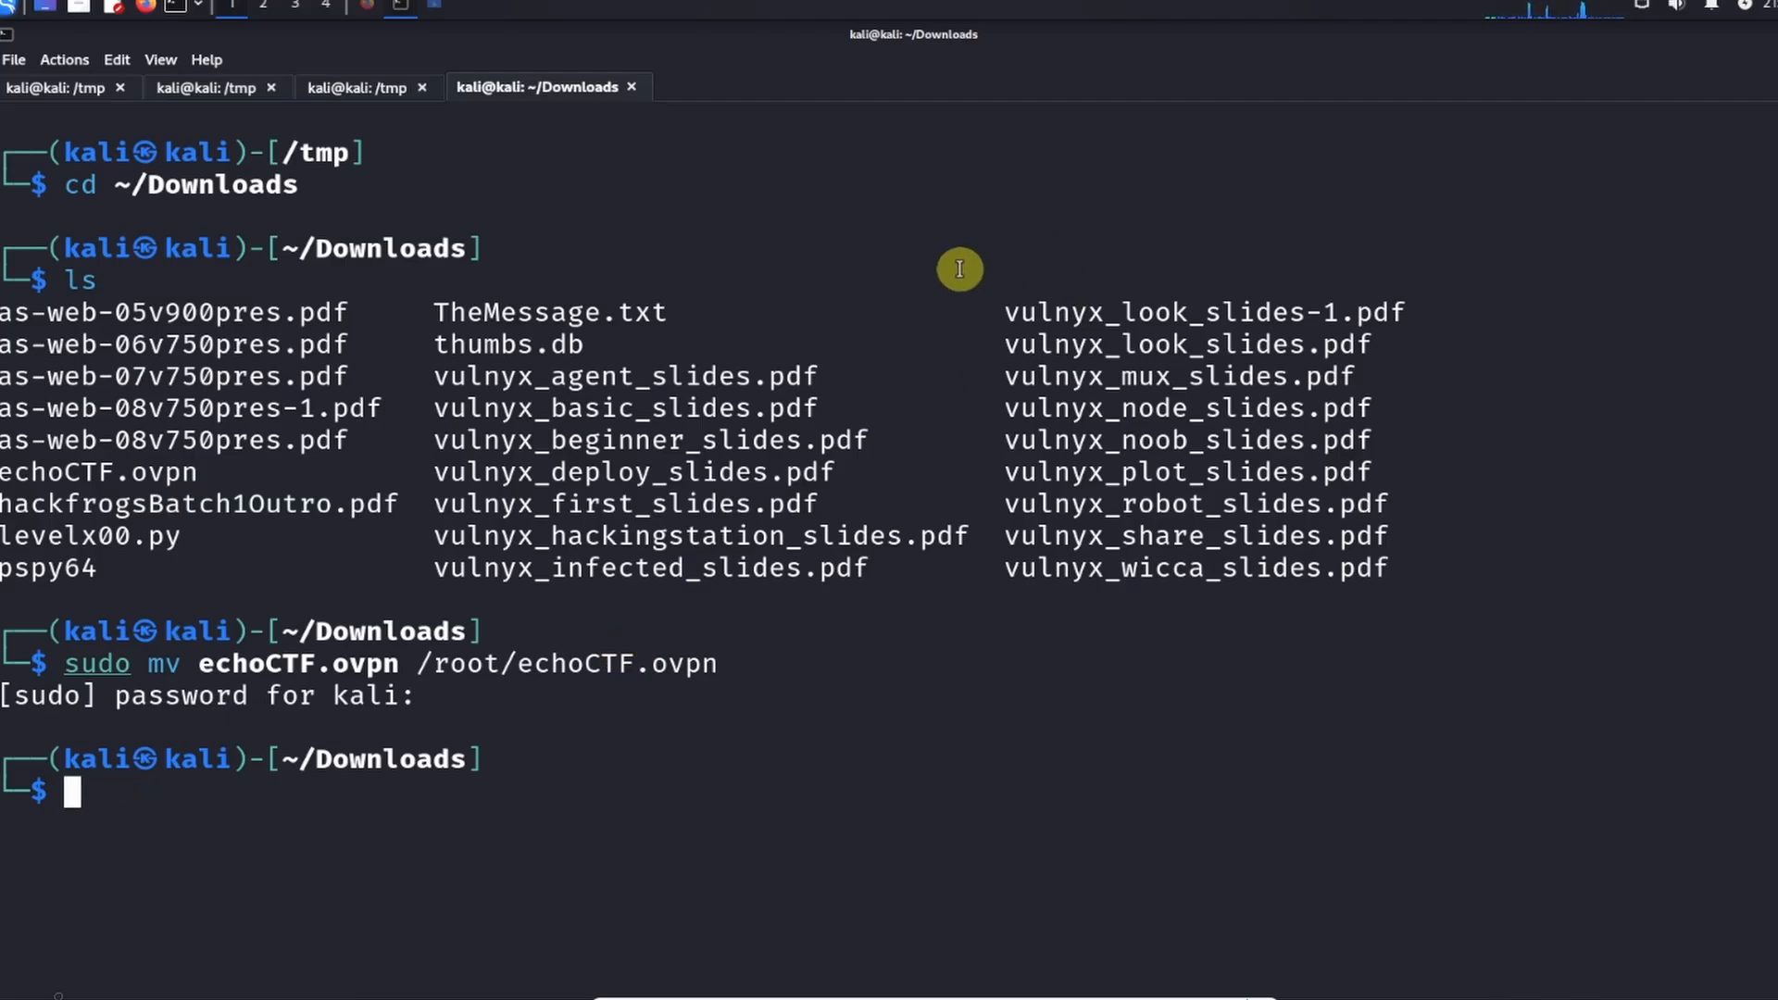
type("sudo open")
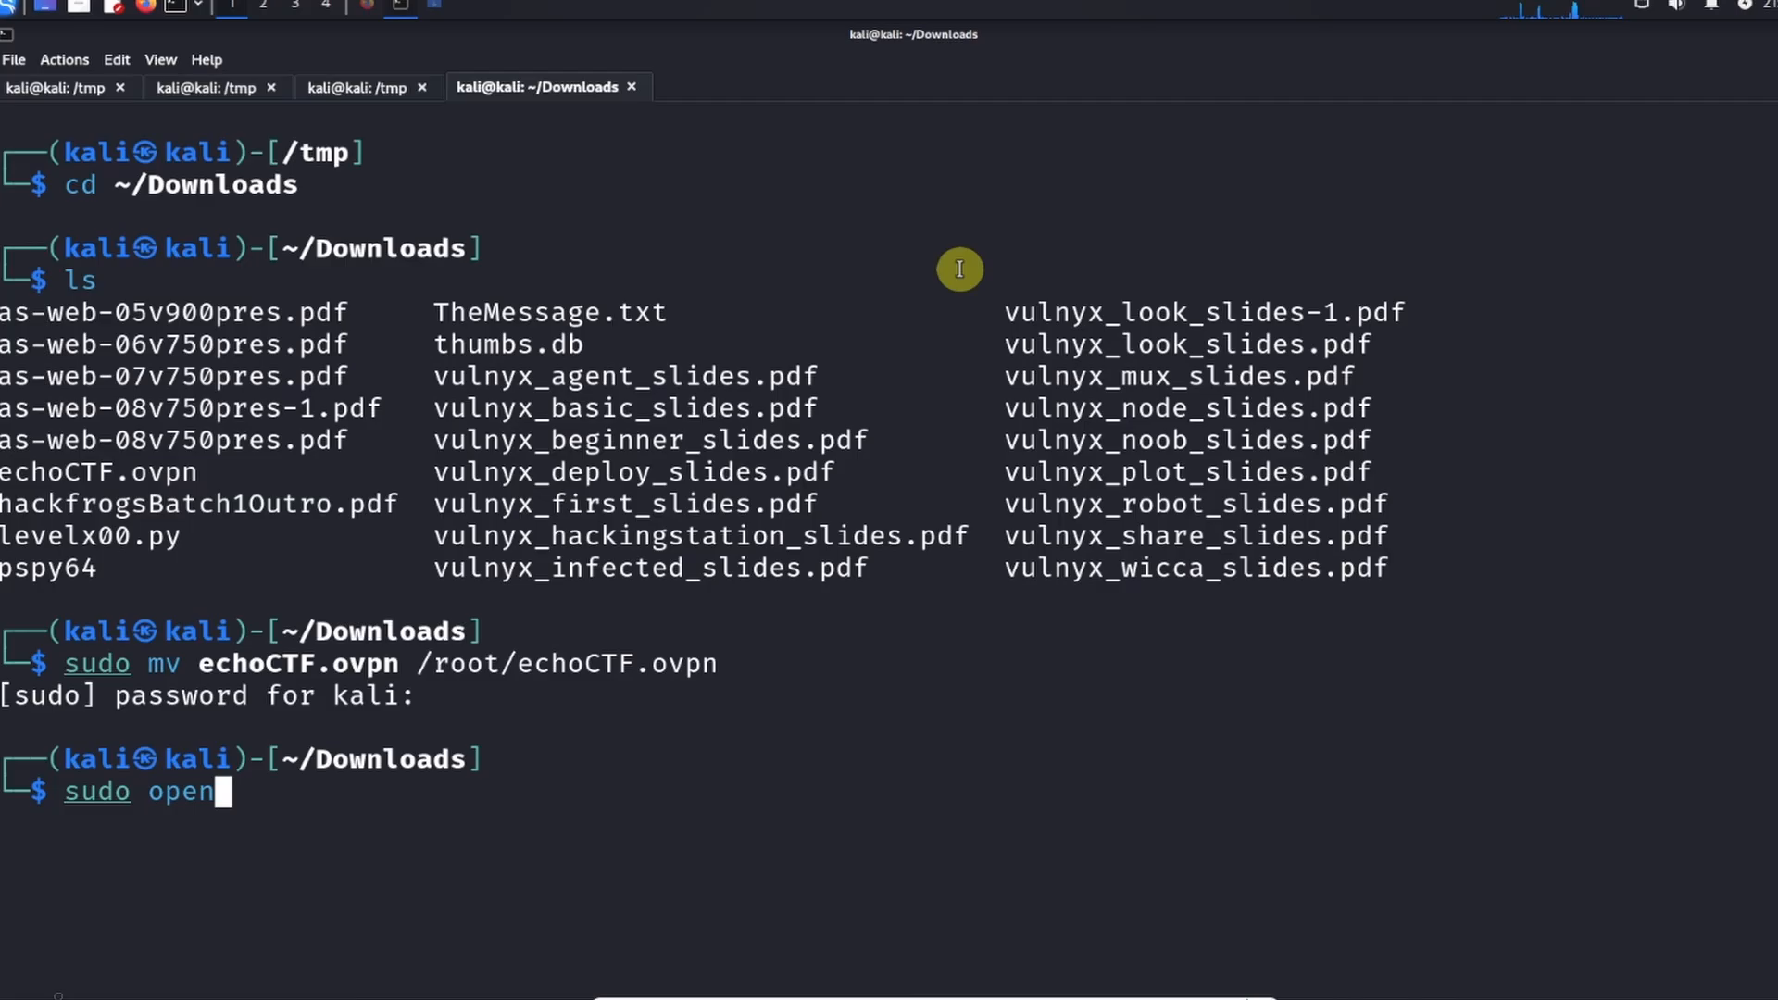
Step: Start OpenVPN with sudo using the /root/echoCTF.ovpn profile
type("vpn")
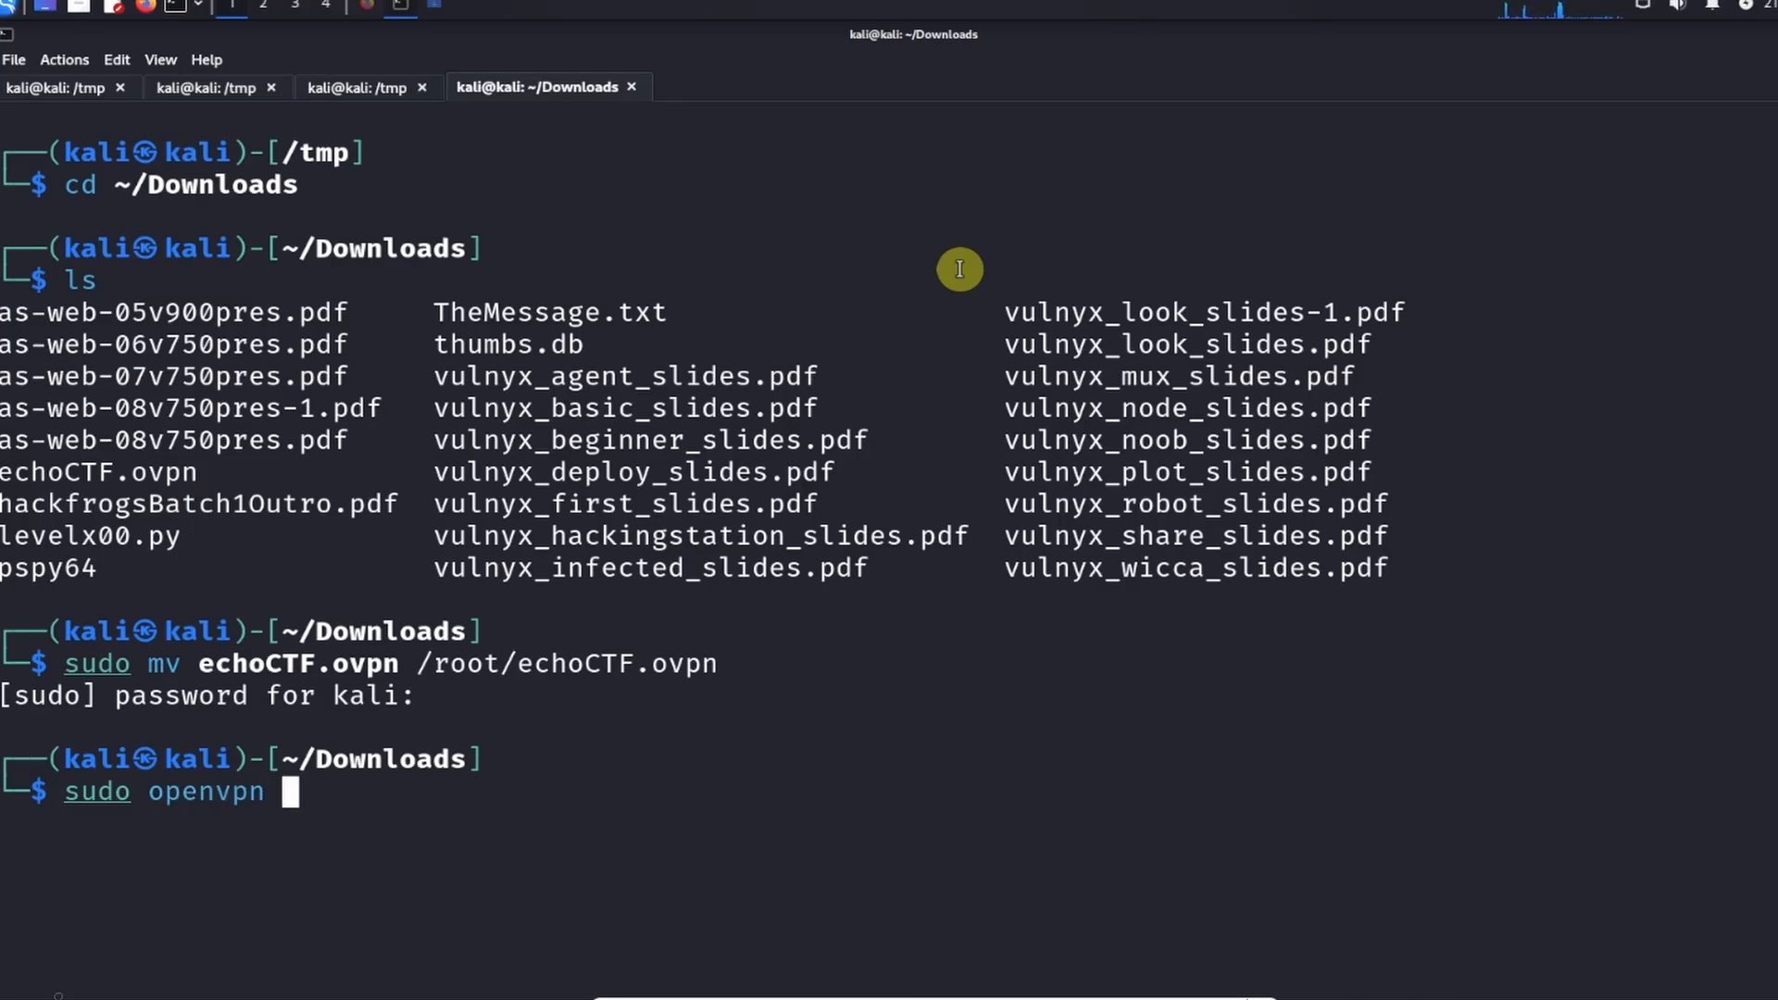
mouse_move(473, 685)
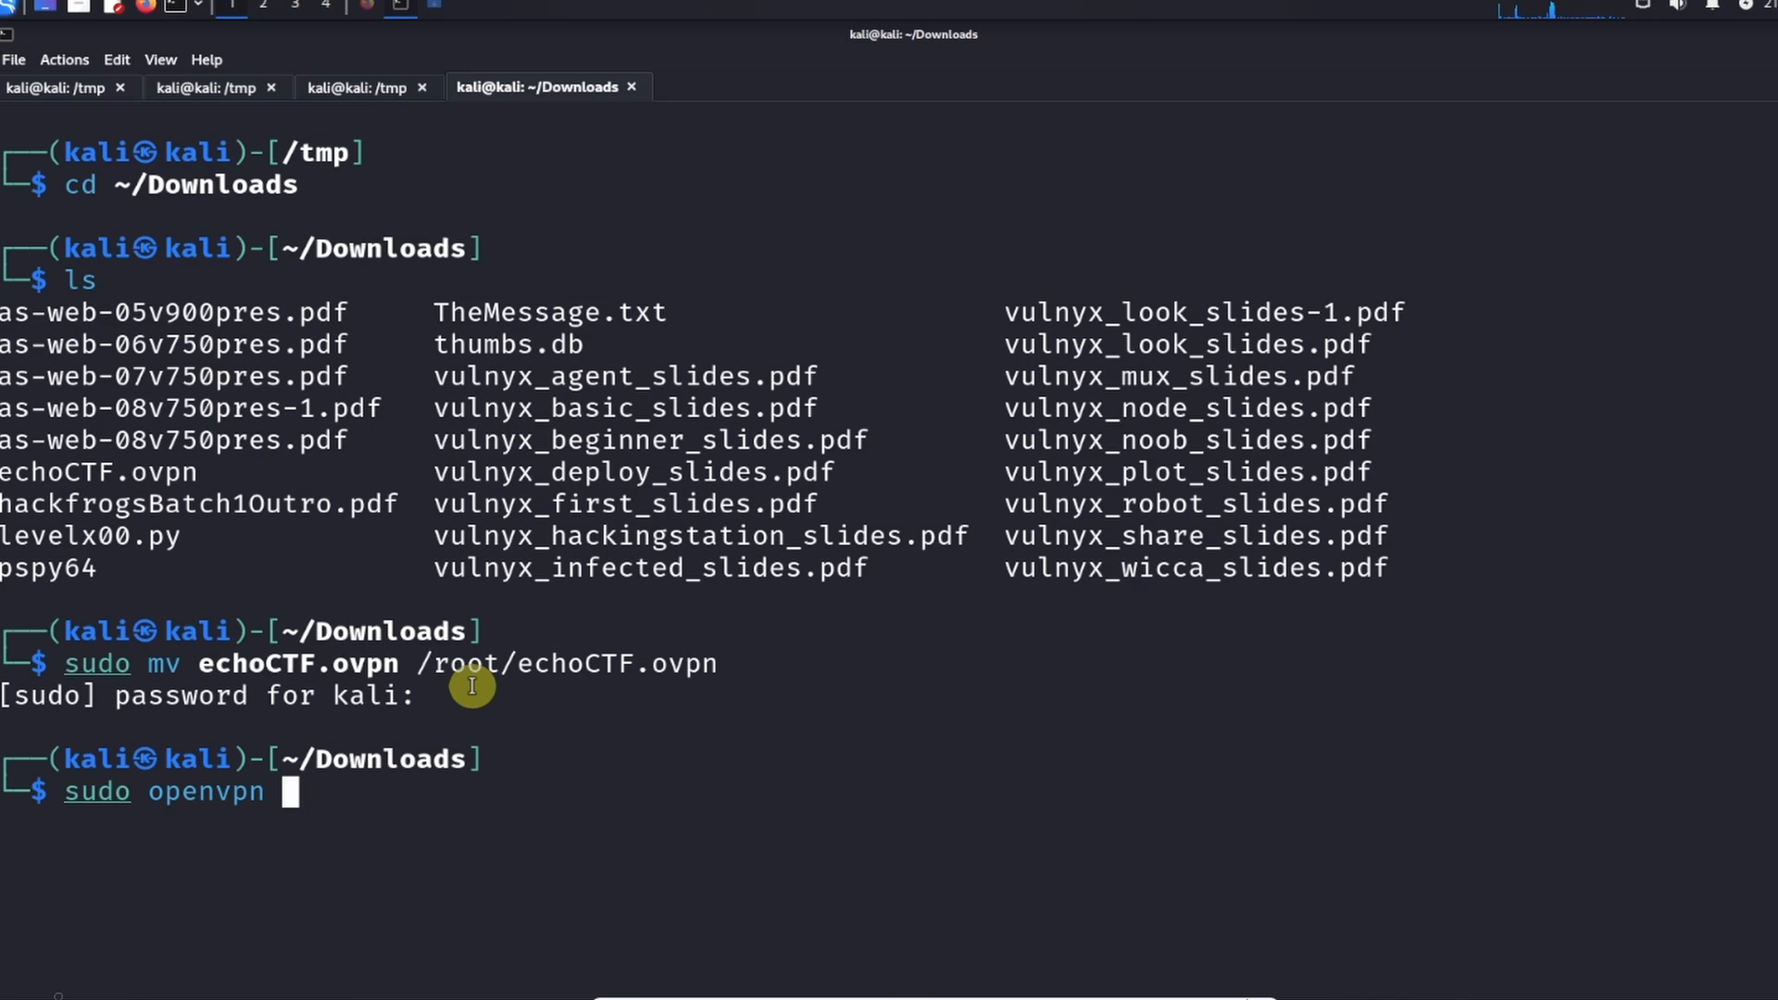
mouse_move(442, 664)
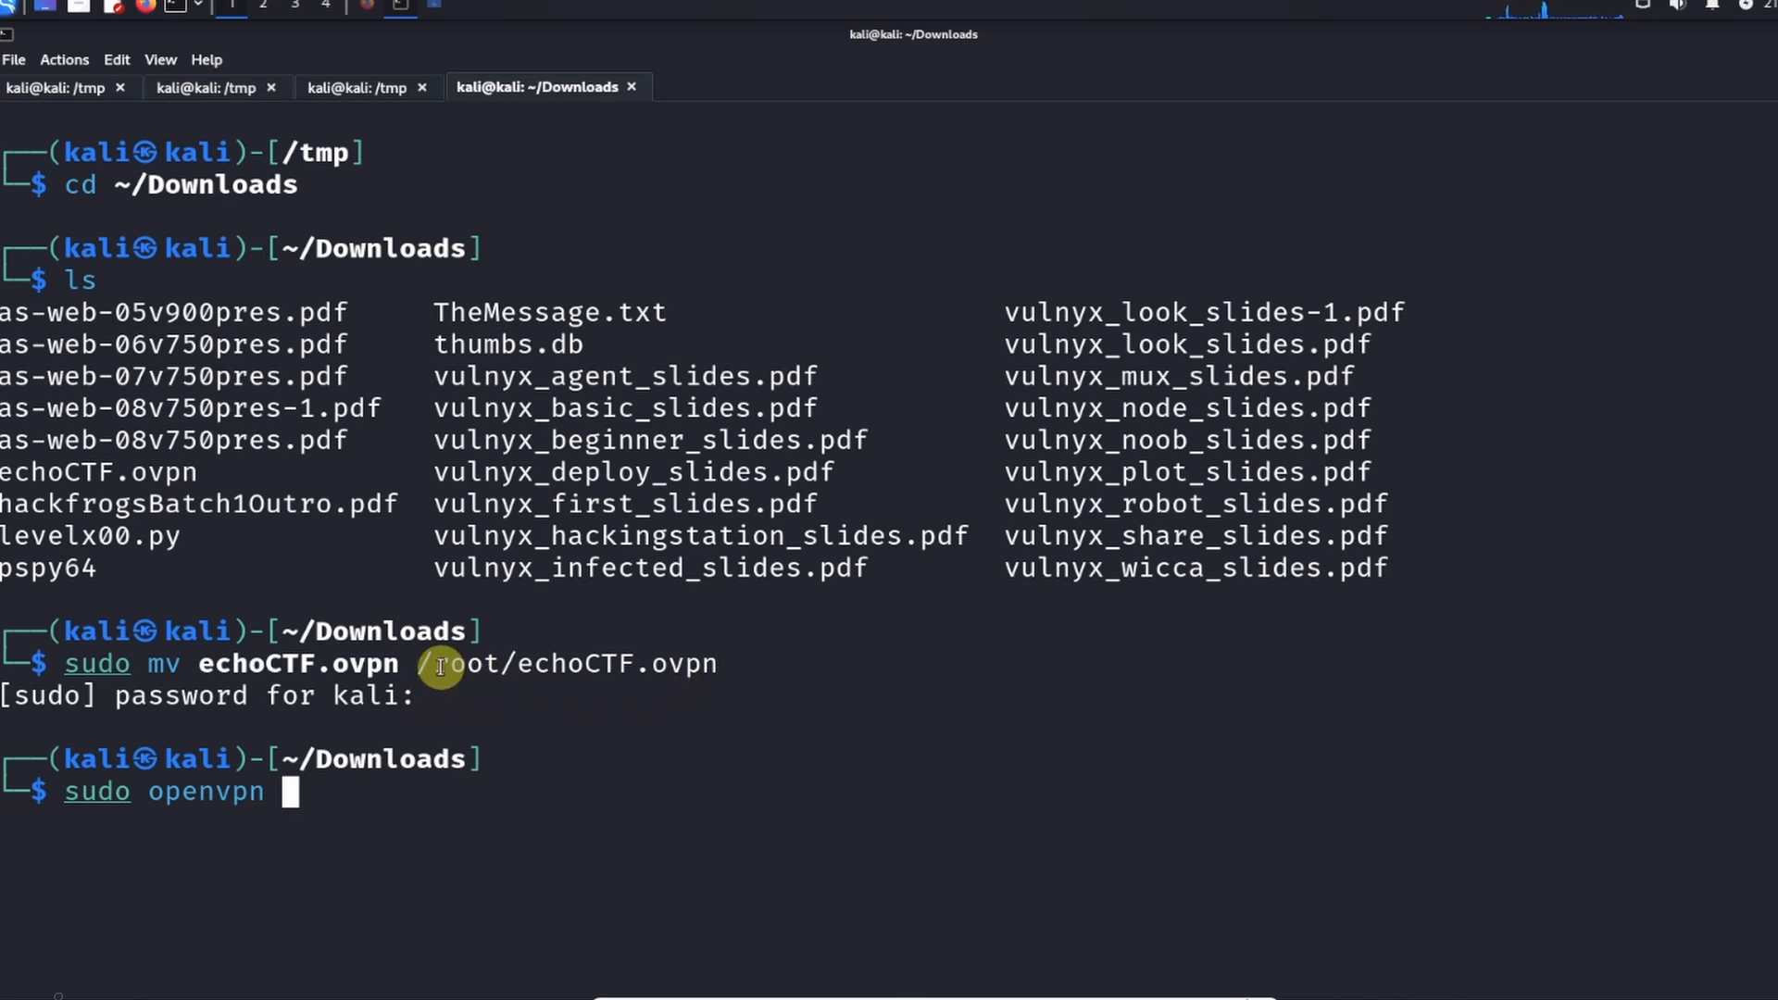
type("/ro")
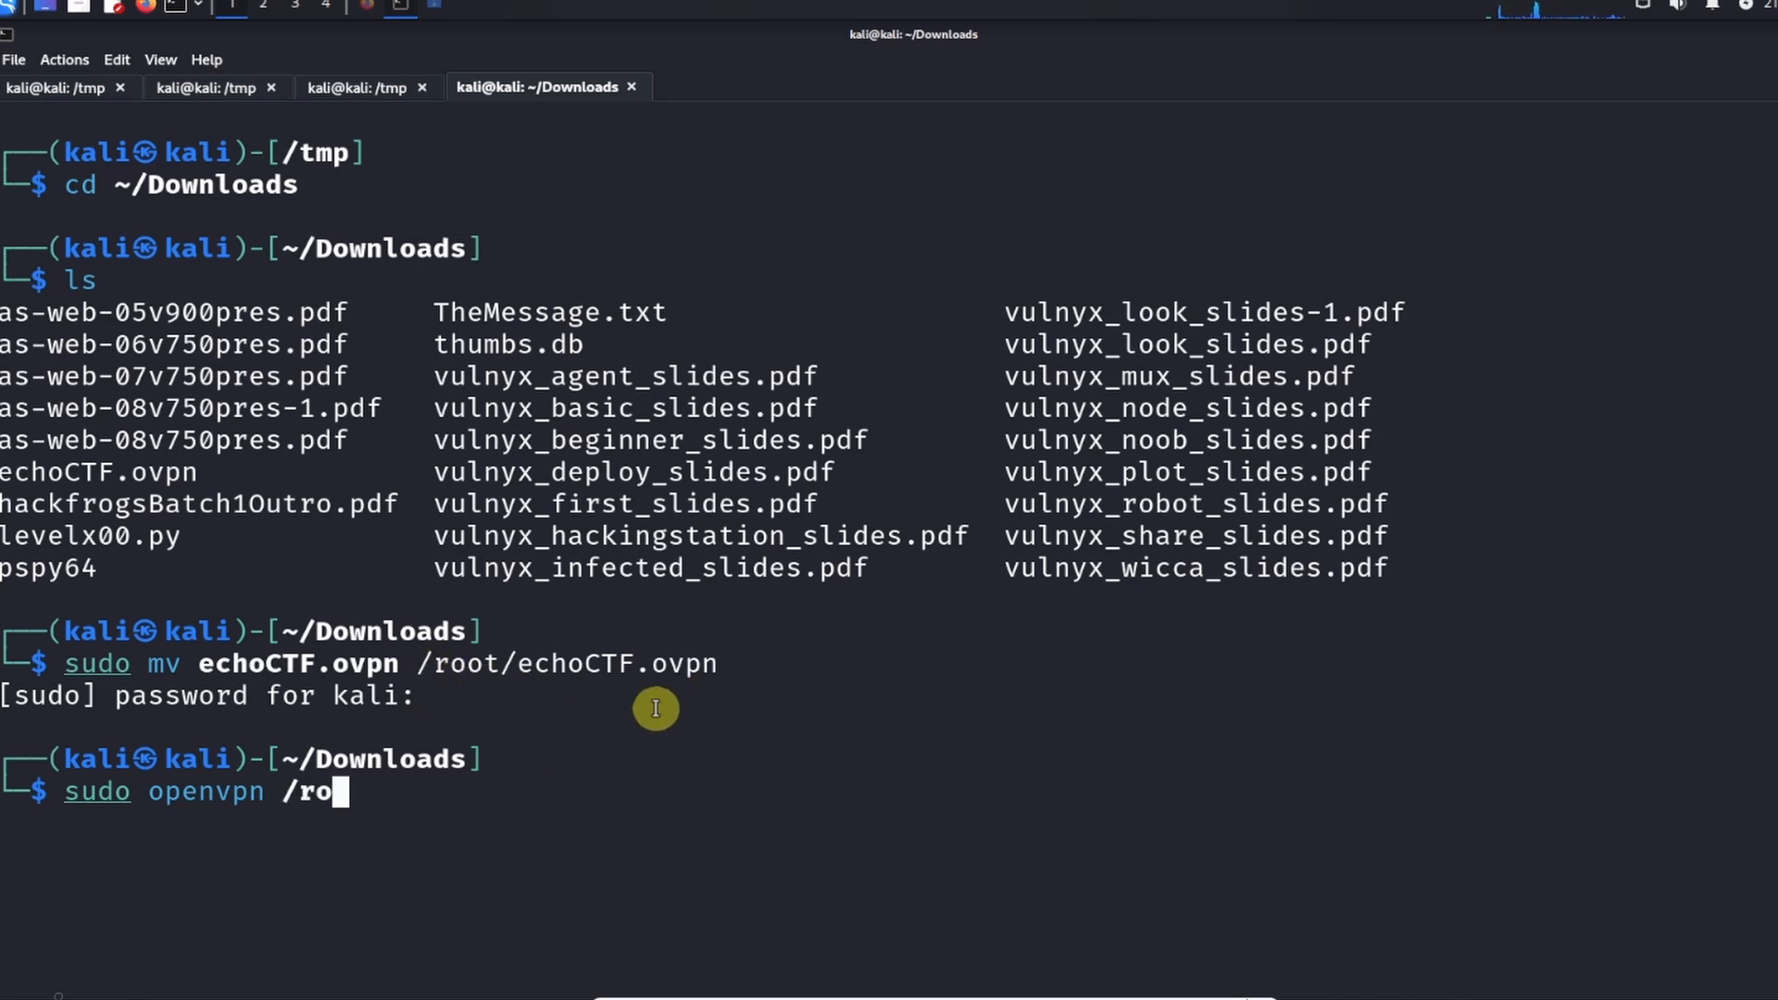
type("ot/echo")
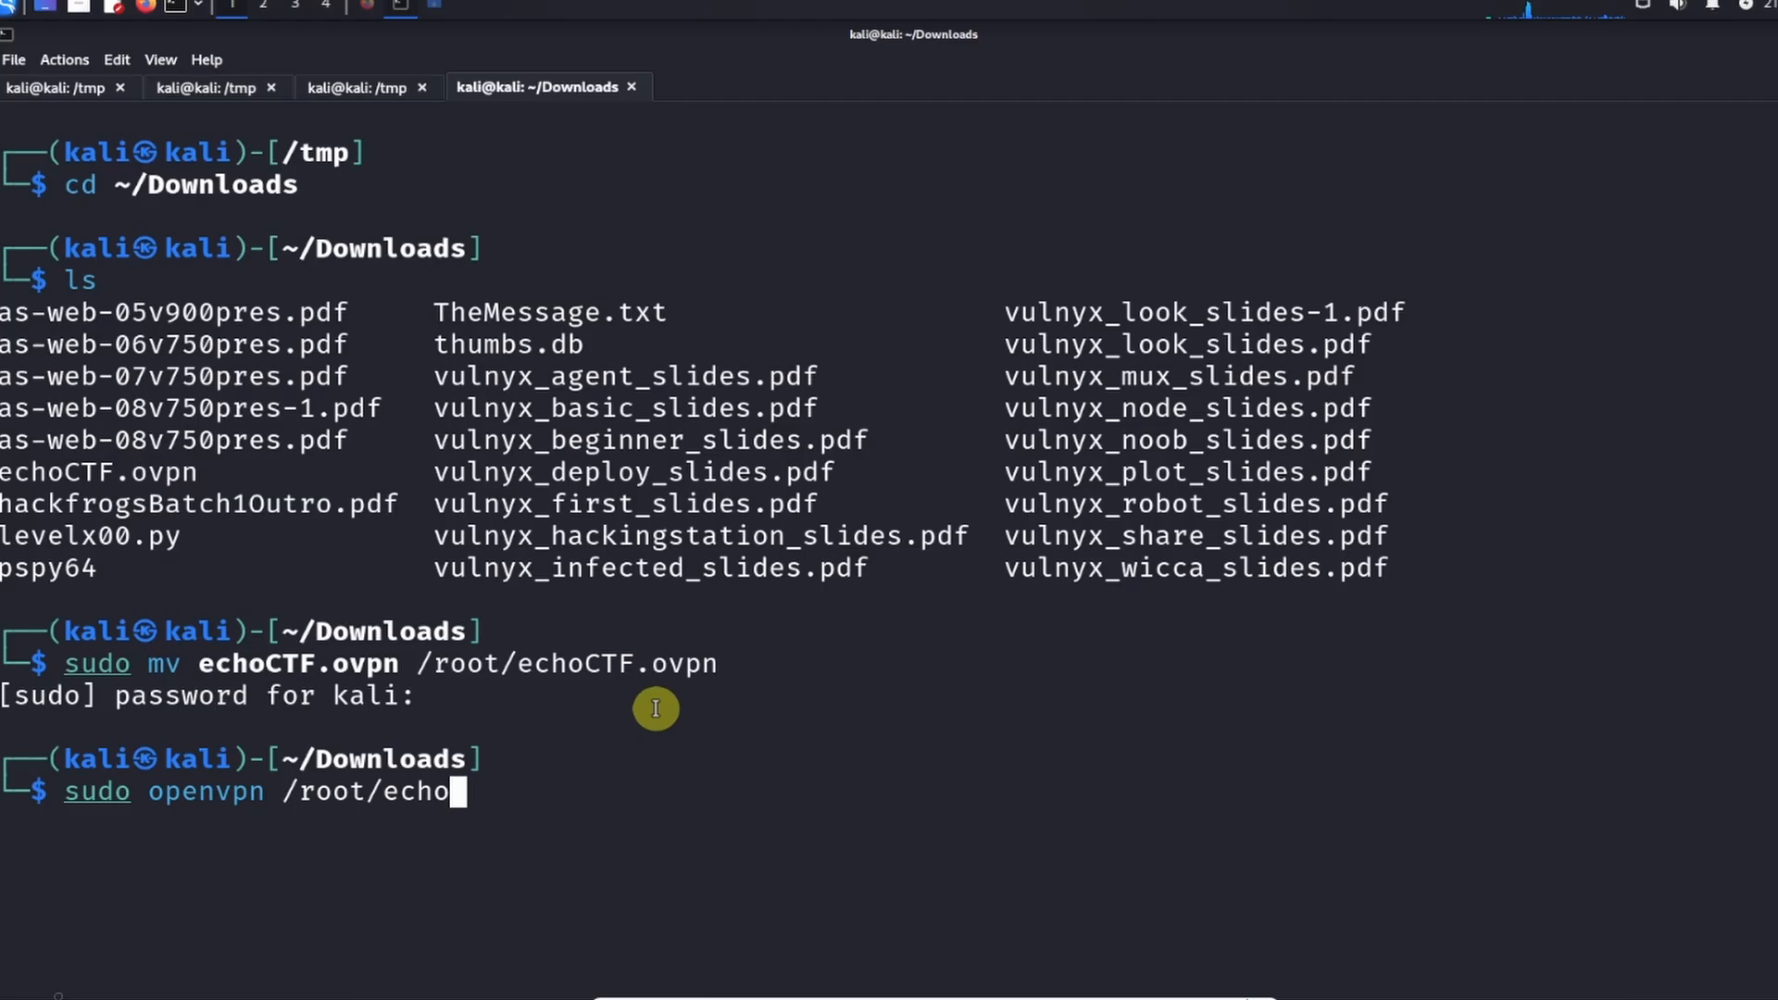
type("CTF.op")
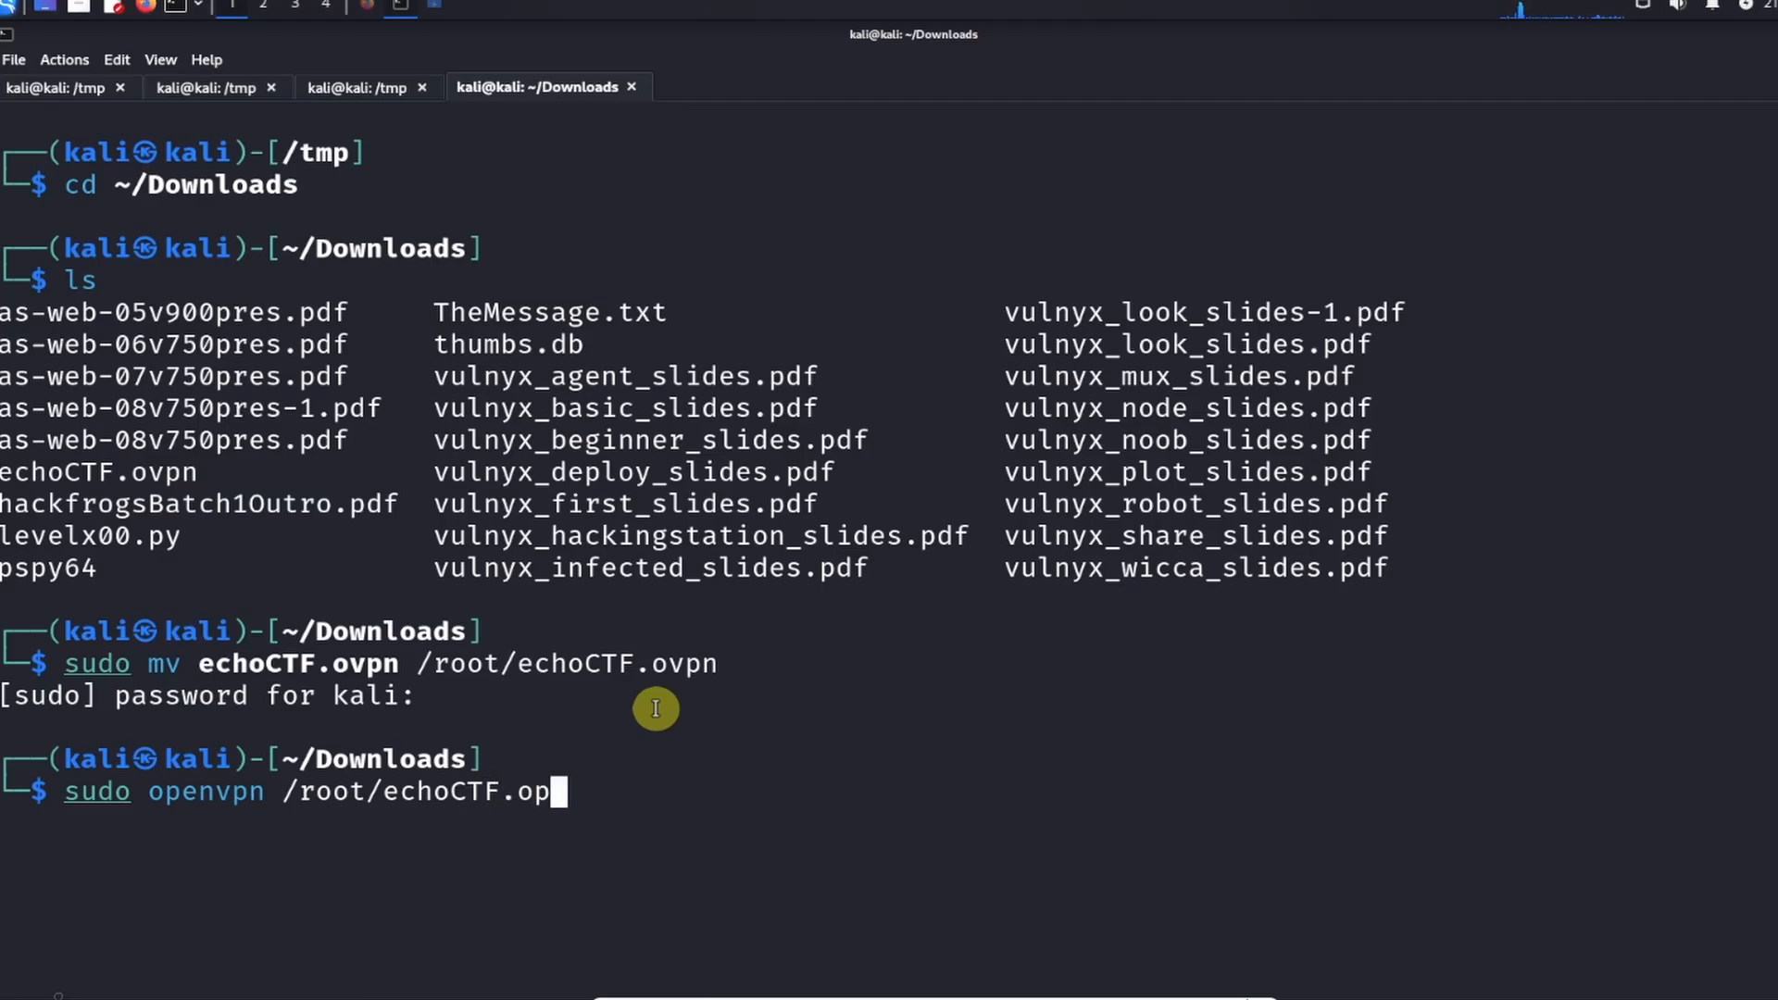
type("vpn")
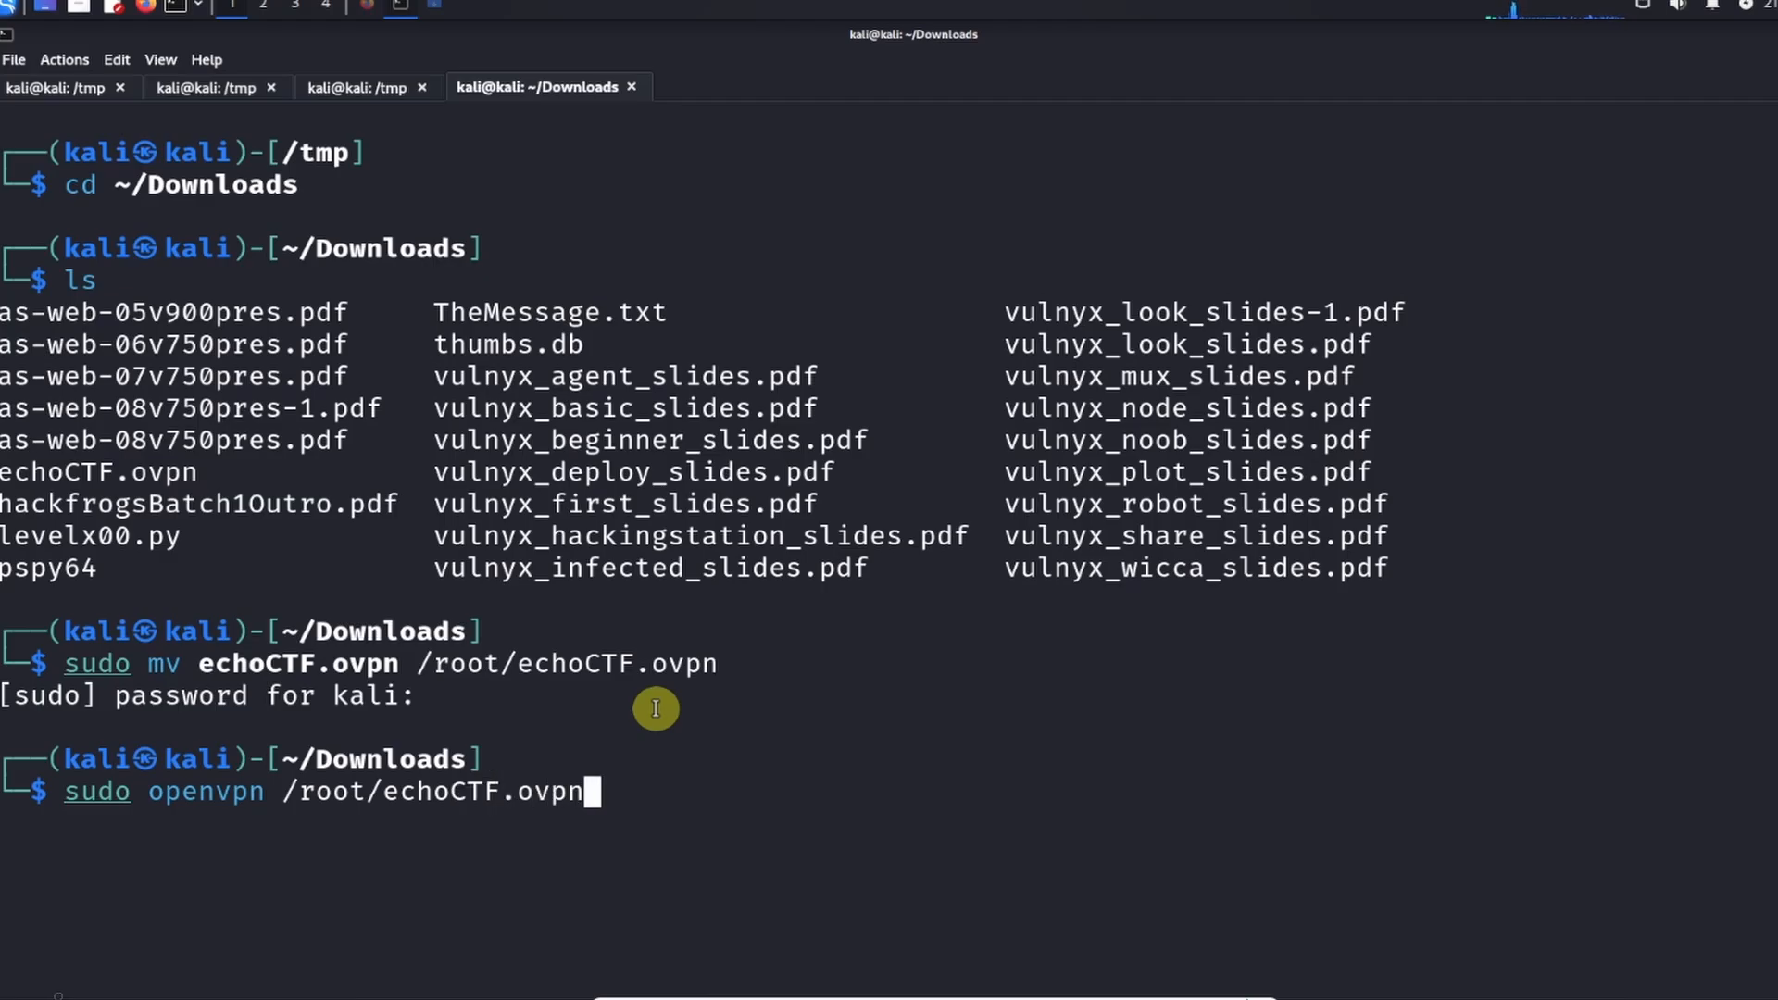
key("Return")
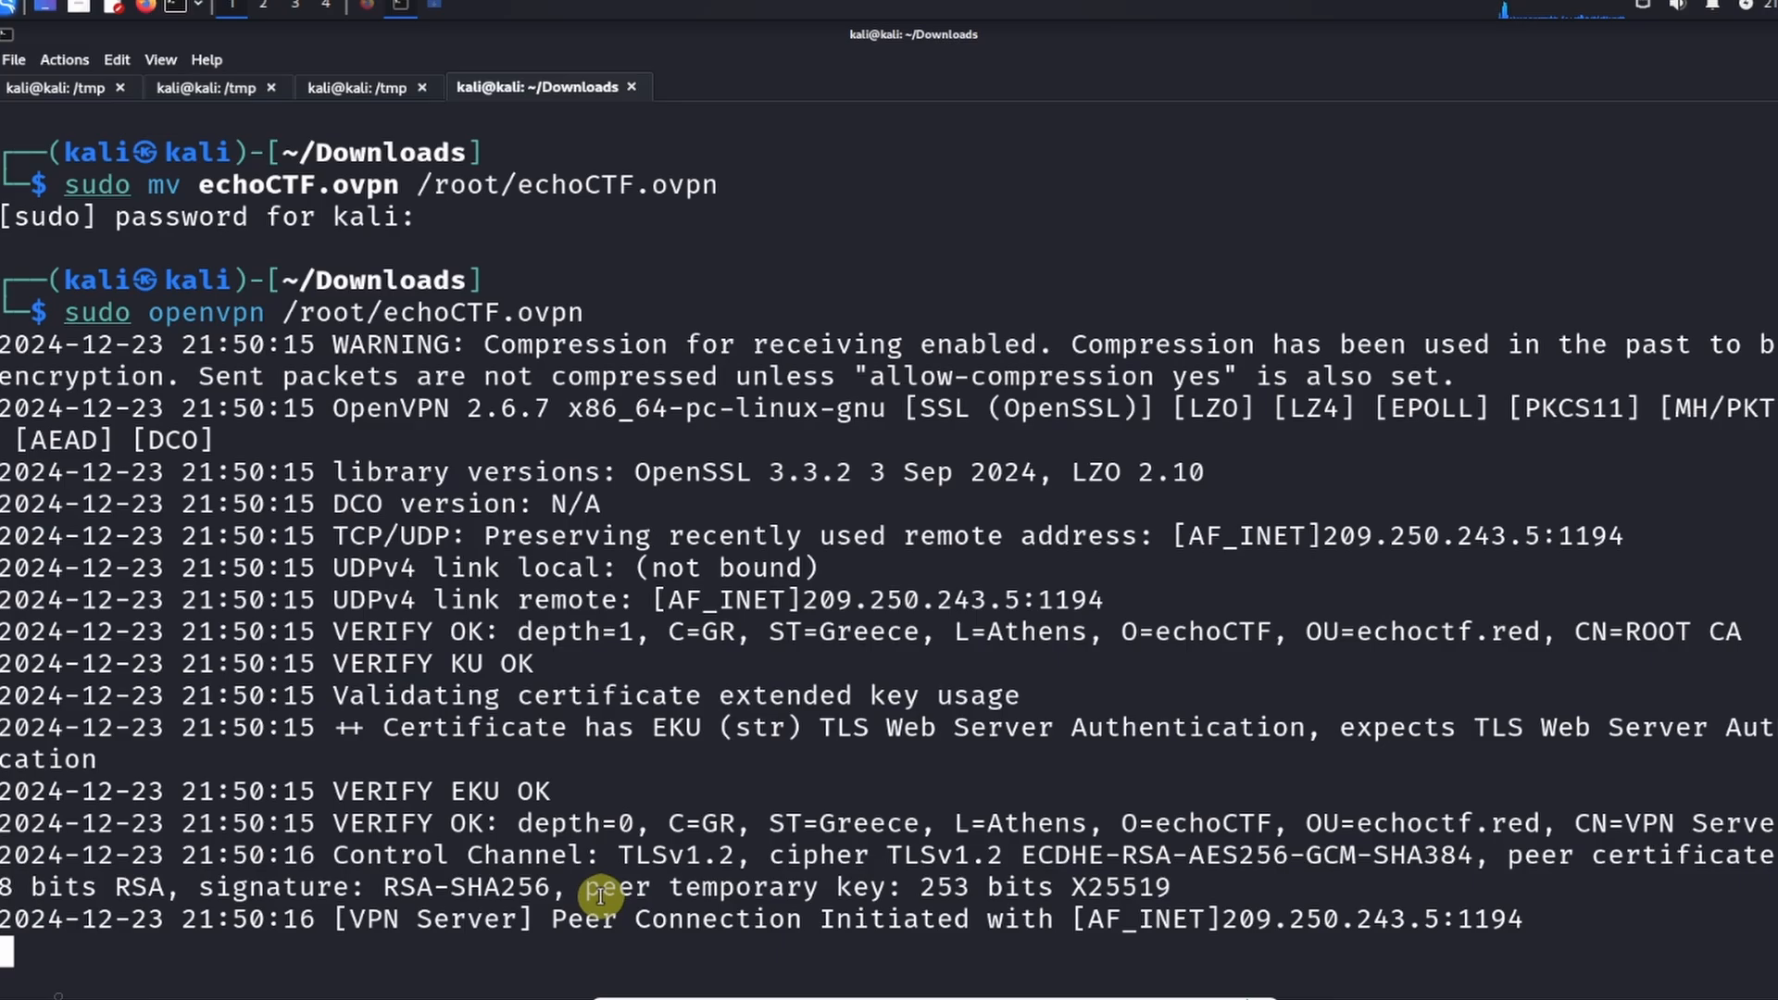
Step: Scroll the OpenVPN output until tun0 gets 10.10.1.250 and initialization completes
scroll("down", 3)
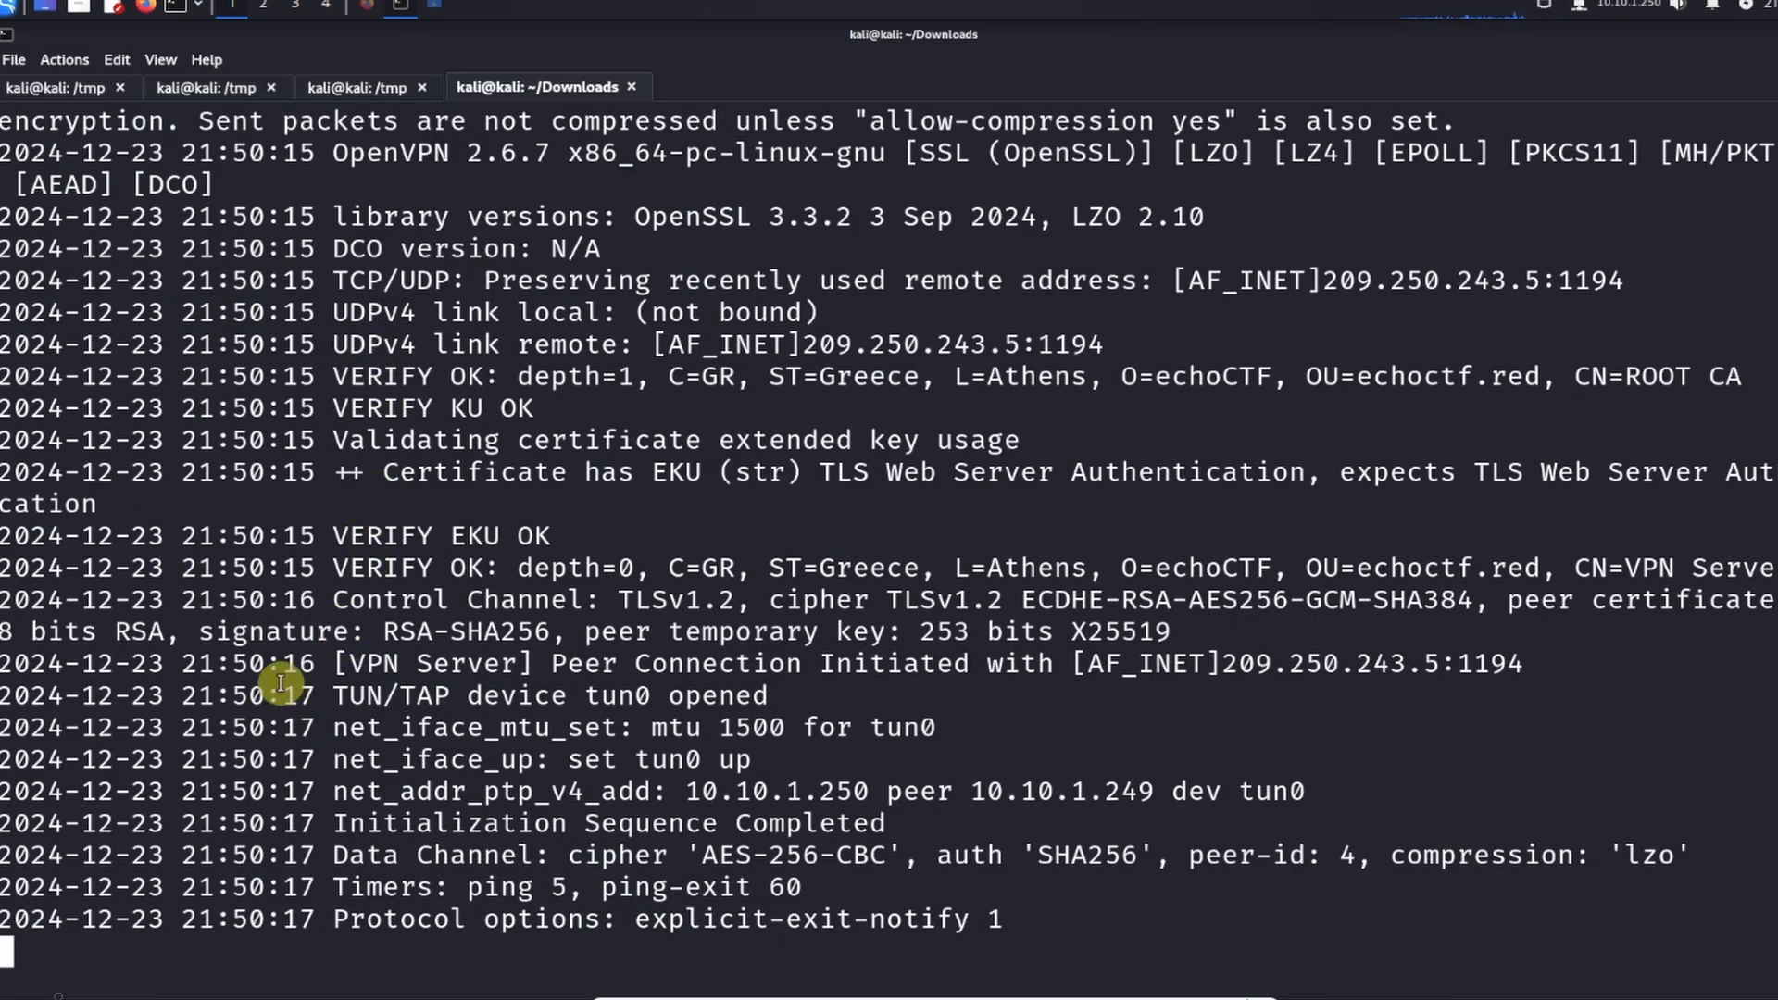
mouse_move(192, 858)
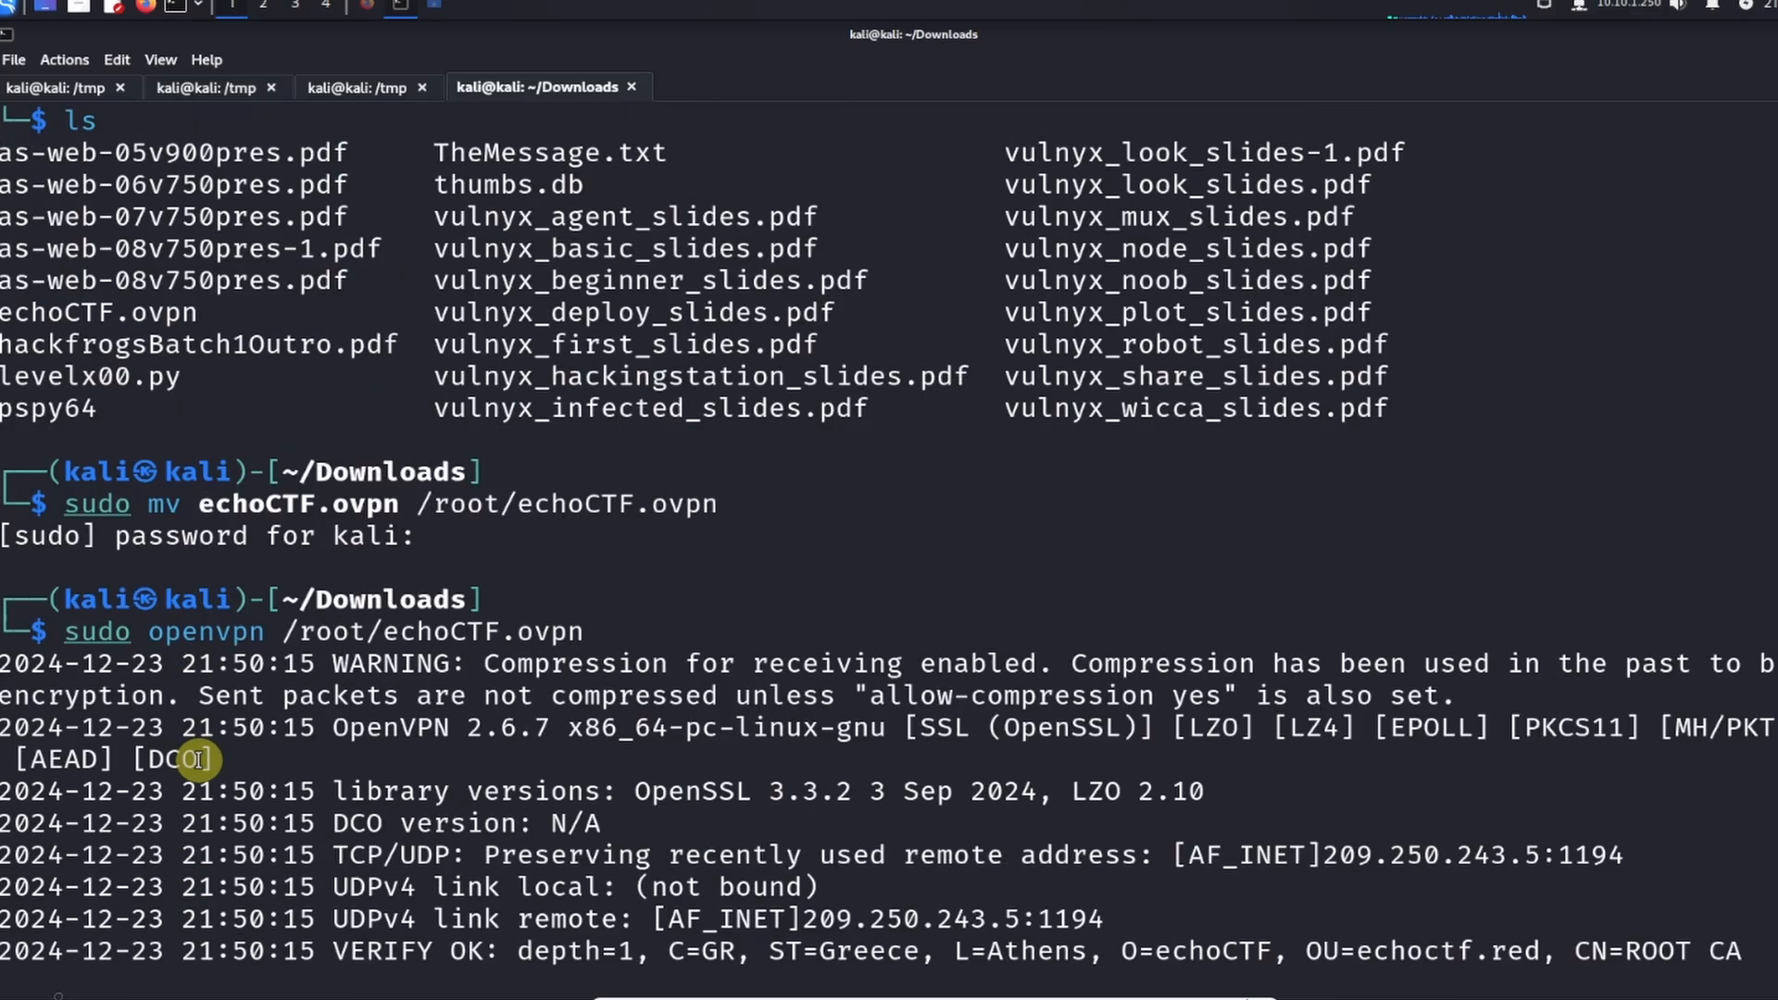
mouse_move(108, 663)
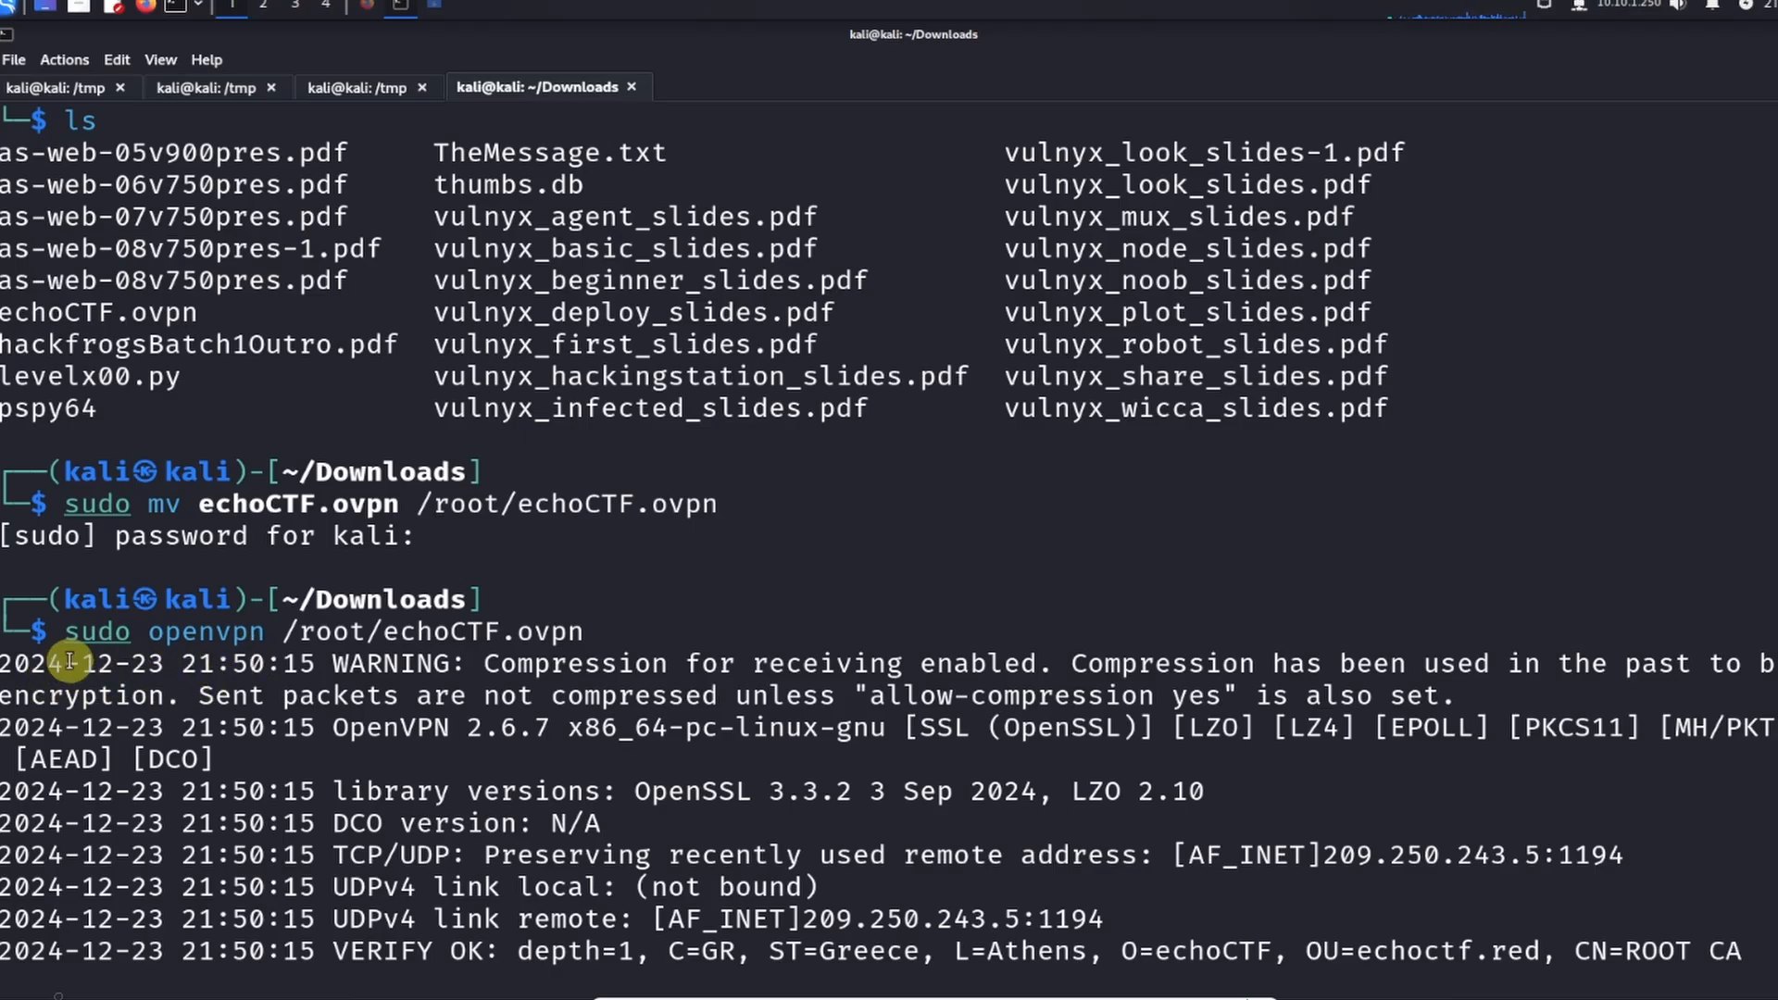
scroll("down", 3)
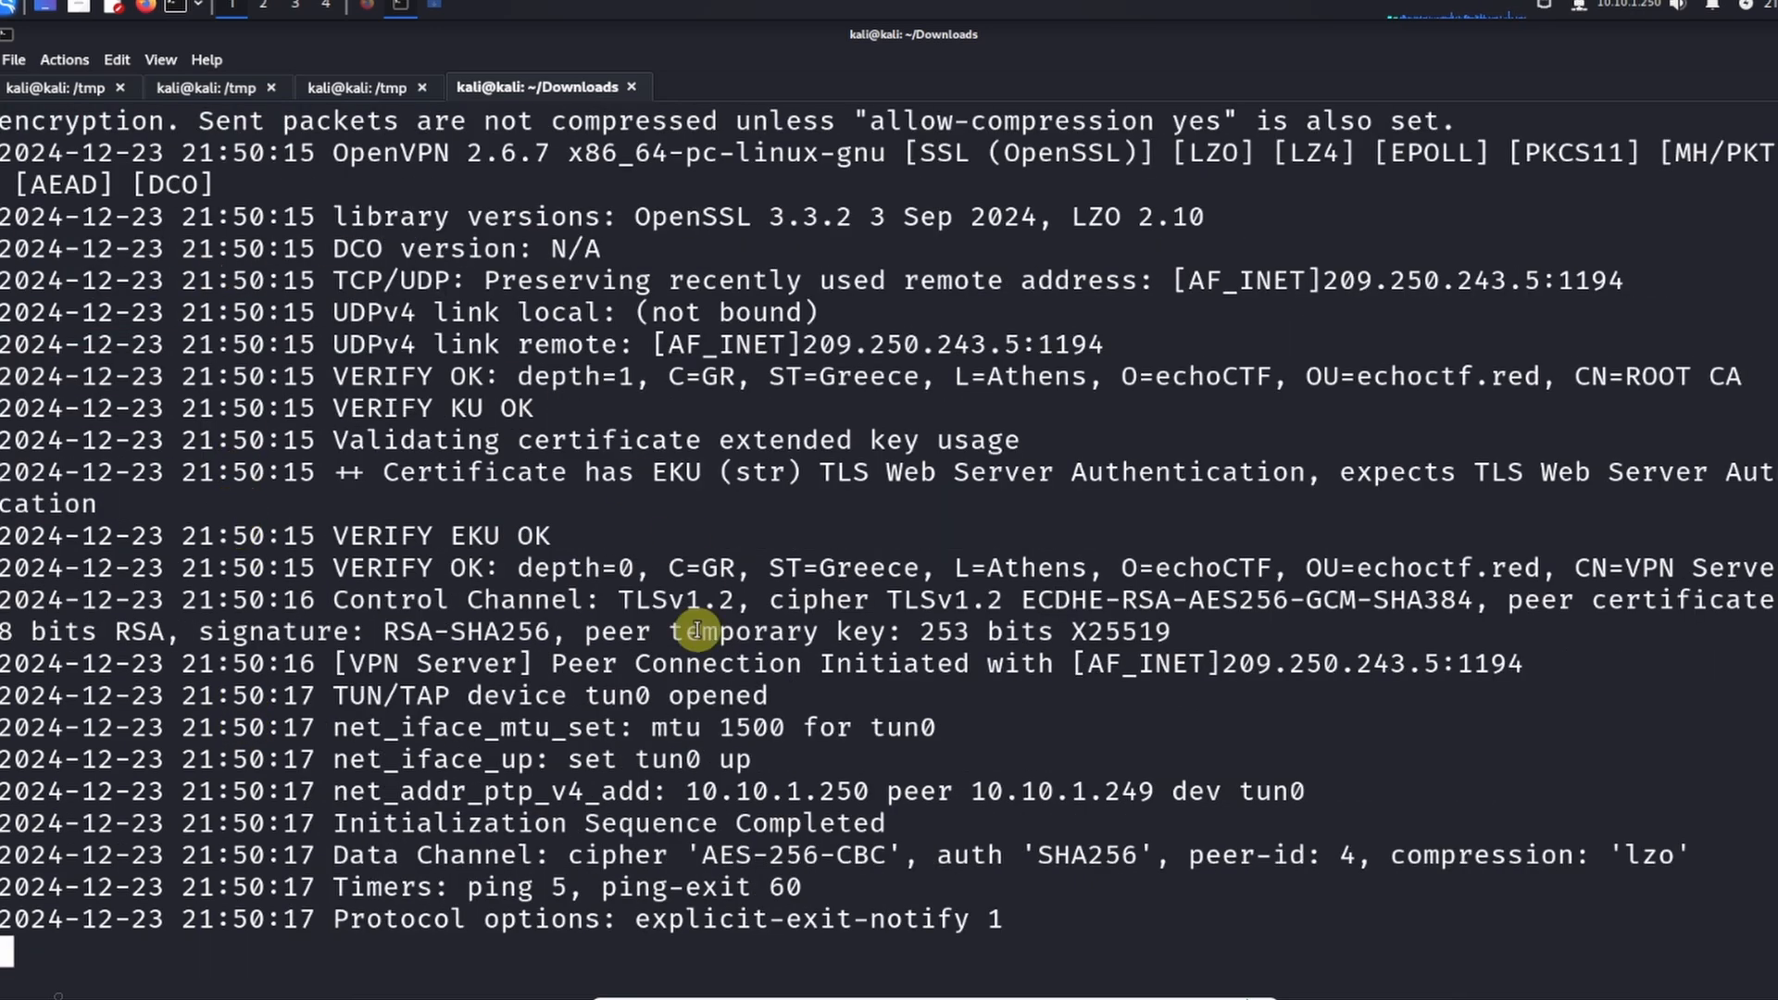
mouse_move(436, 454)
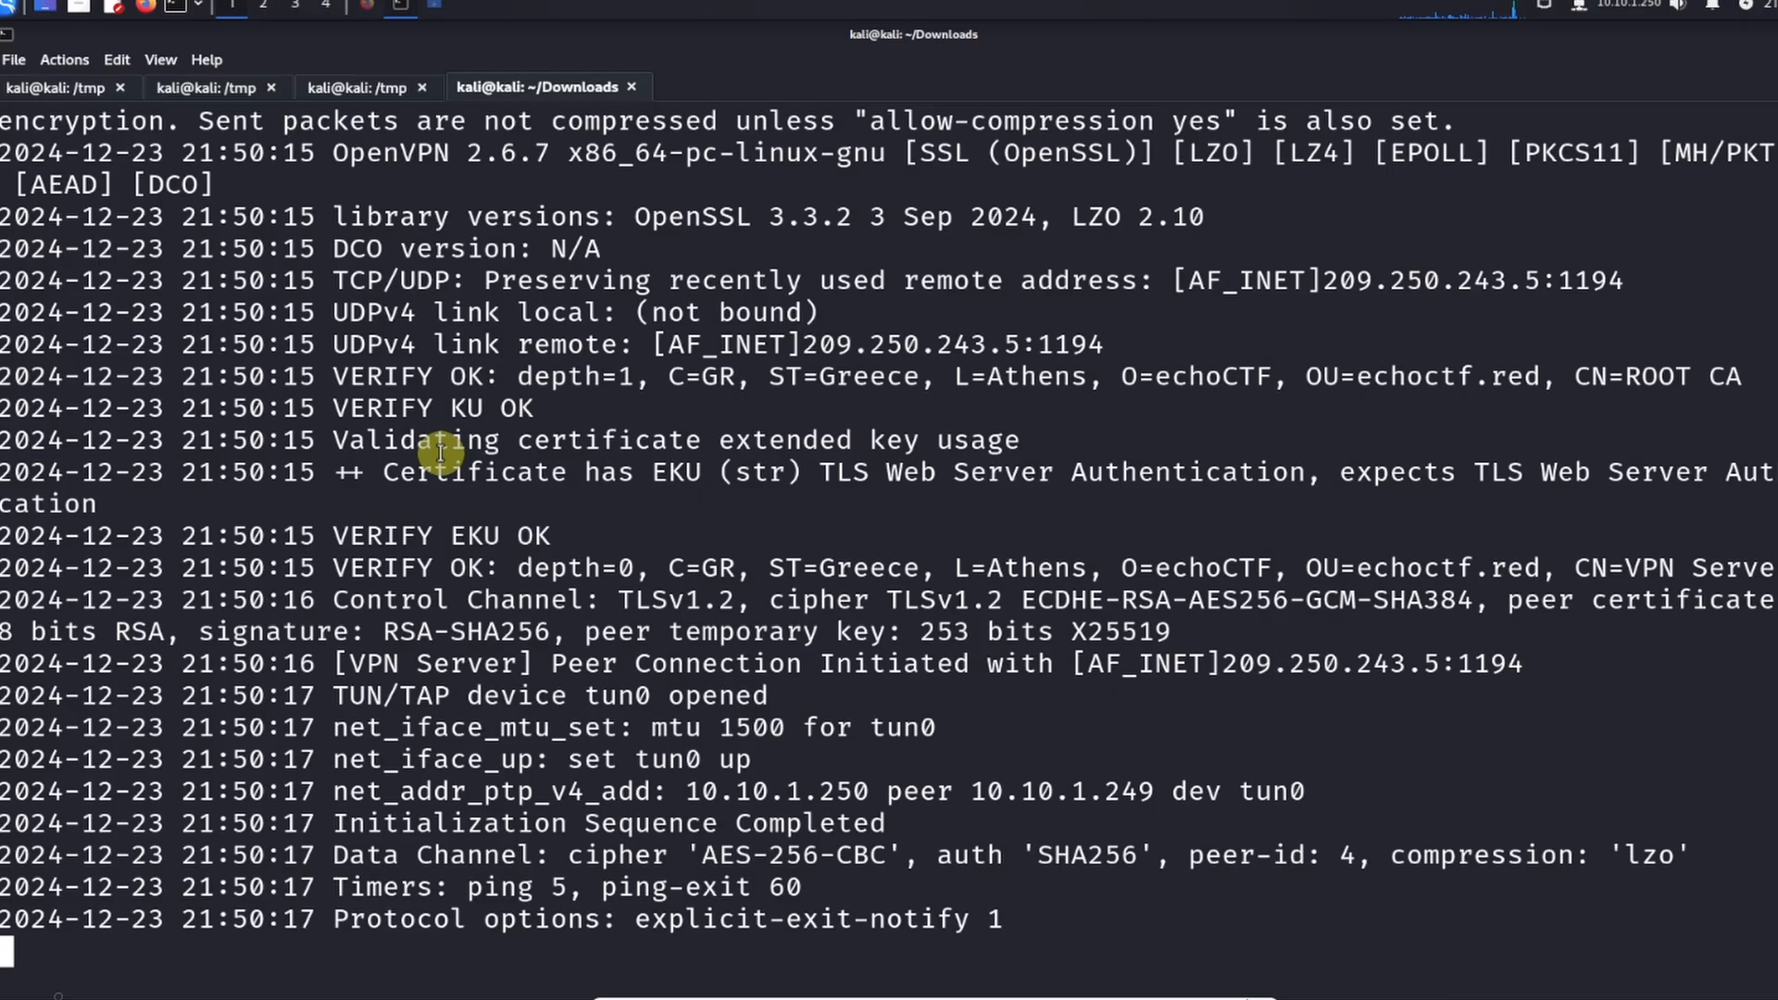
mouse_move(590, 429)
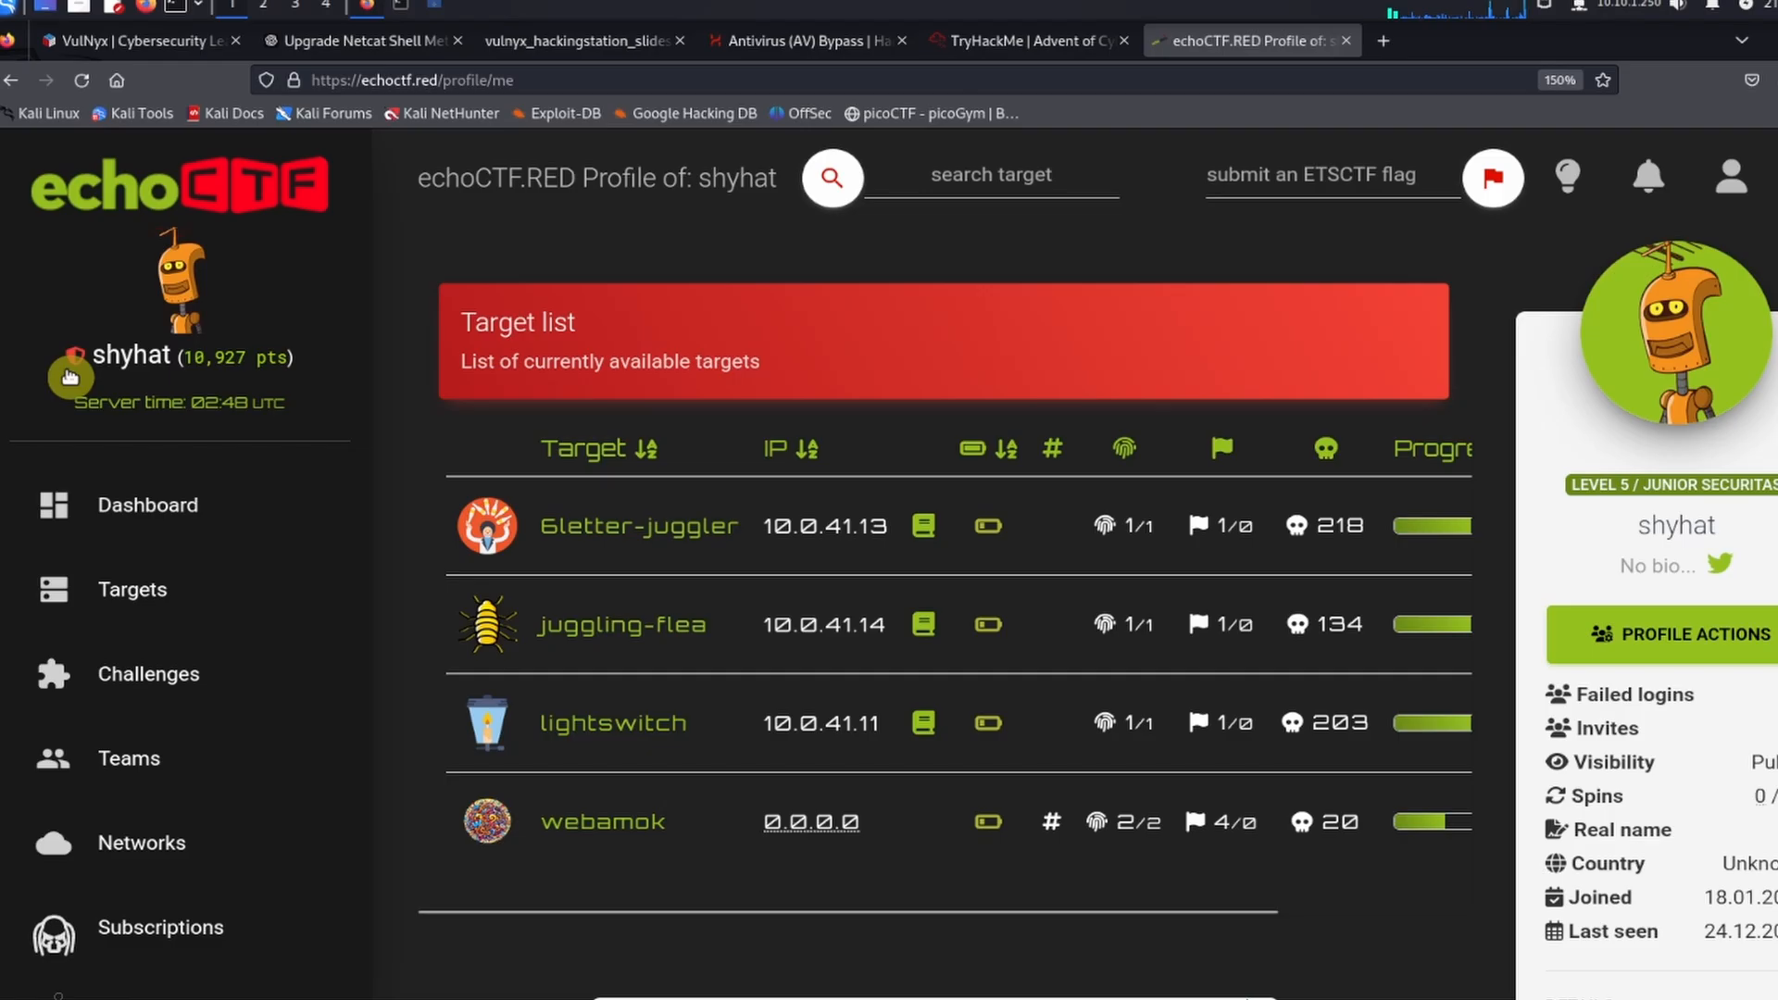
mouse_move(165, 723)
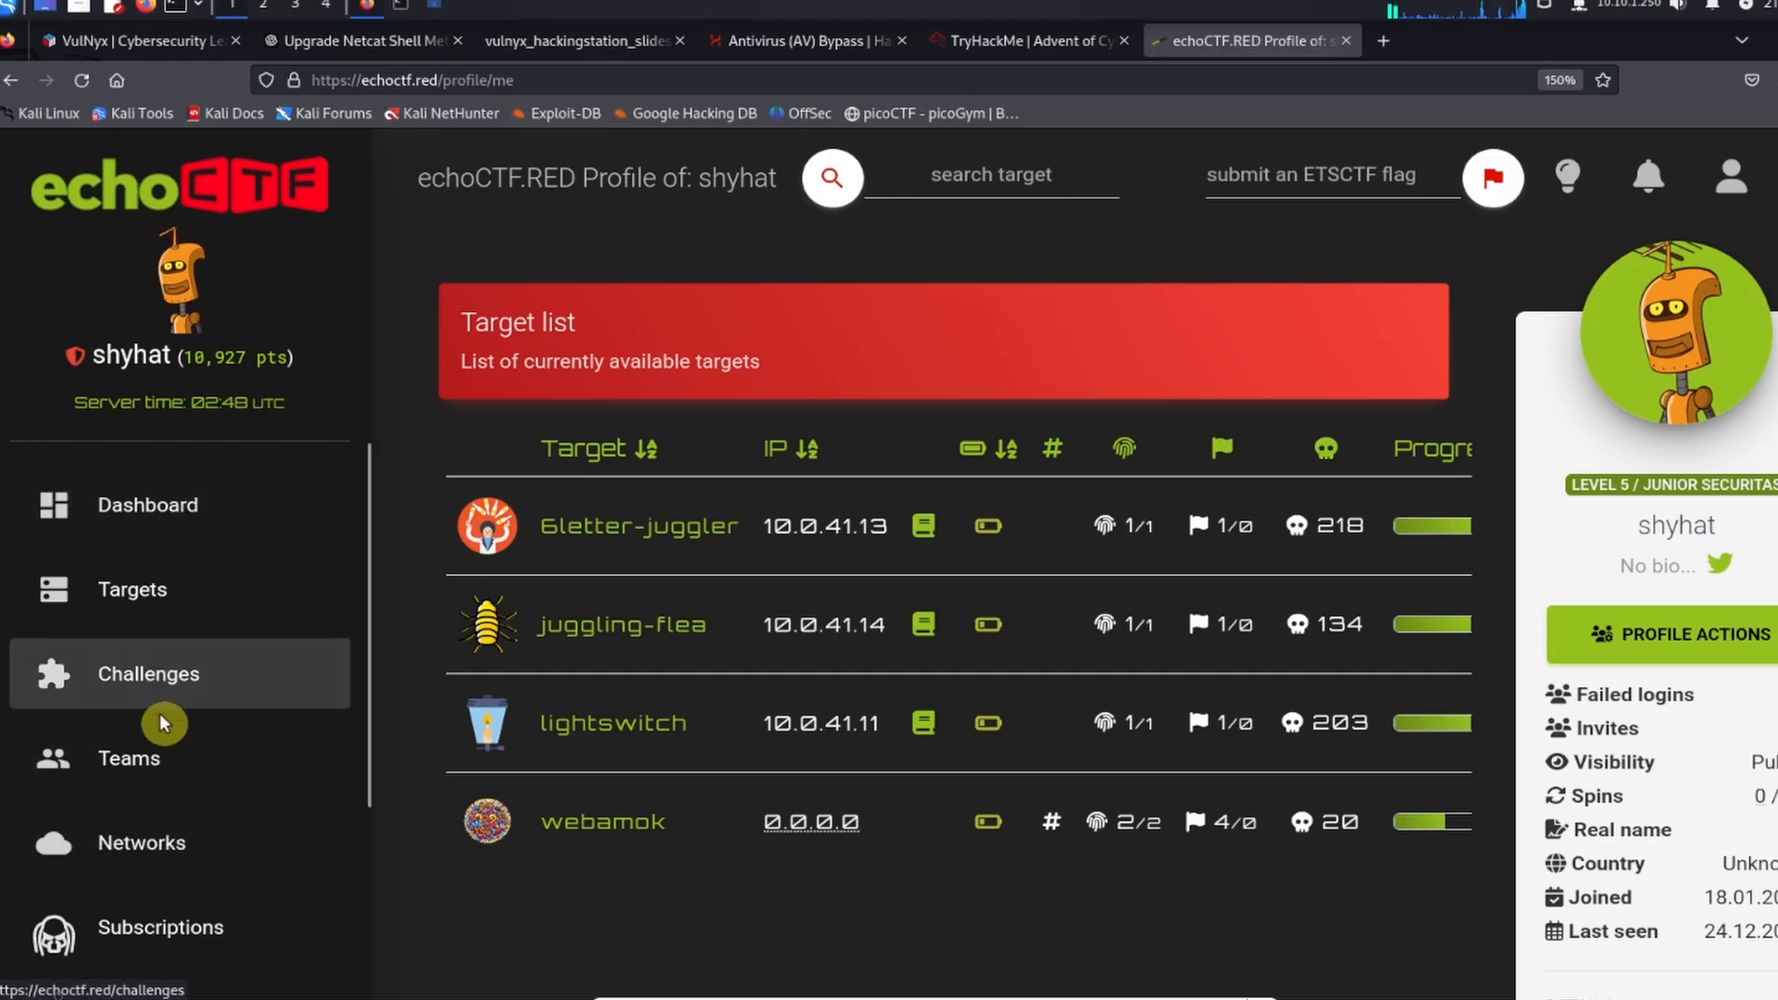
Step: Open the Networks page and scroll to the CTF Beginners, Playground and Headhunter cards
scroll("down", 3)
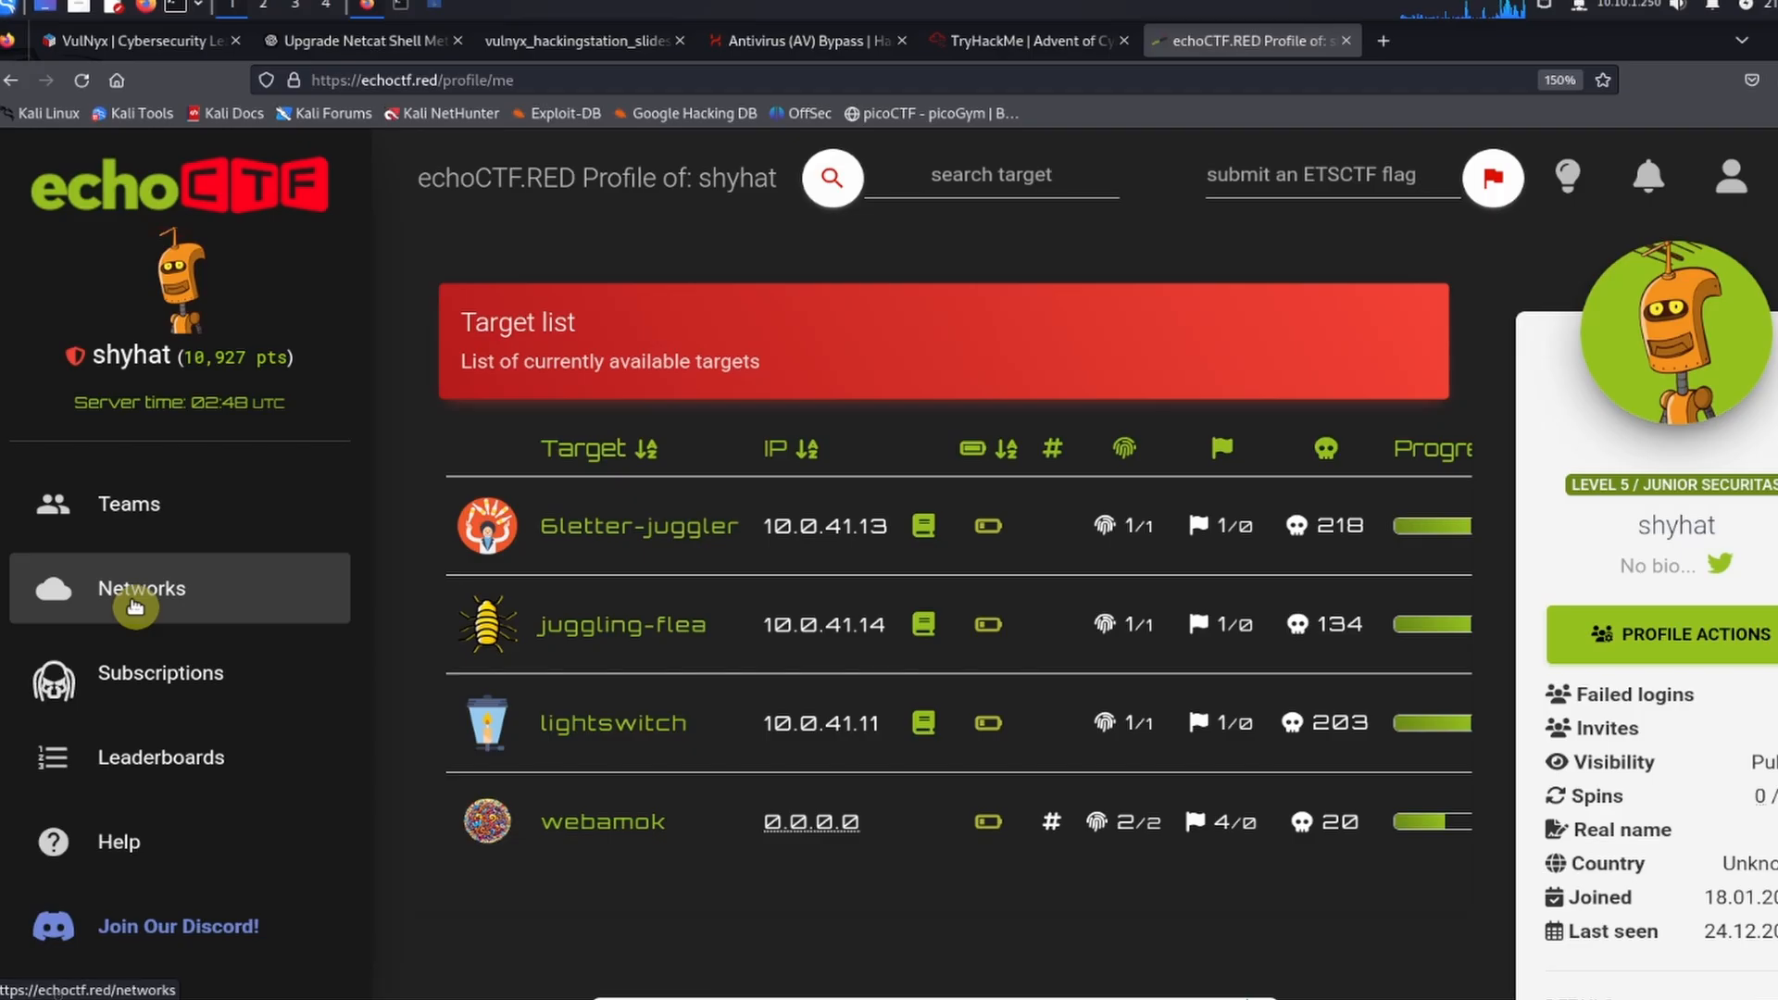
left_click(141, 589)
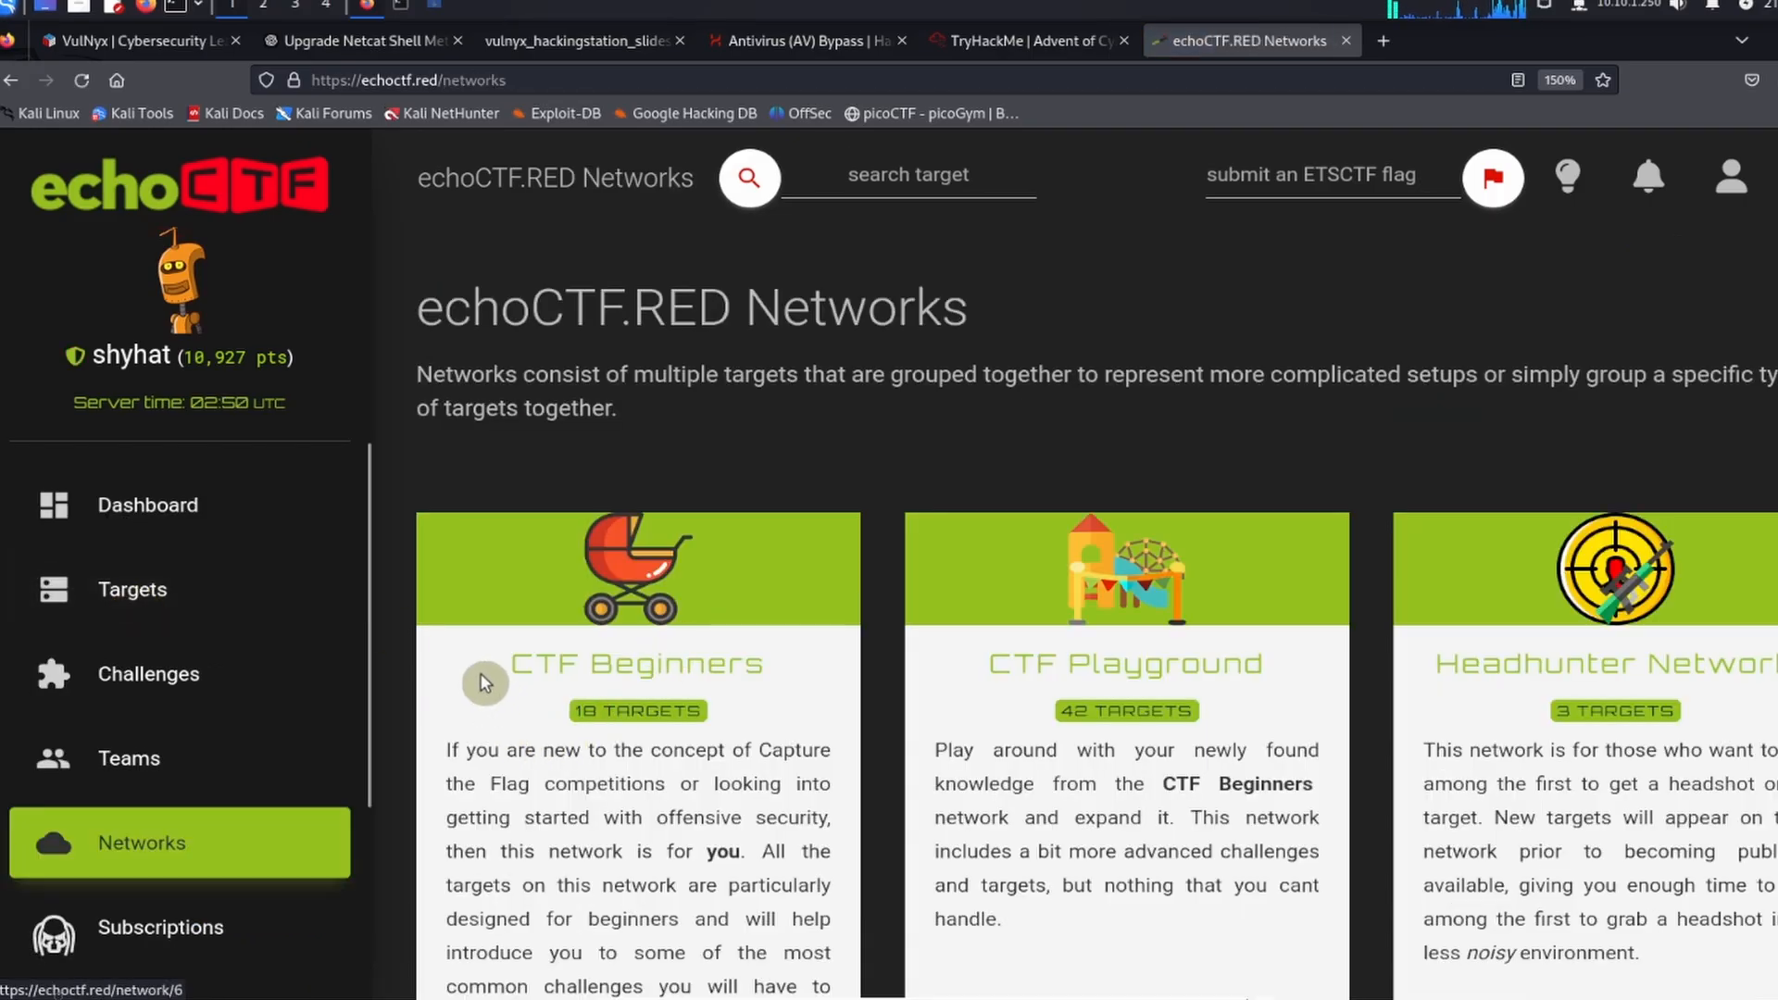
scroll("down", 3)
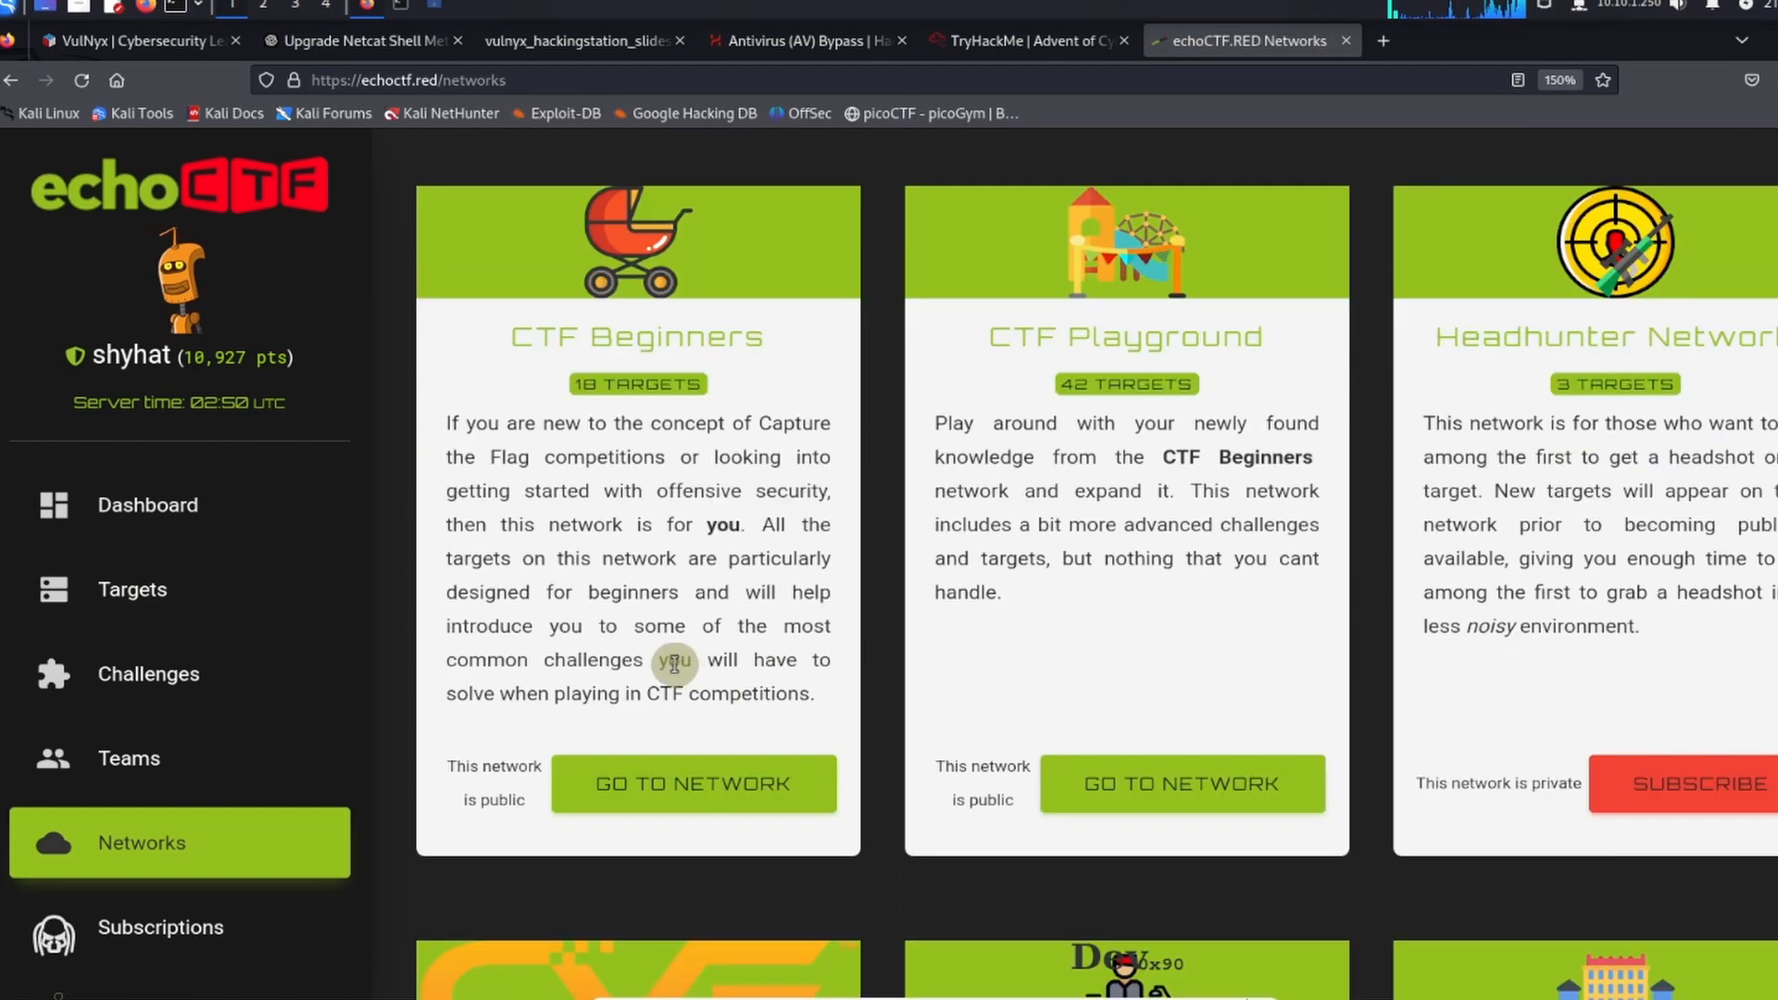
mouse_move(571, 699)
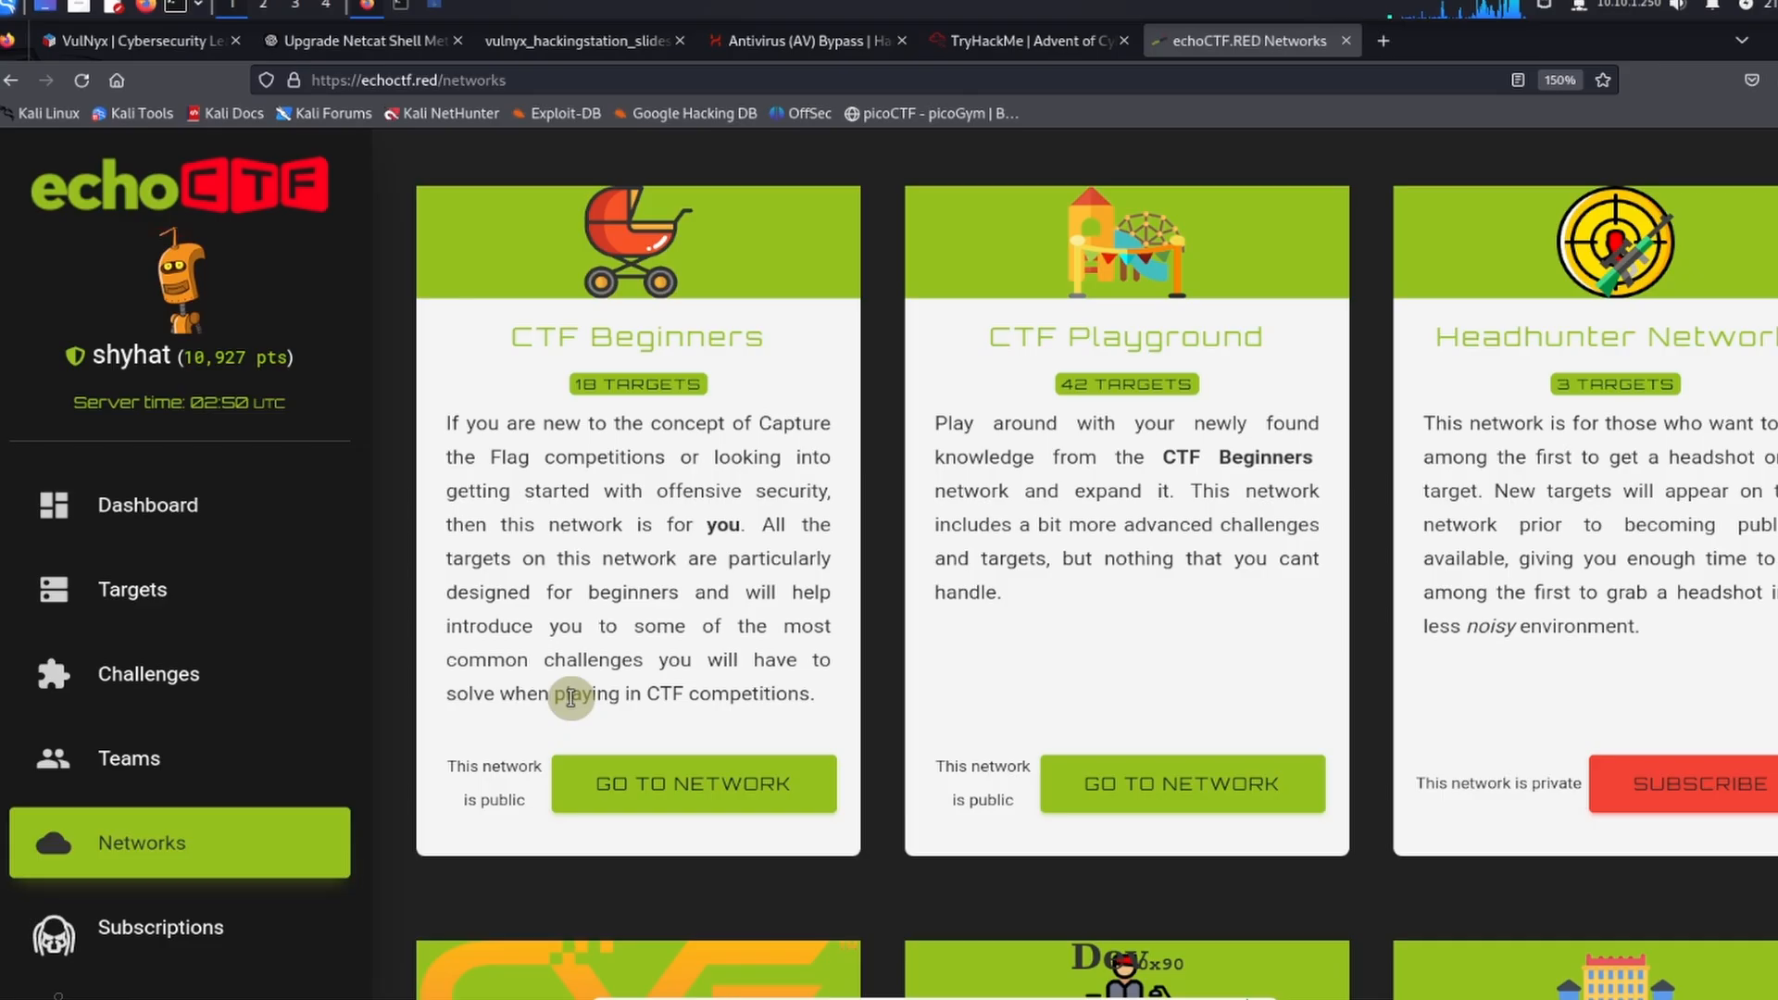
mouse_move(77, 726)
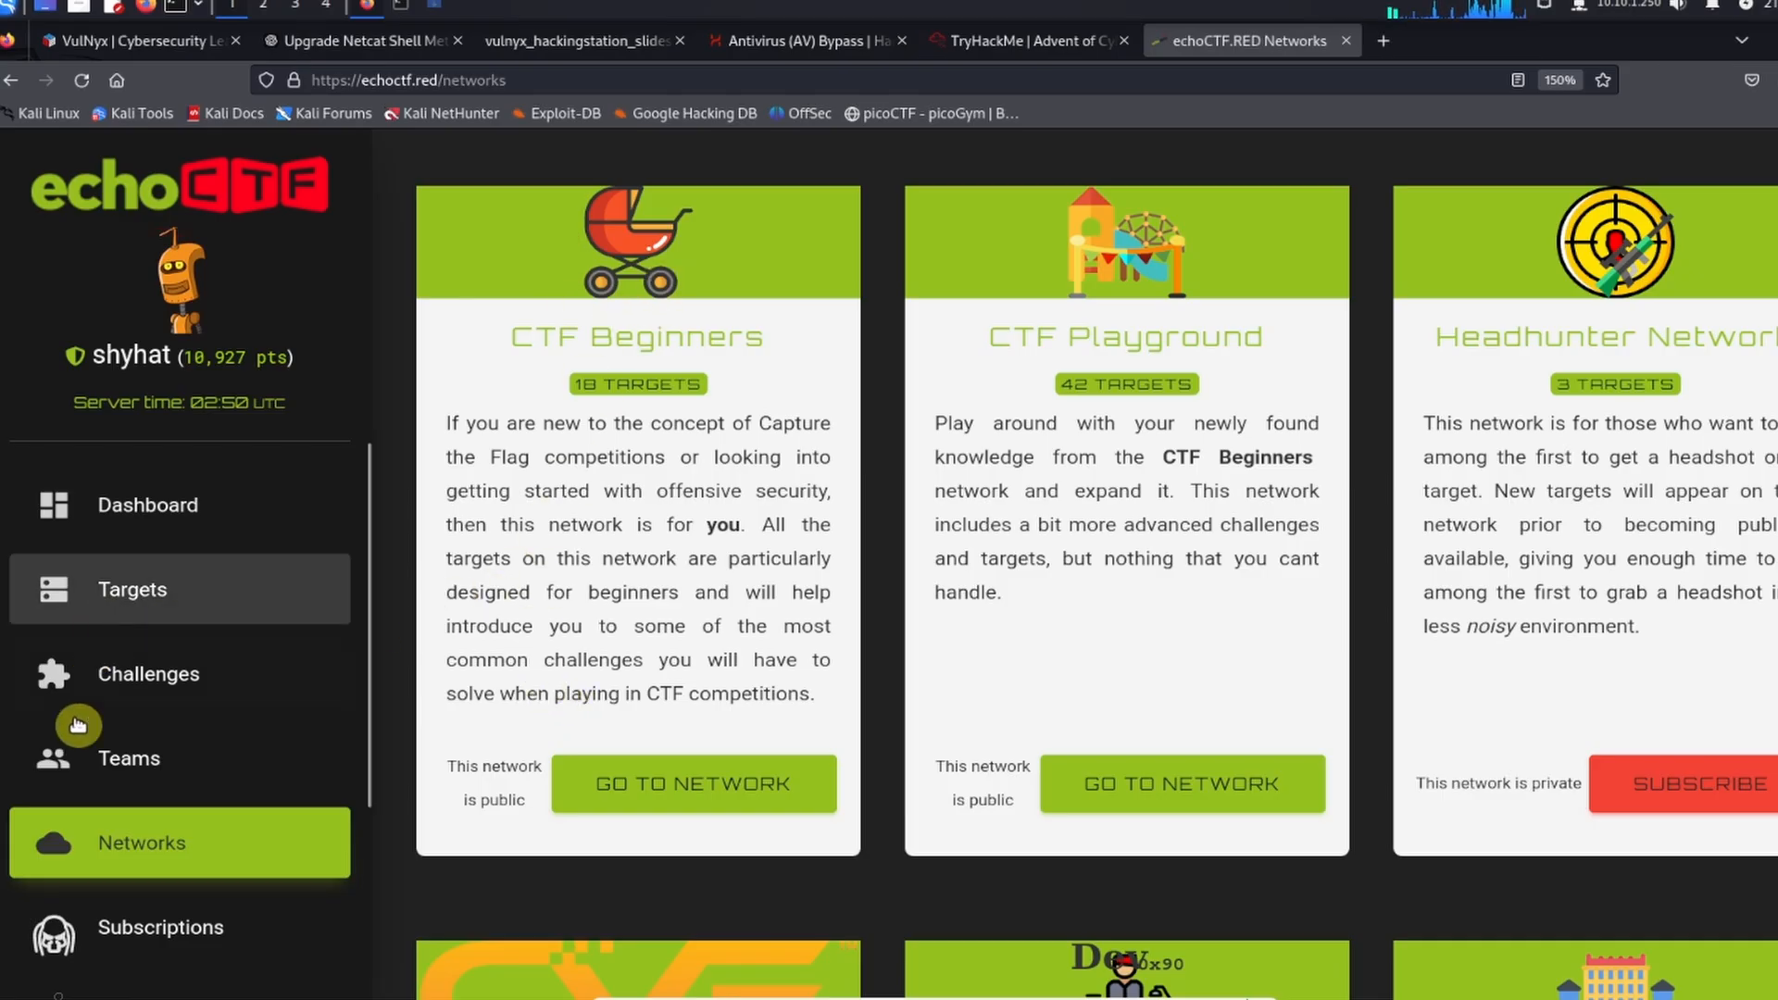
mouse_move(79, 843)
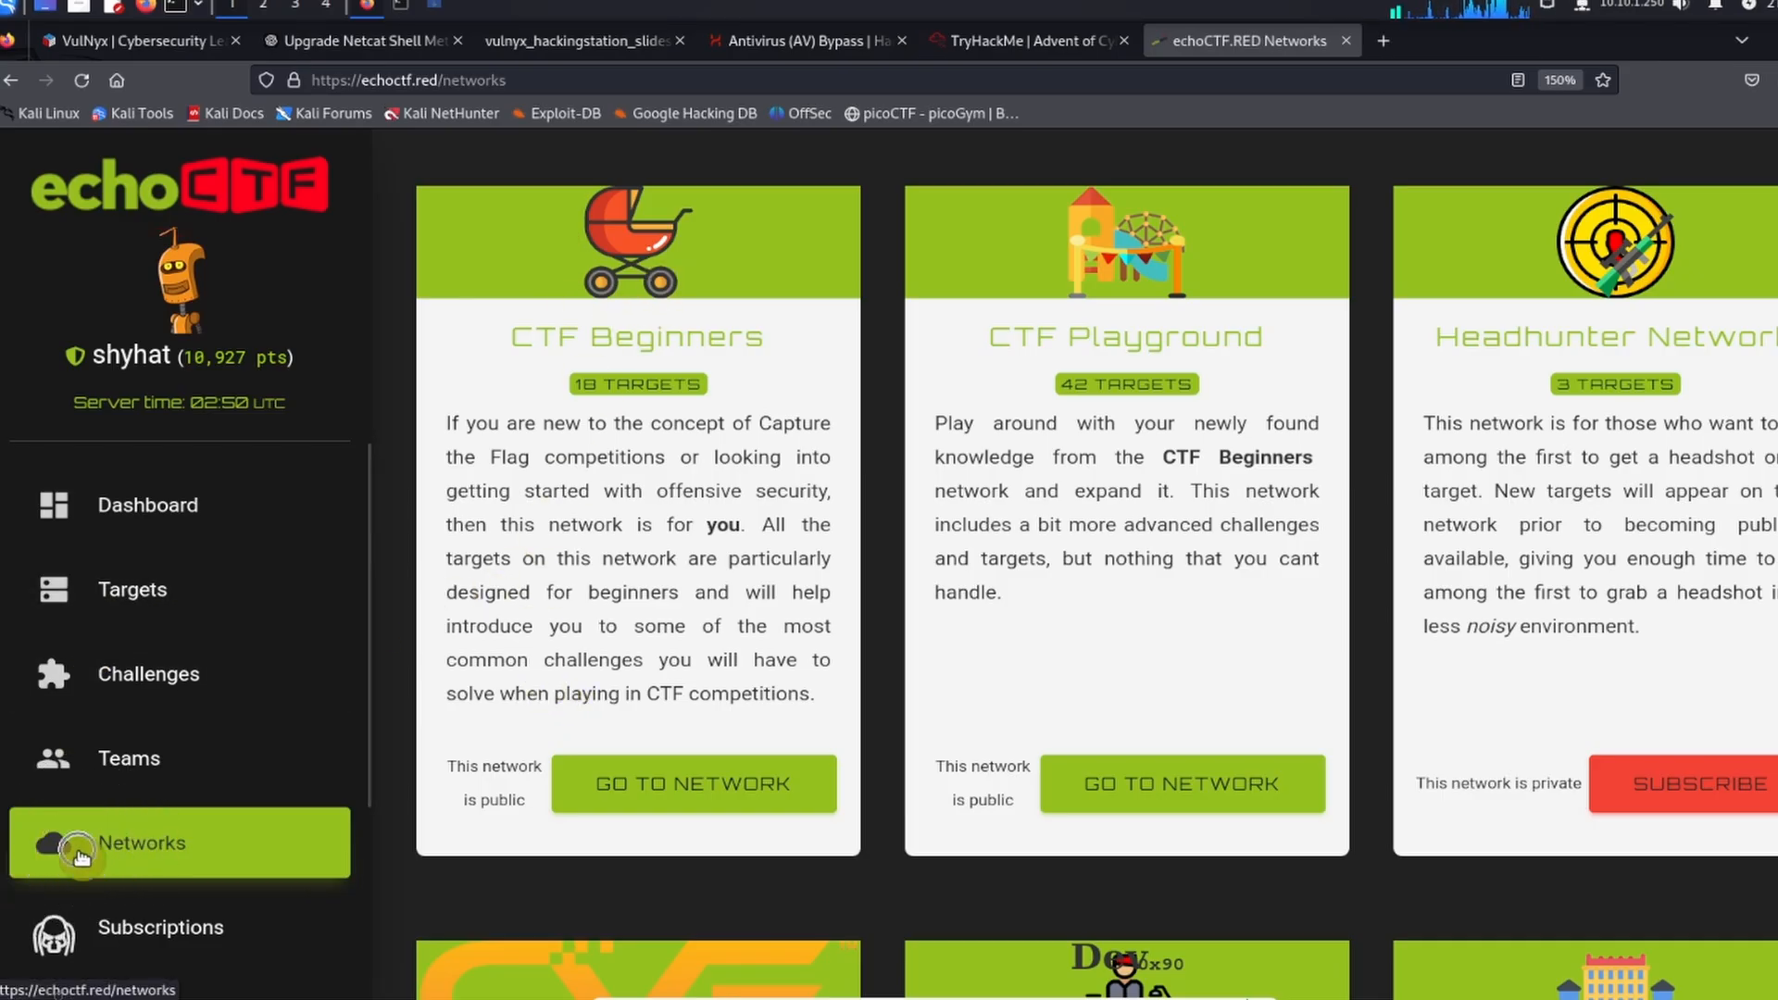
mouse_move(608, 356)
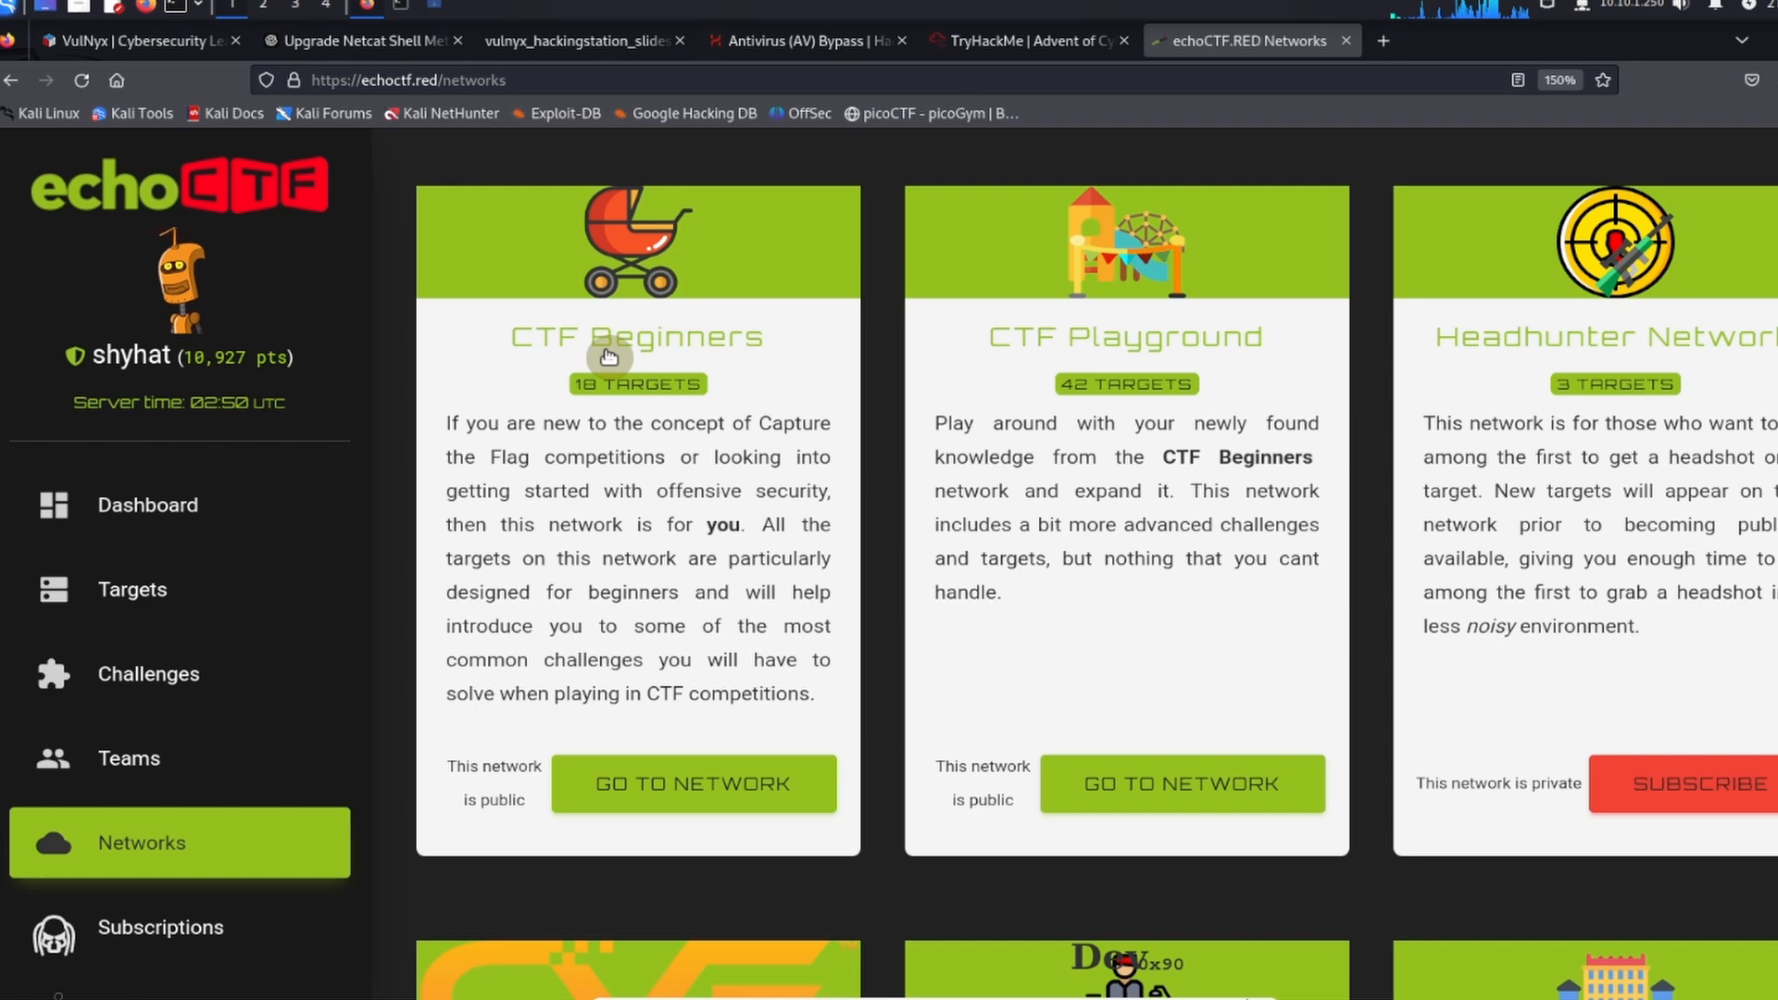
mouse_move(630, 788)
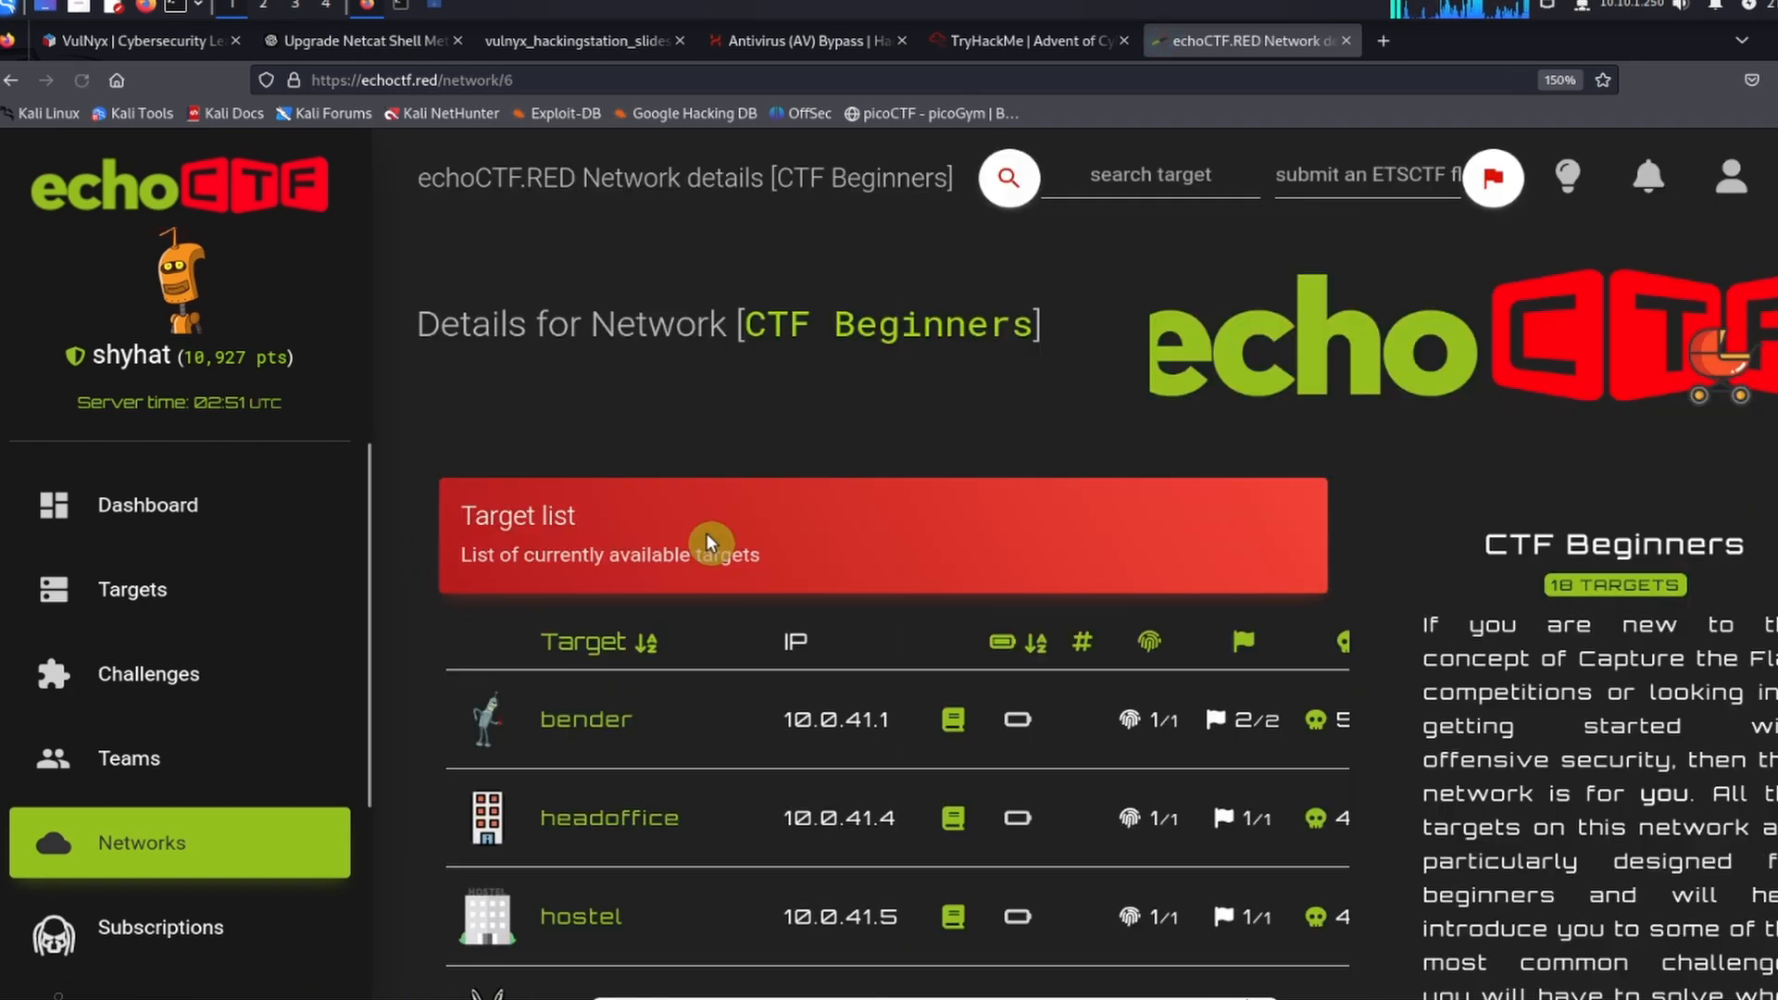
Step: Scroll through the CTF Beginners targets, including bender, headoffice, hostel, idiotr and argonauts
scroll("down", 3)
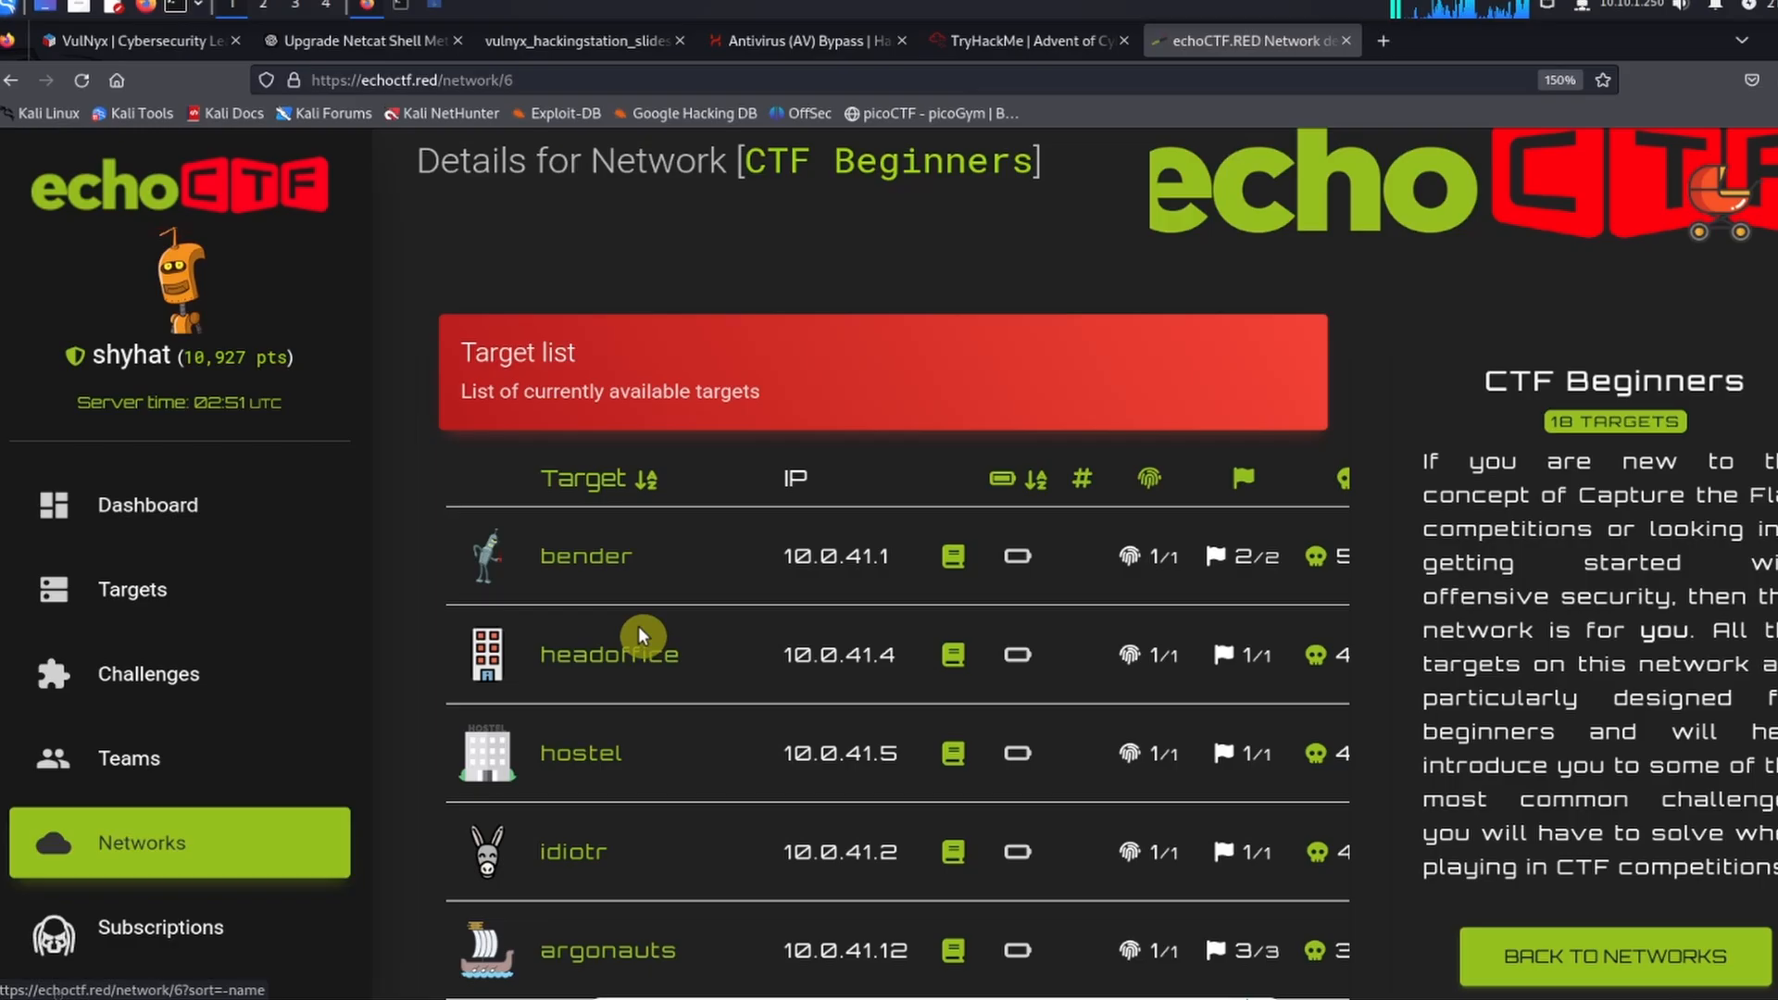
mouse_move(533, 681)
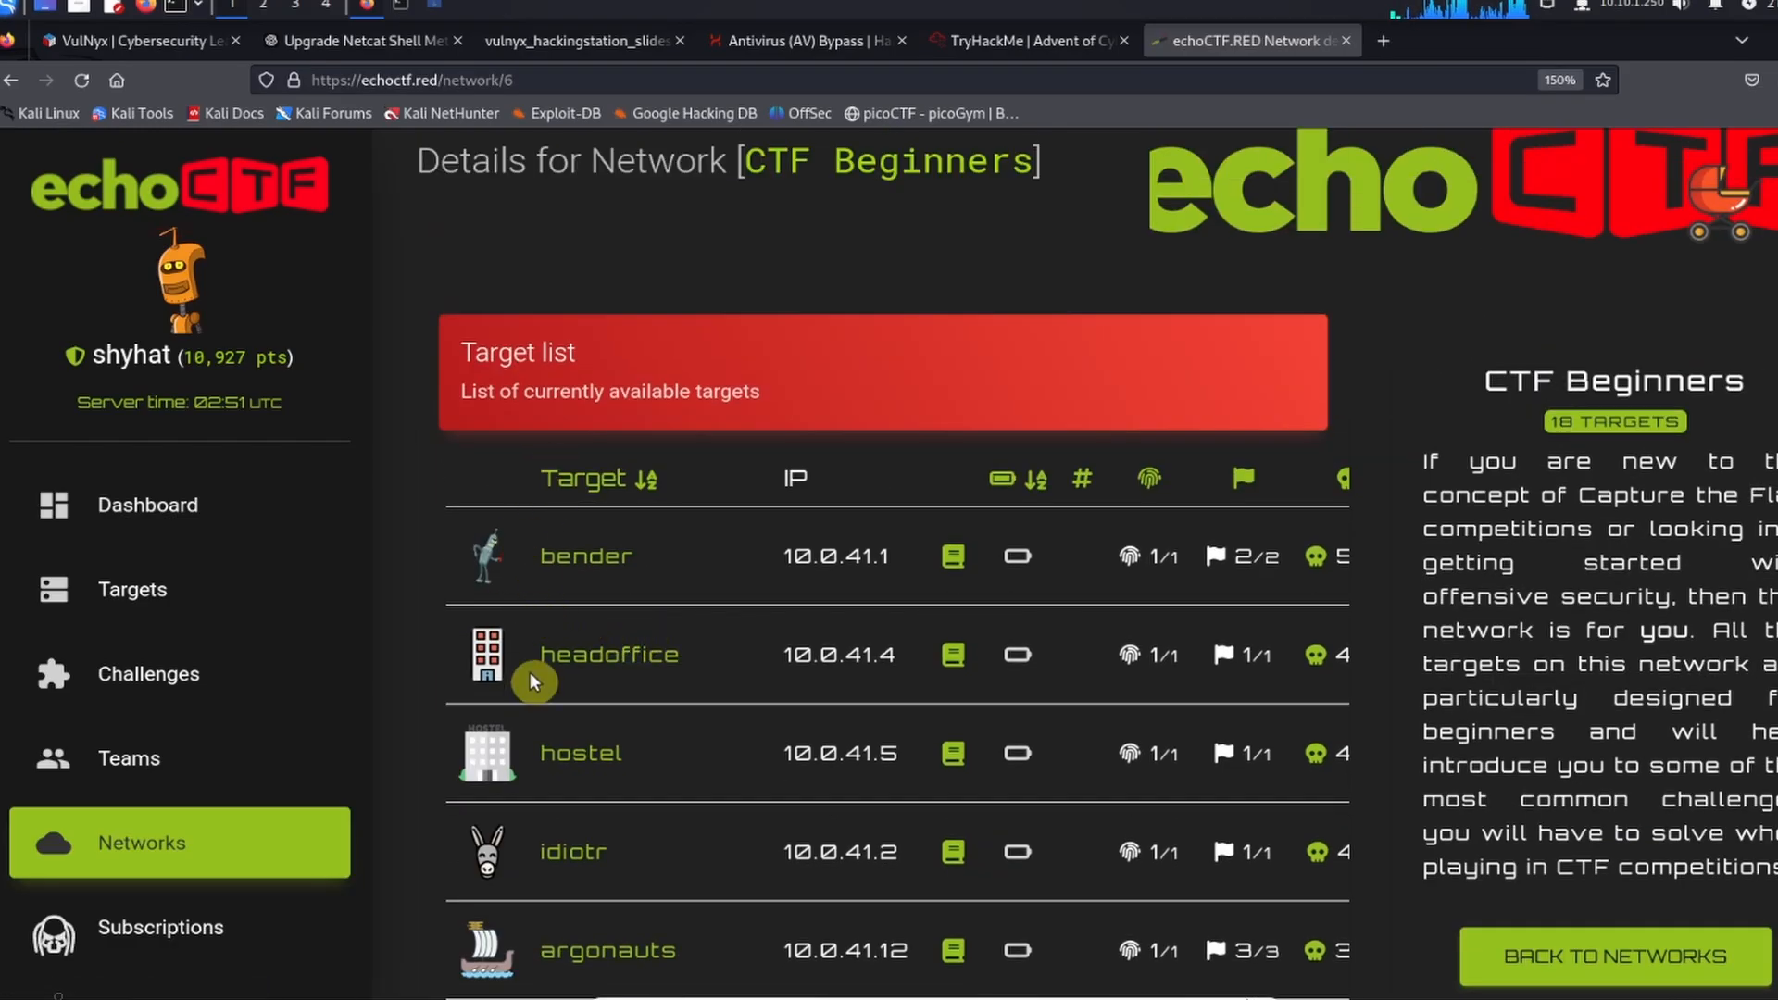
scroll("down", 3)
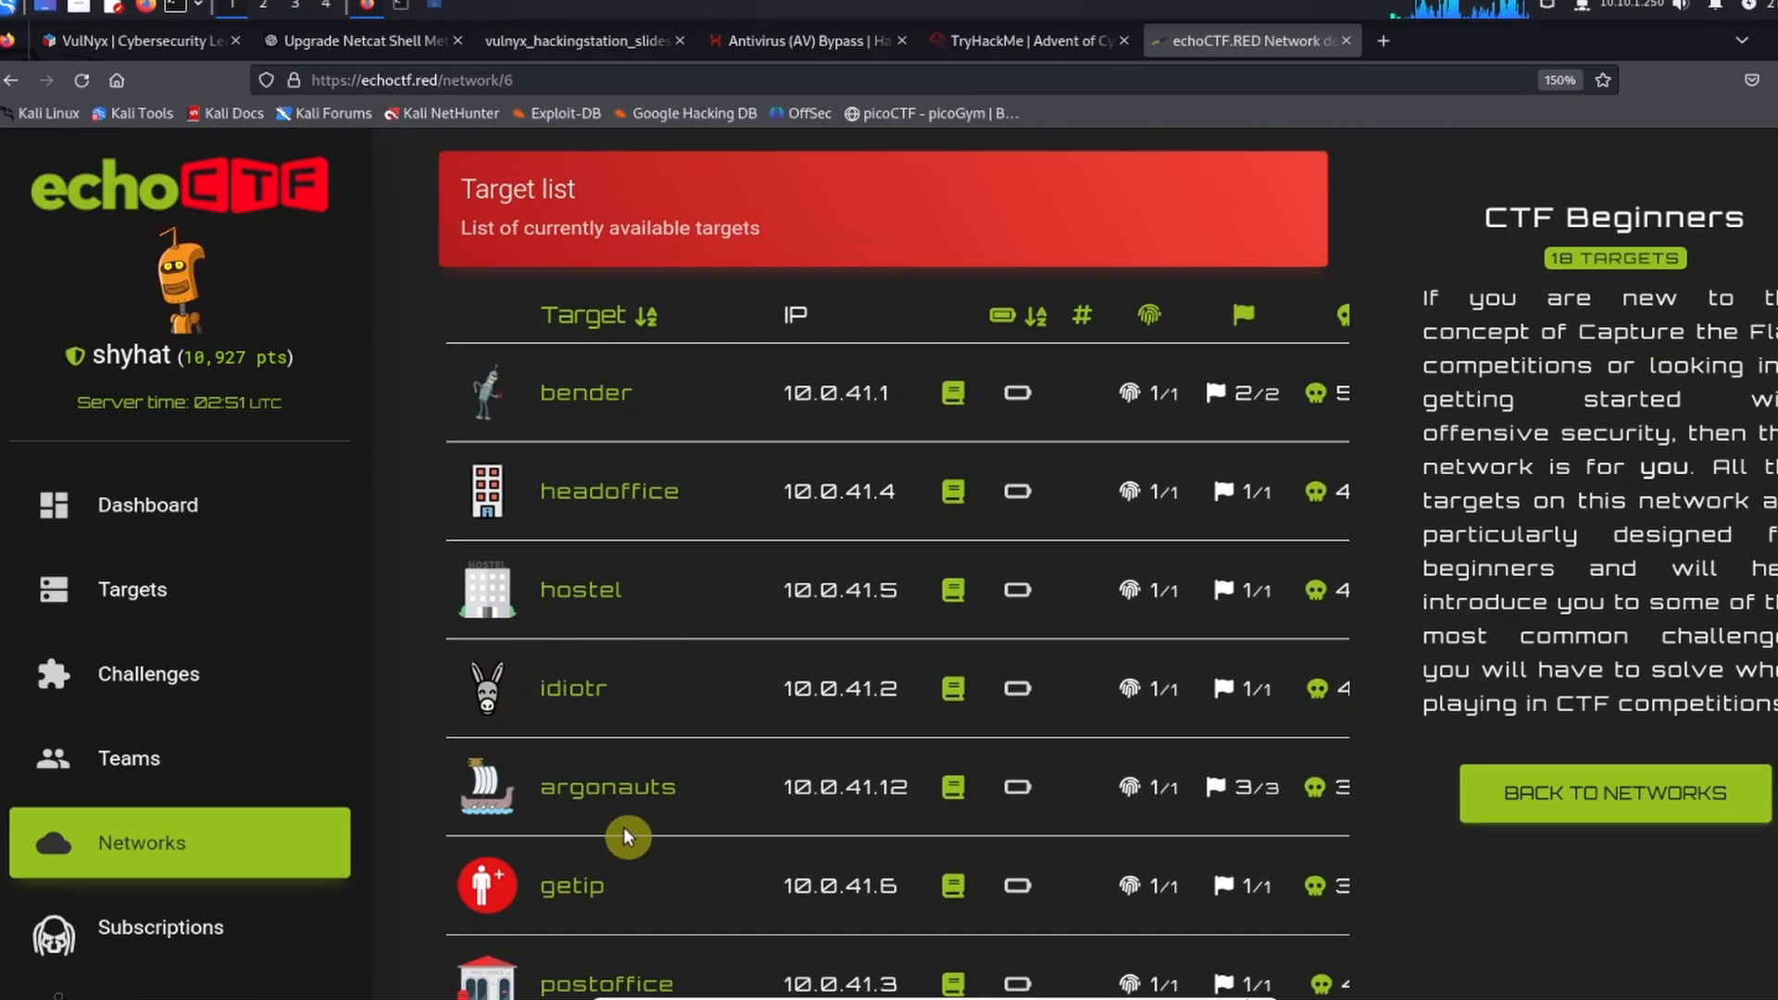
scroll("up", 3)
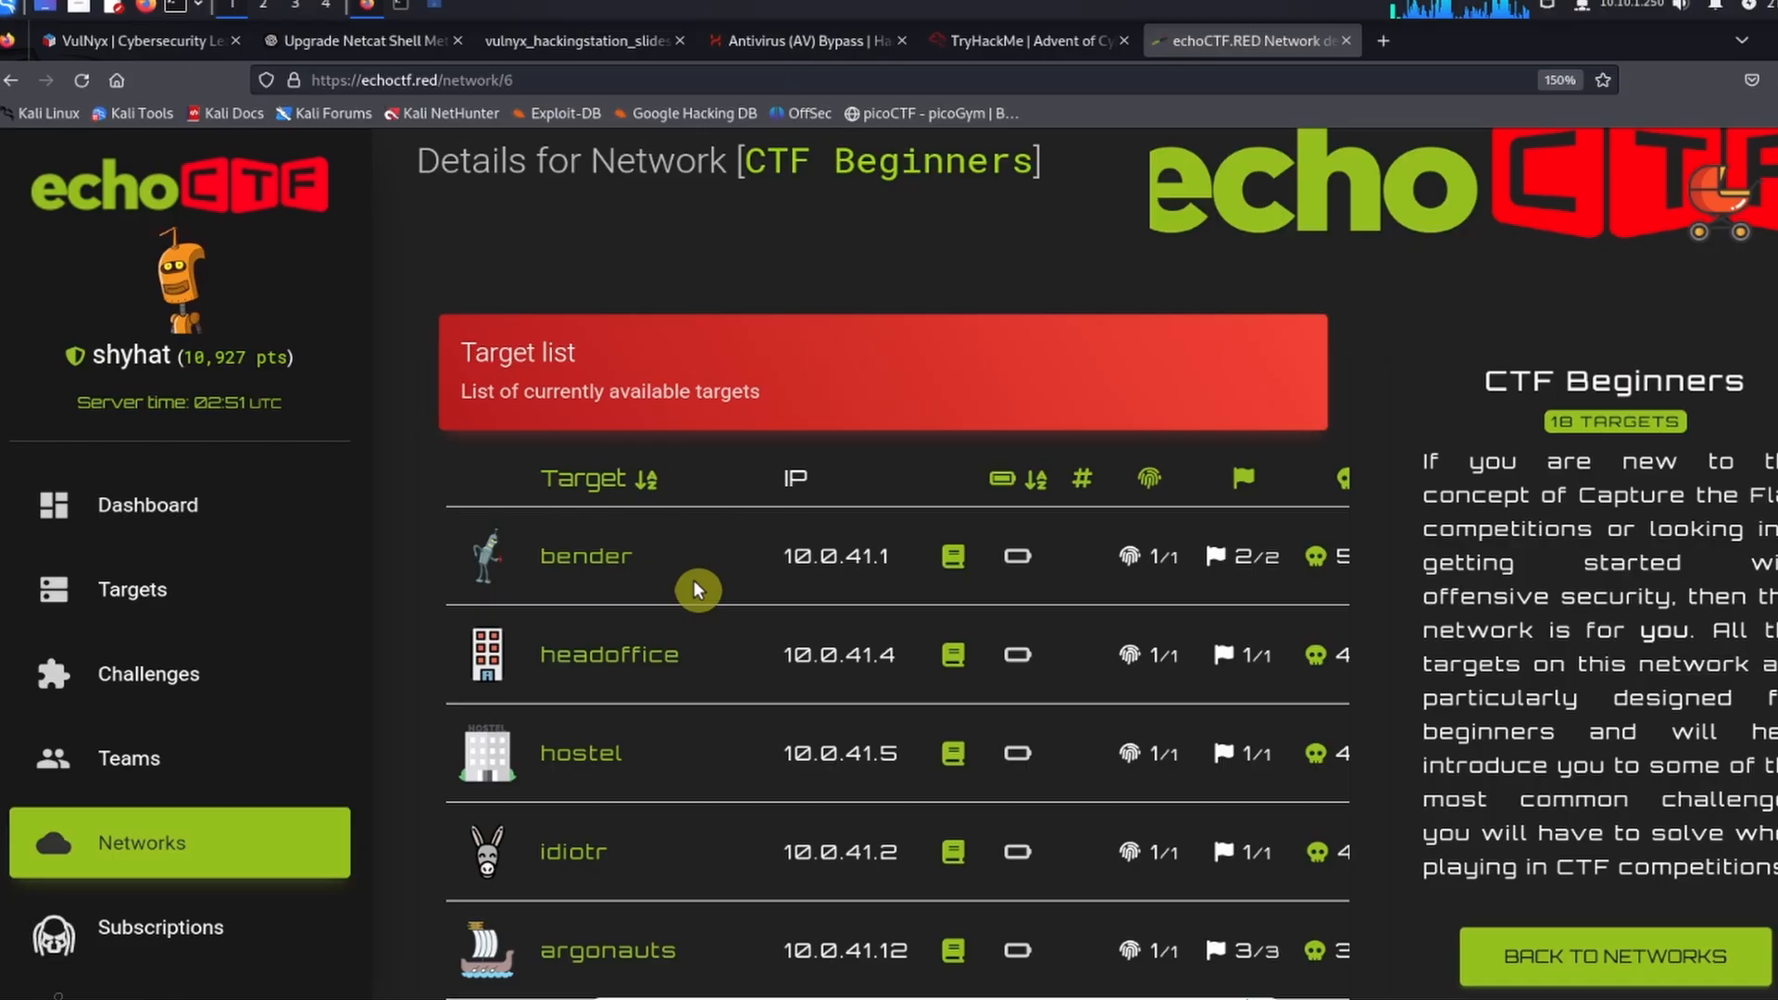
mouse_move(870, 587)
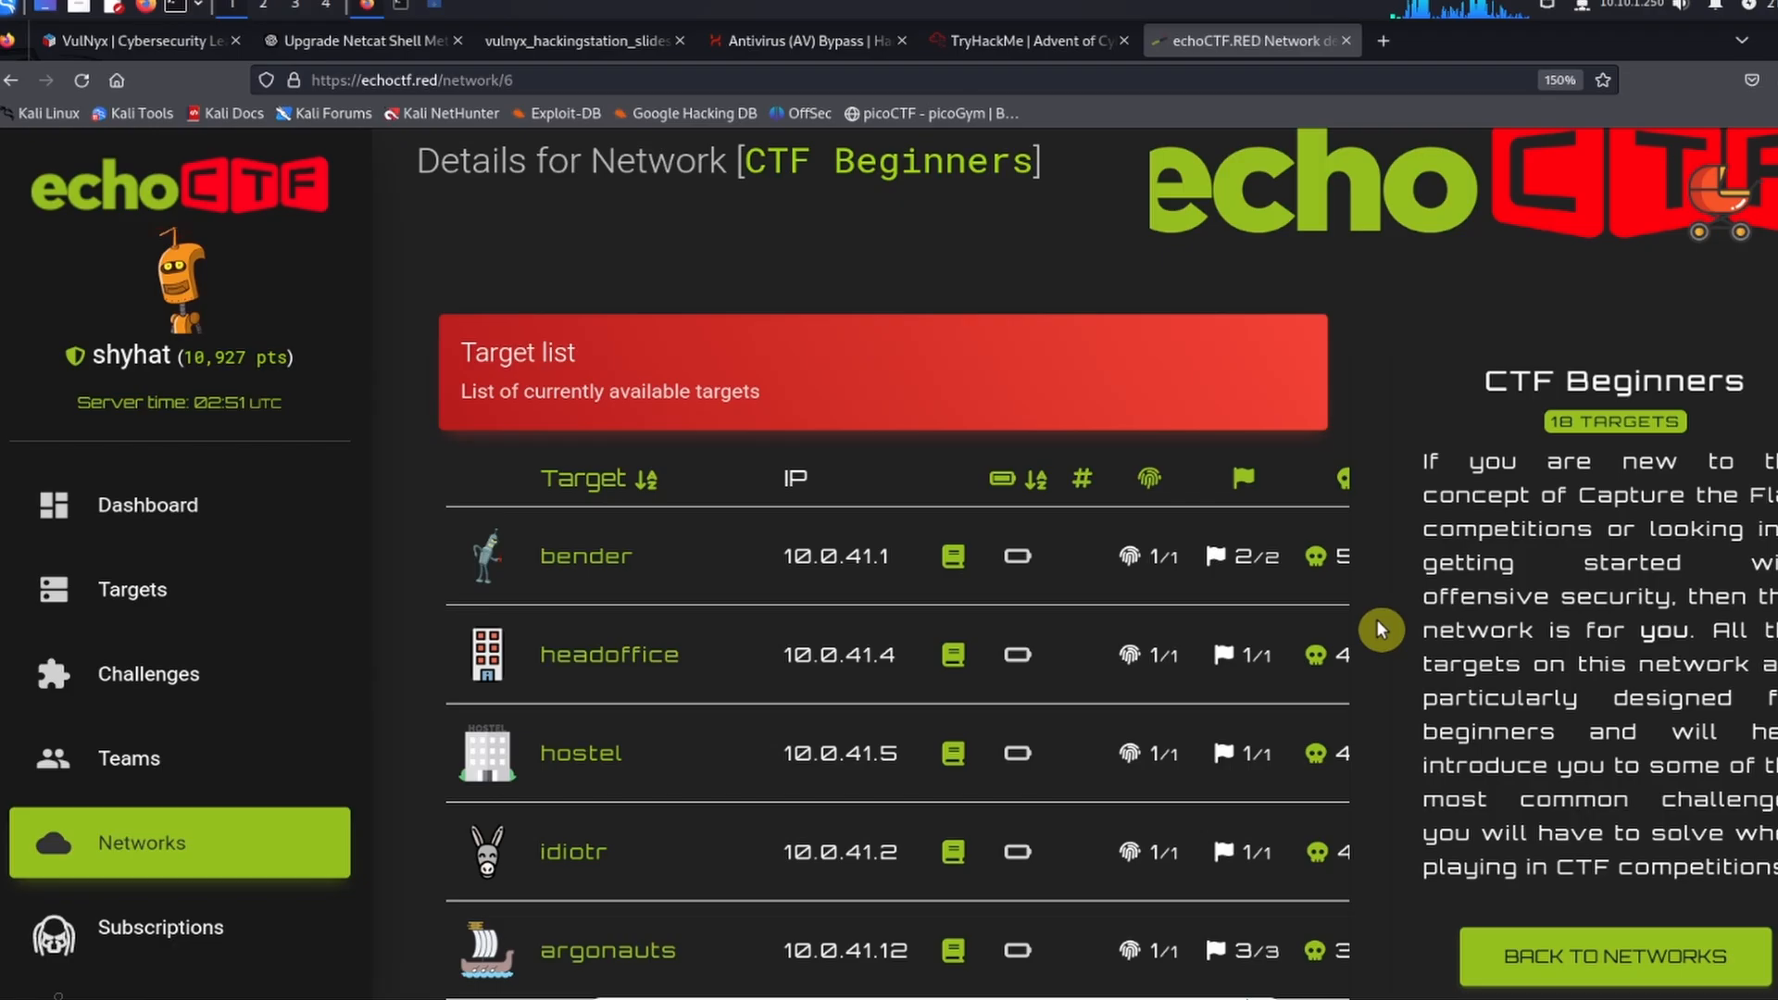
mouse_move(1383, 520)
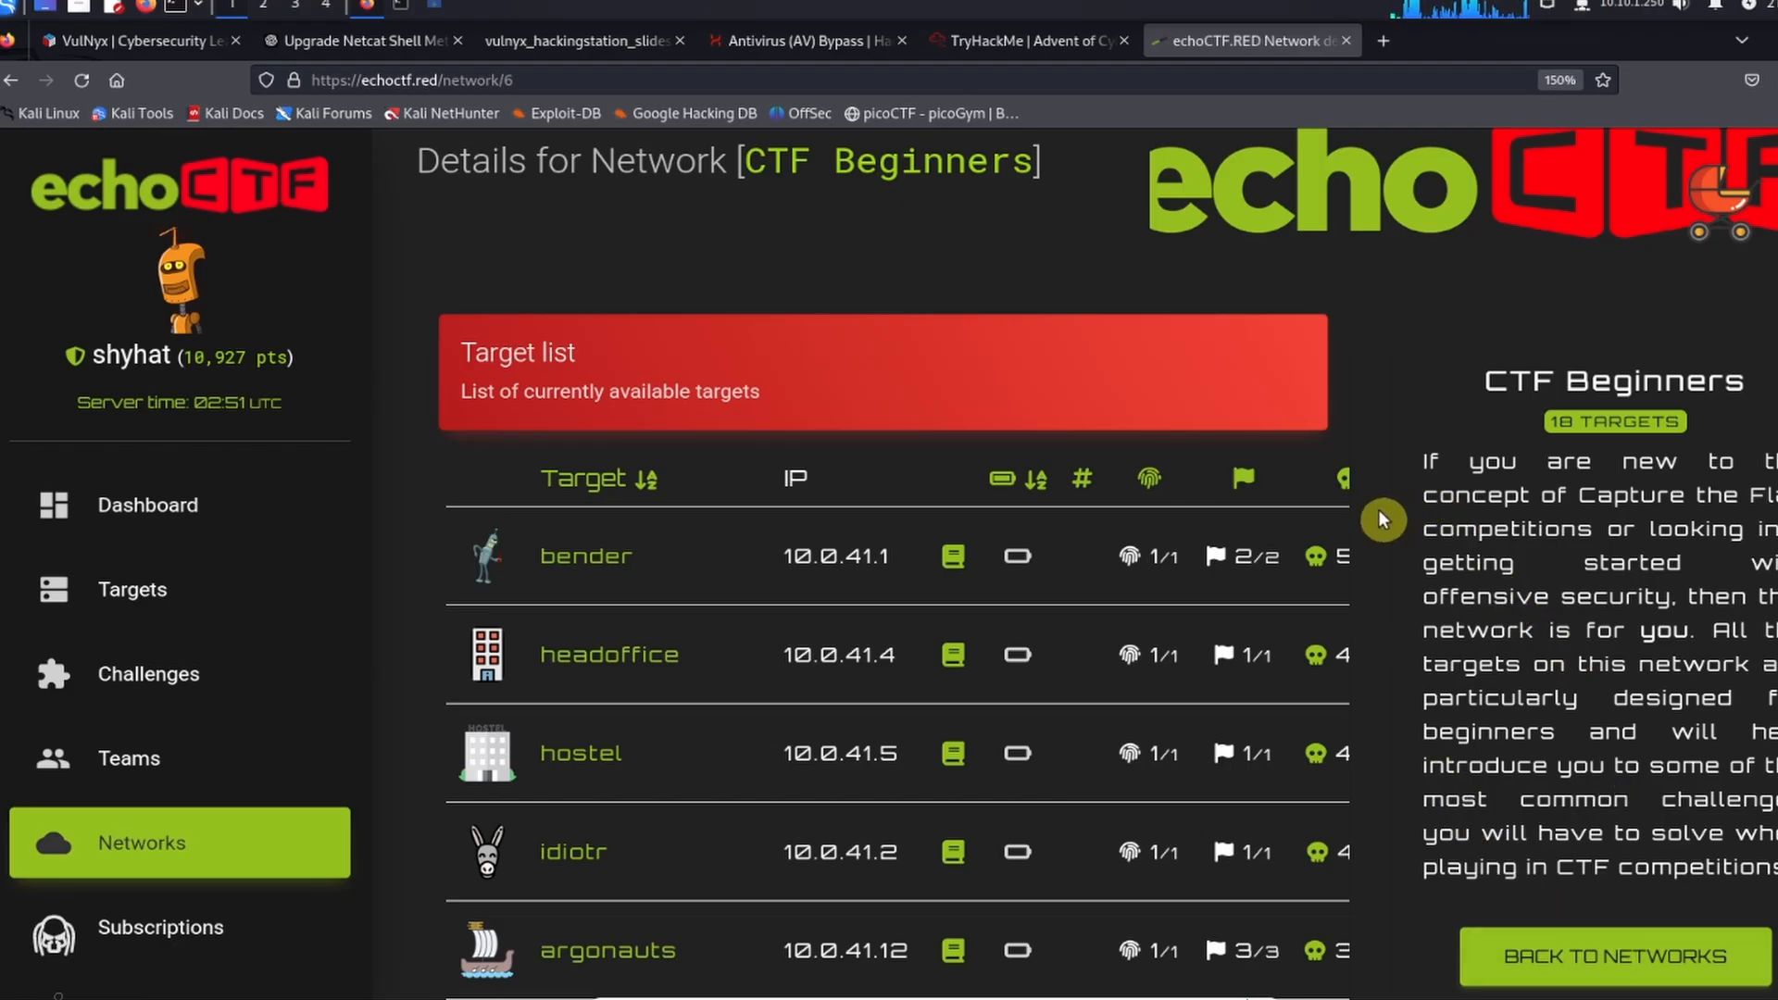
mouse_move(497, 436)
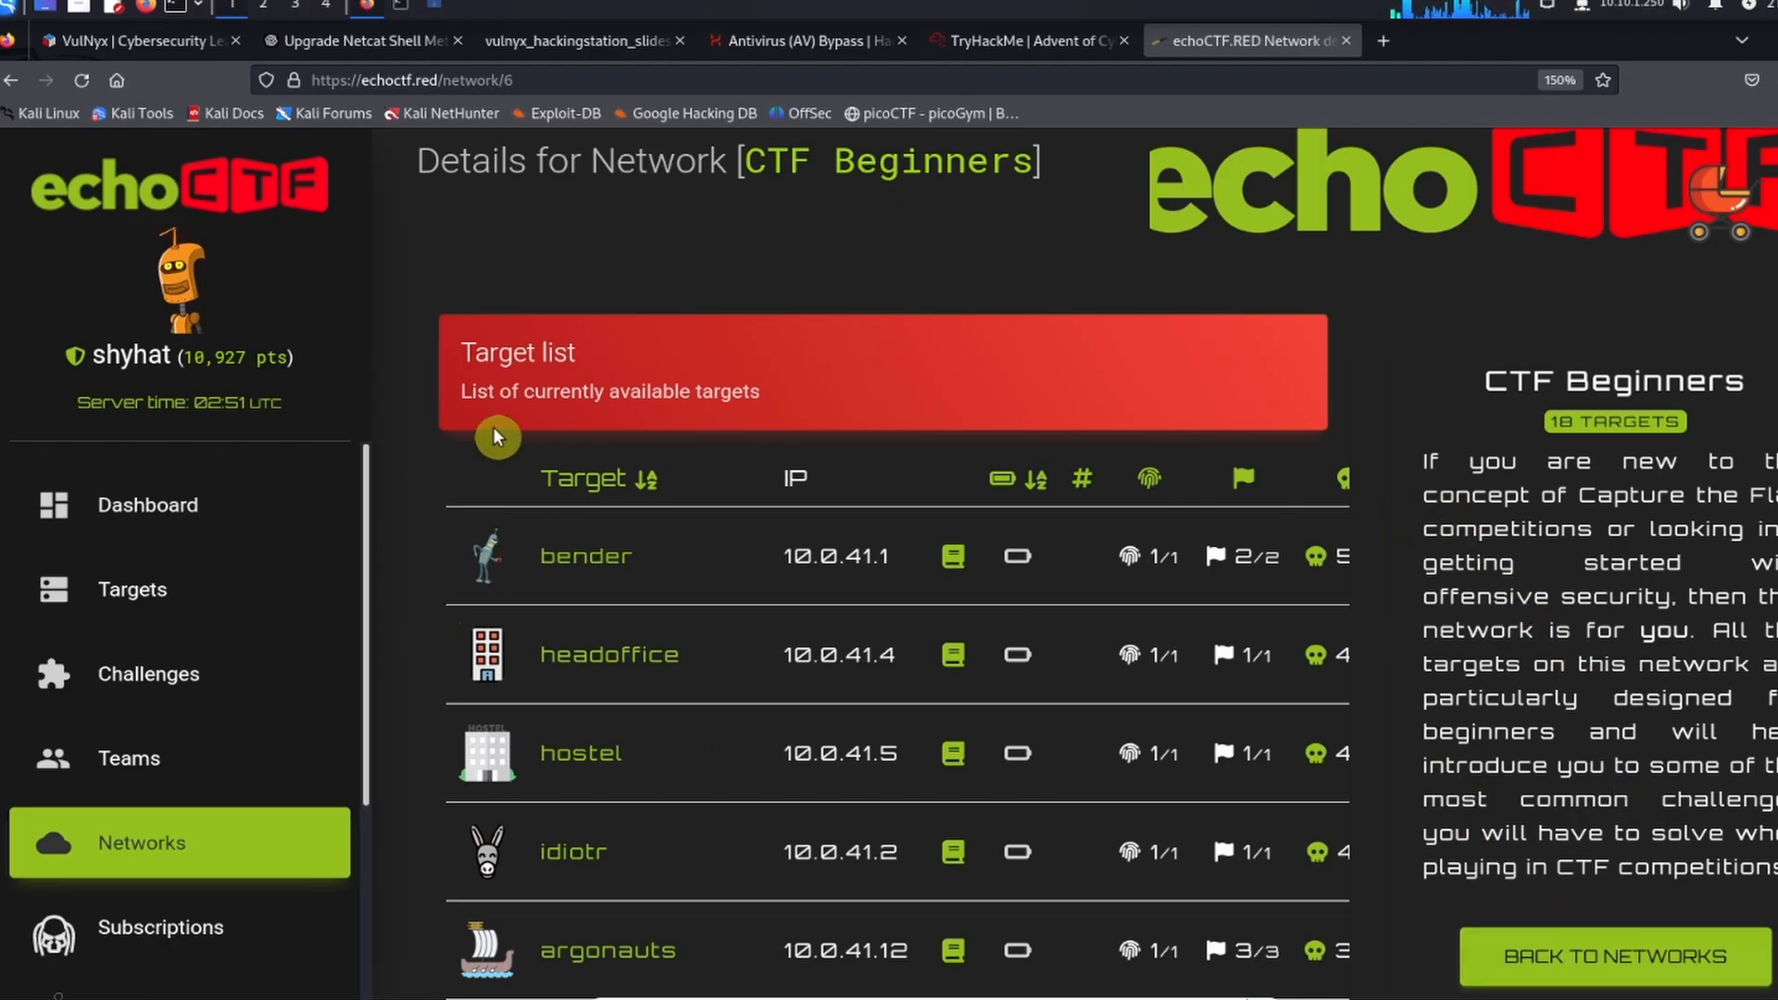
mouse_move(576, 694)
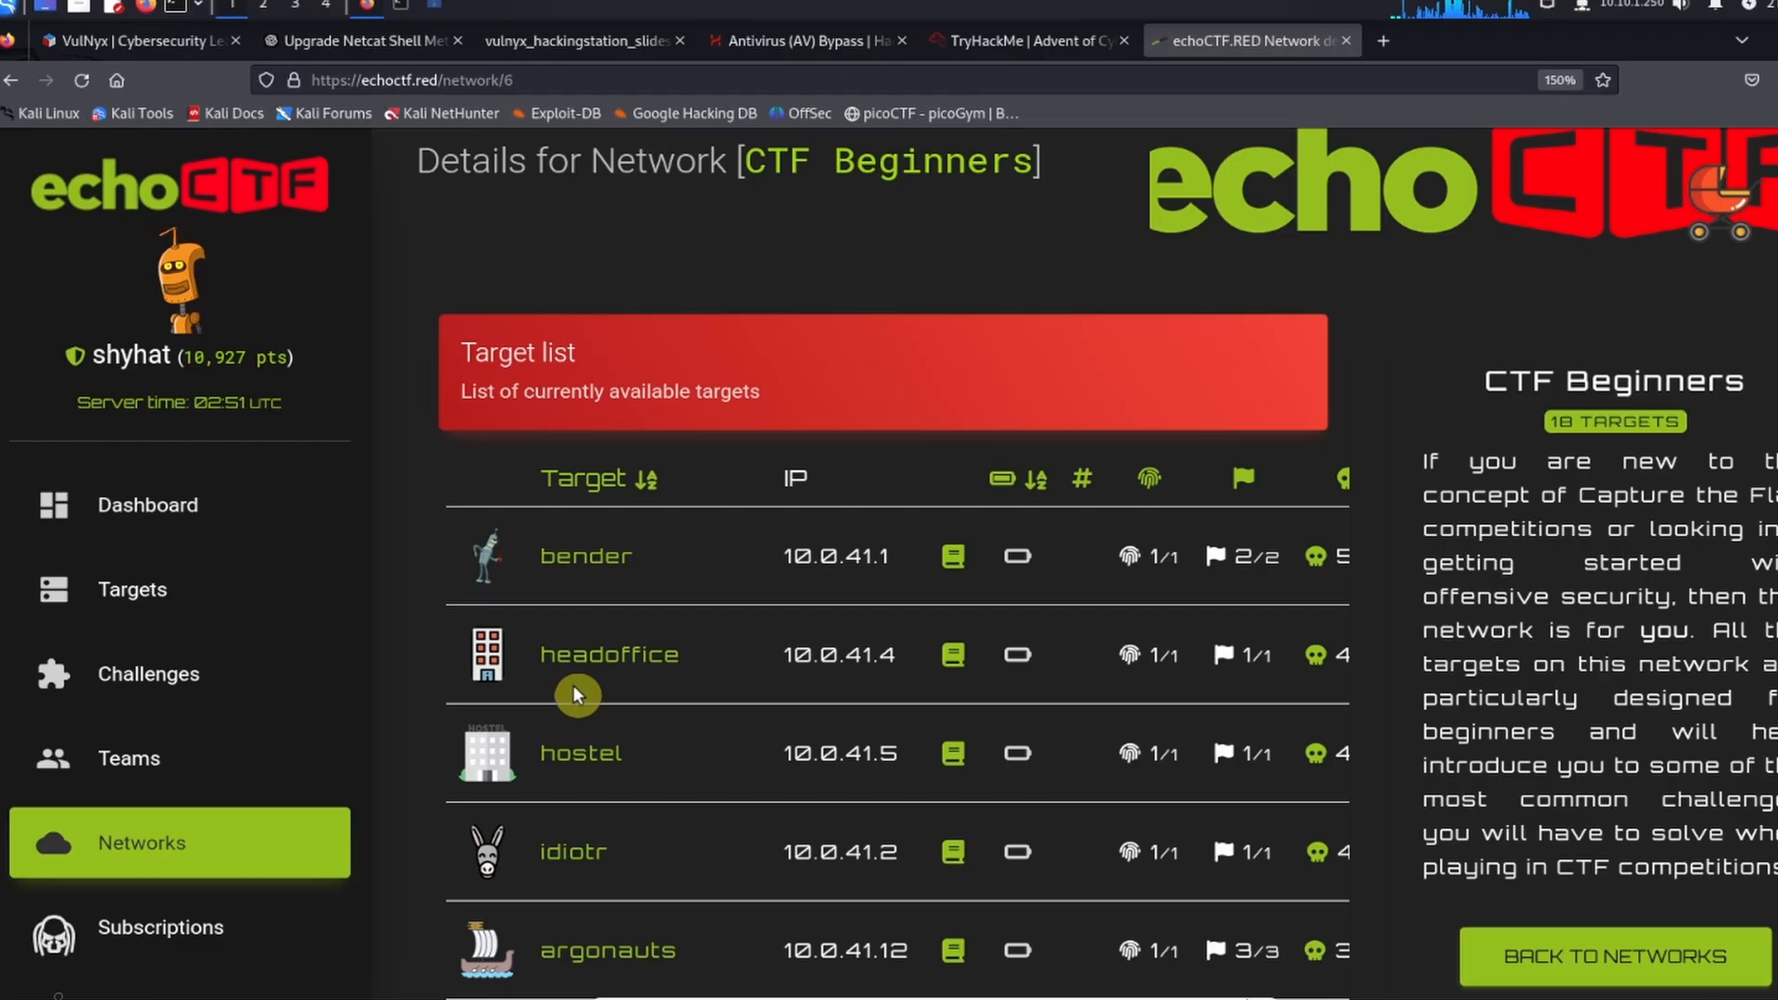